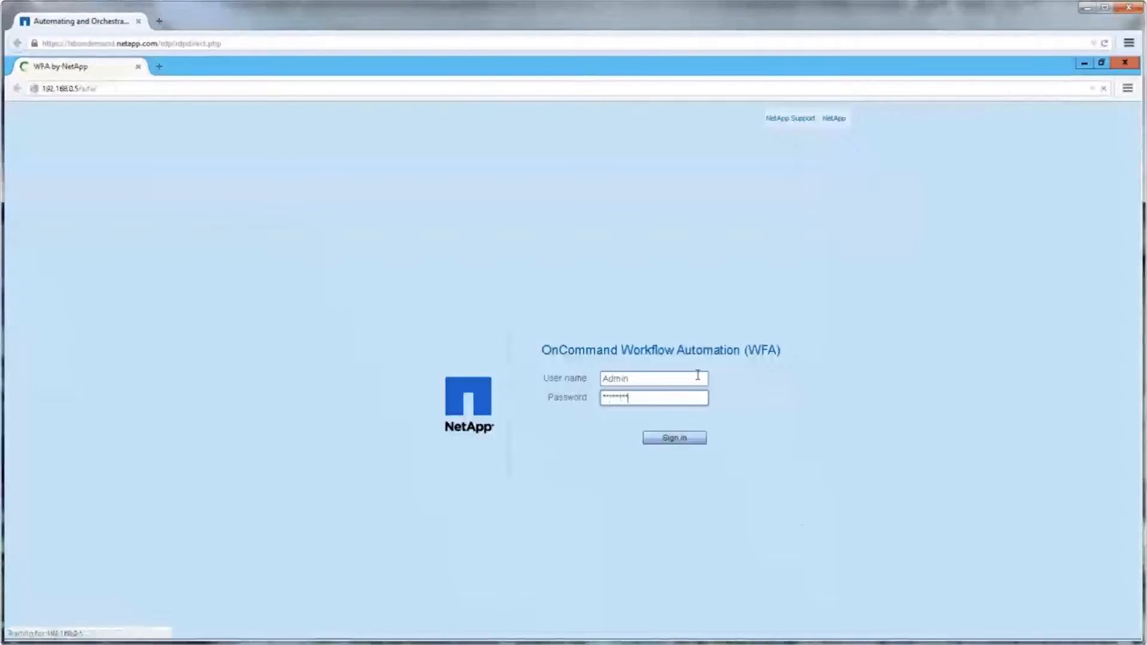
Step: Sign in, check execution status and OCUM 6.1 data source acquisition history, then return to the Portal catalog
left_click(673, 437)
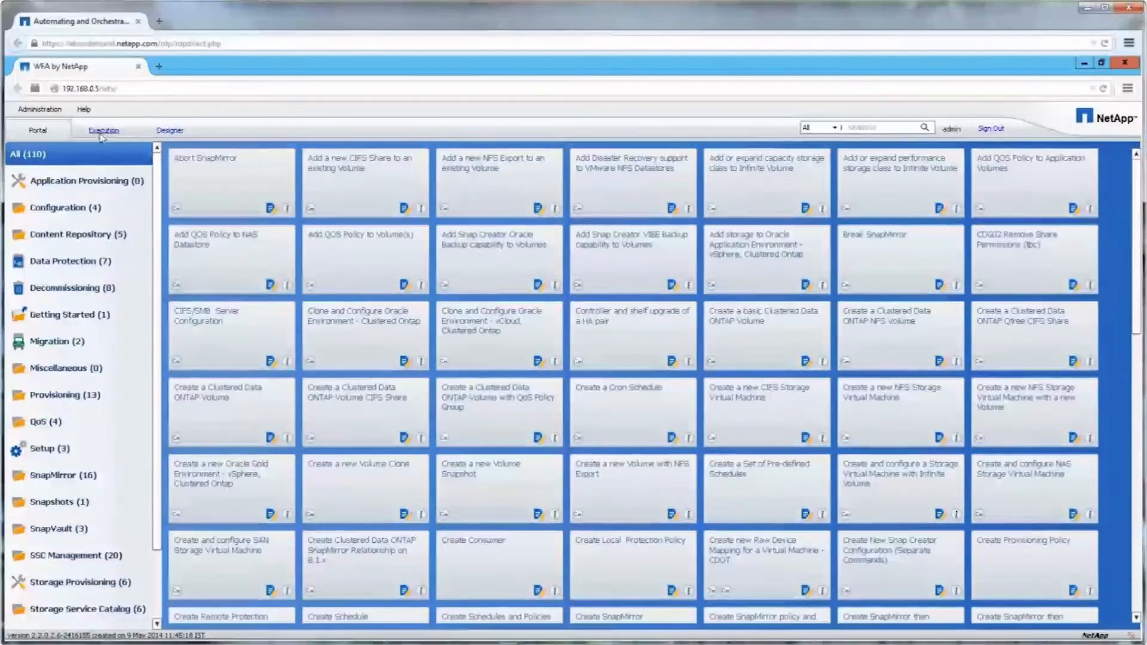
left_click(104, 129)
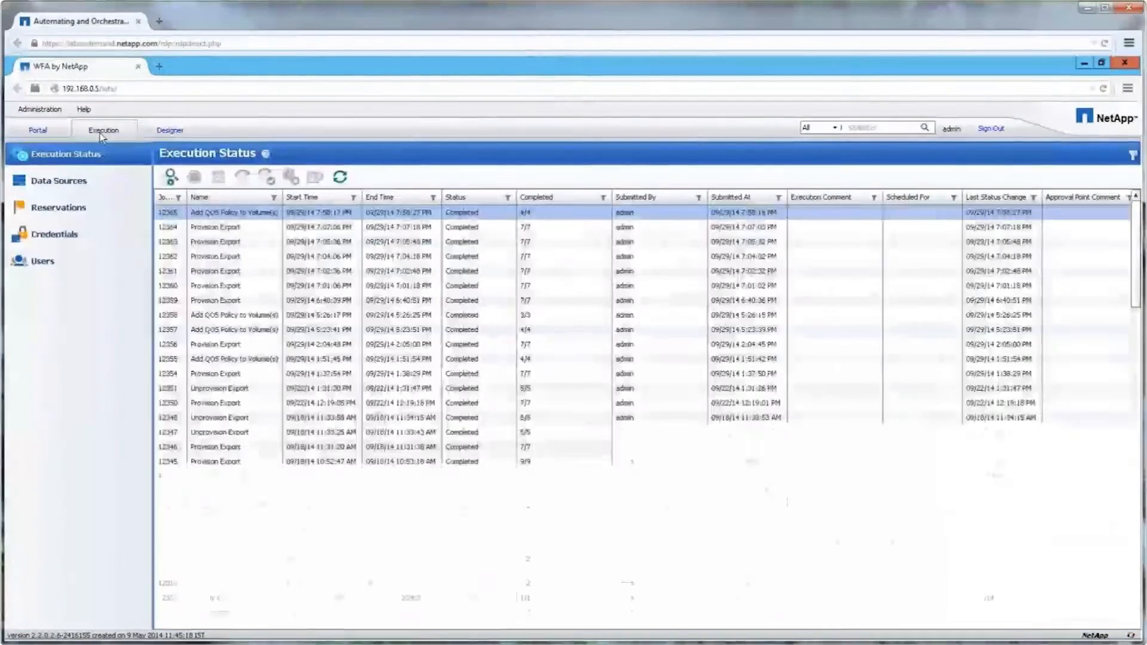
left_click(57, 180)
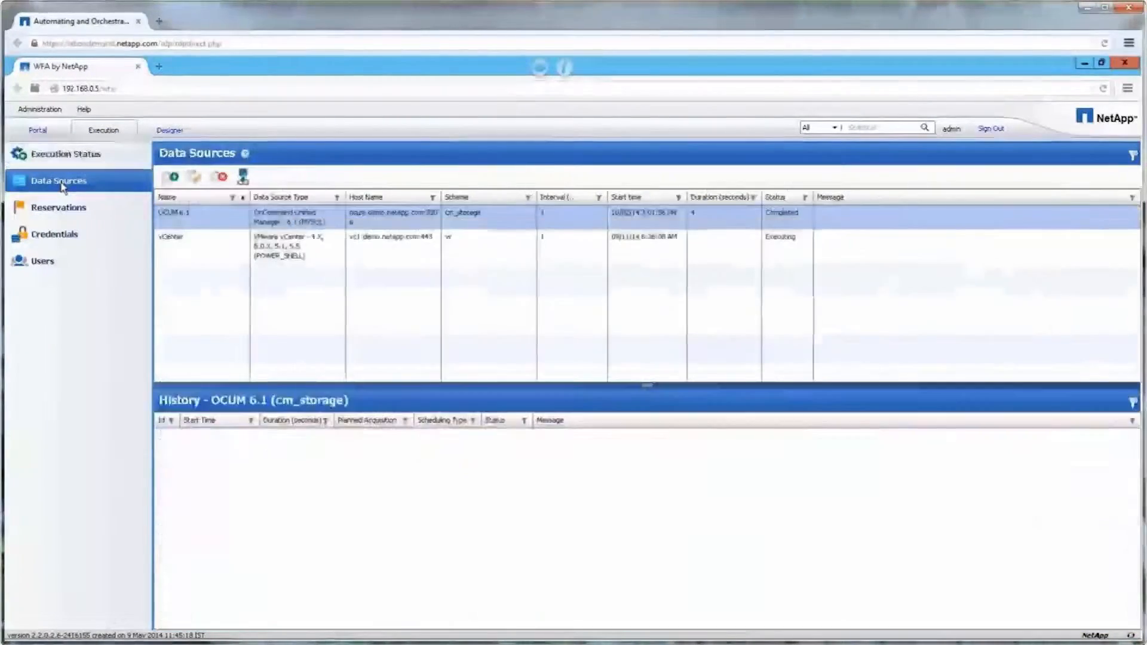
left_click(220, 216)
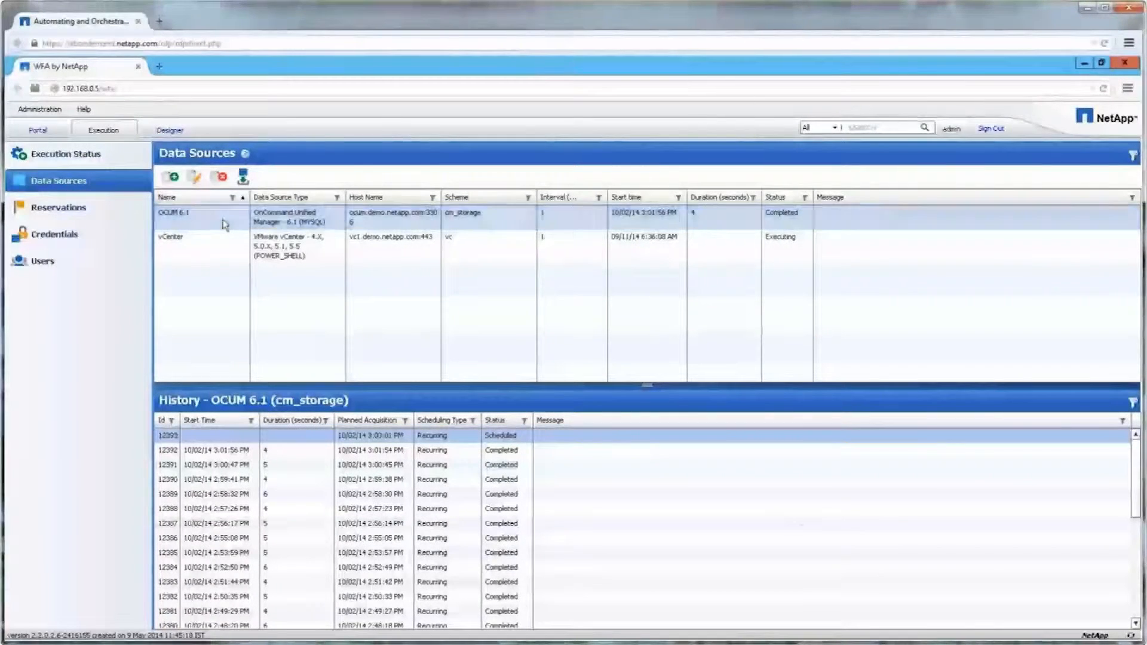
left_click(193, 179)
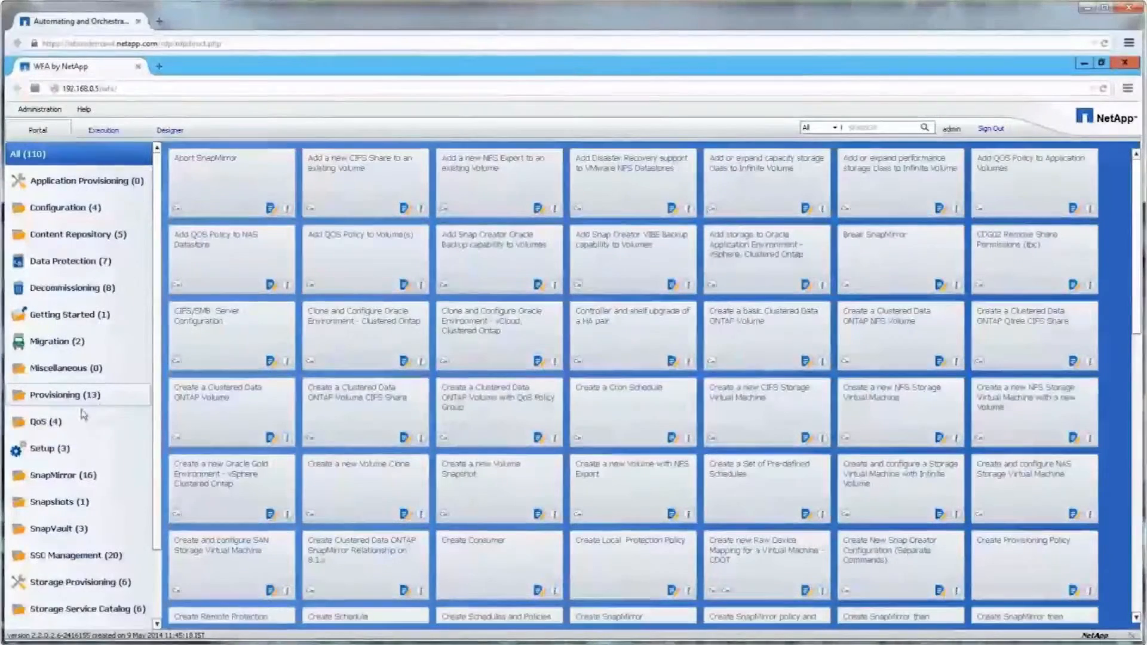
Step: Select the QoS (4) category to show only the four QoS workflows
left_click(46, 422)
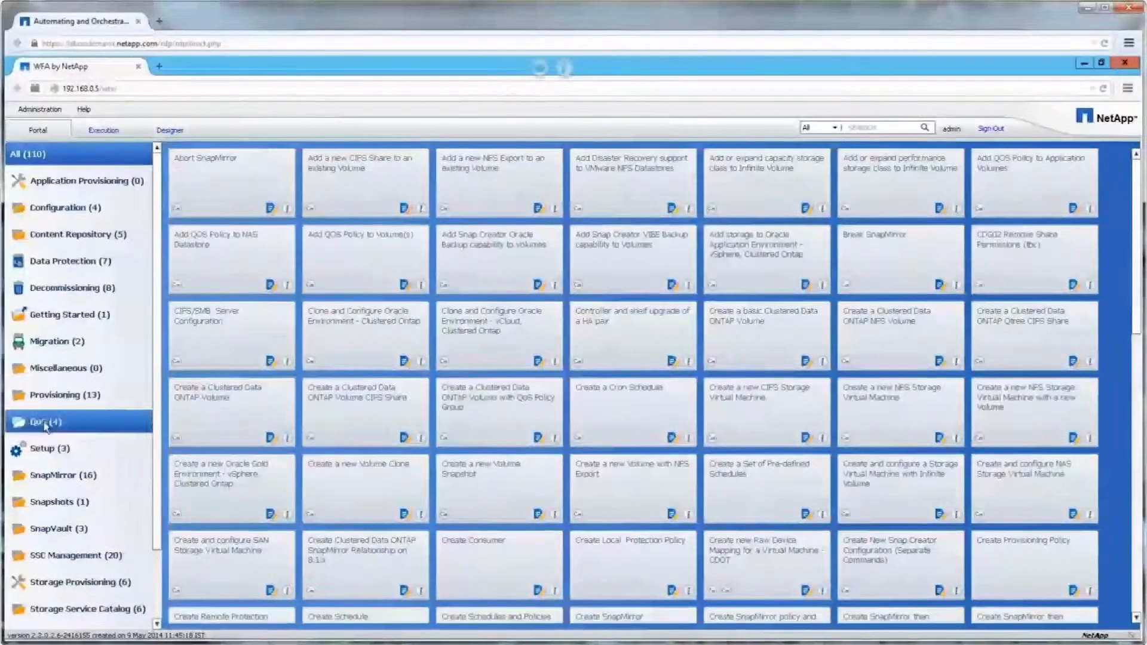
left_click(44, 422)
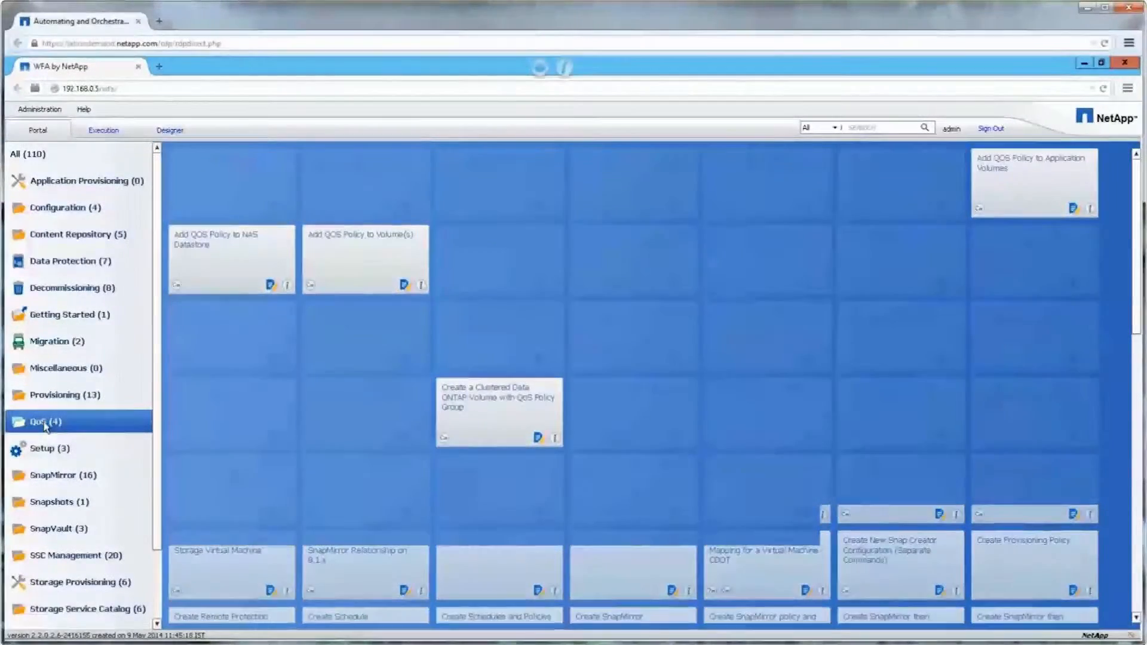
left_click(43, 421)
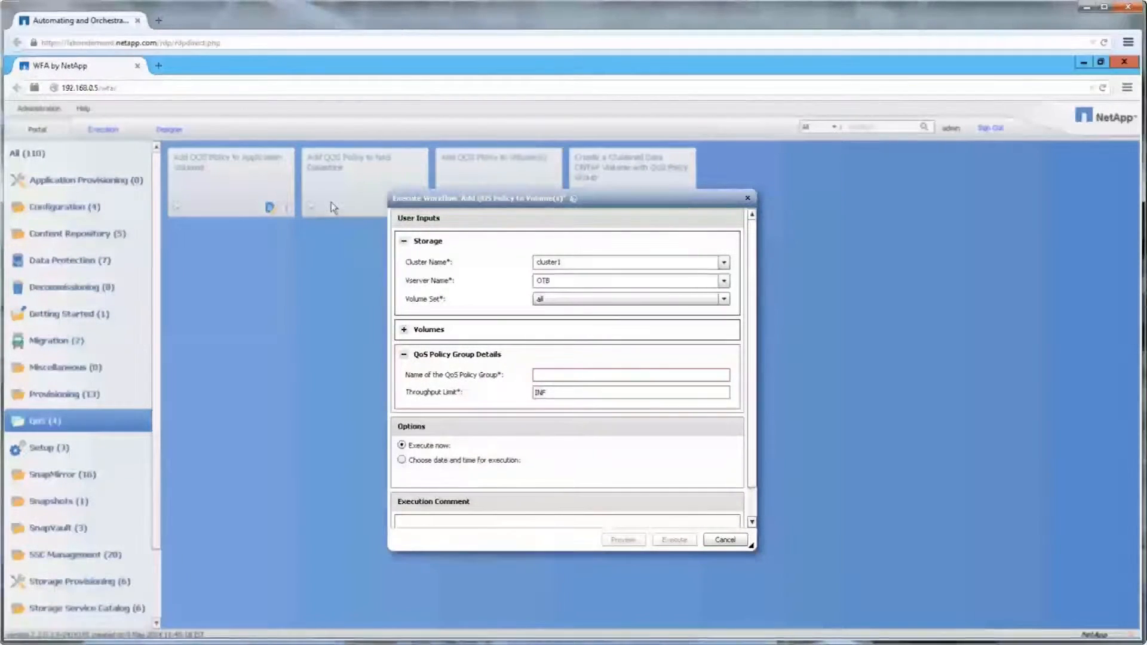
mouse_move(735, 297)
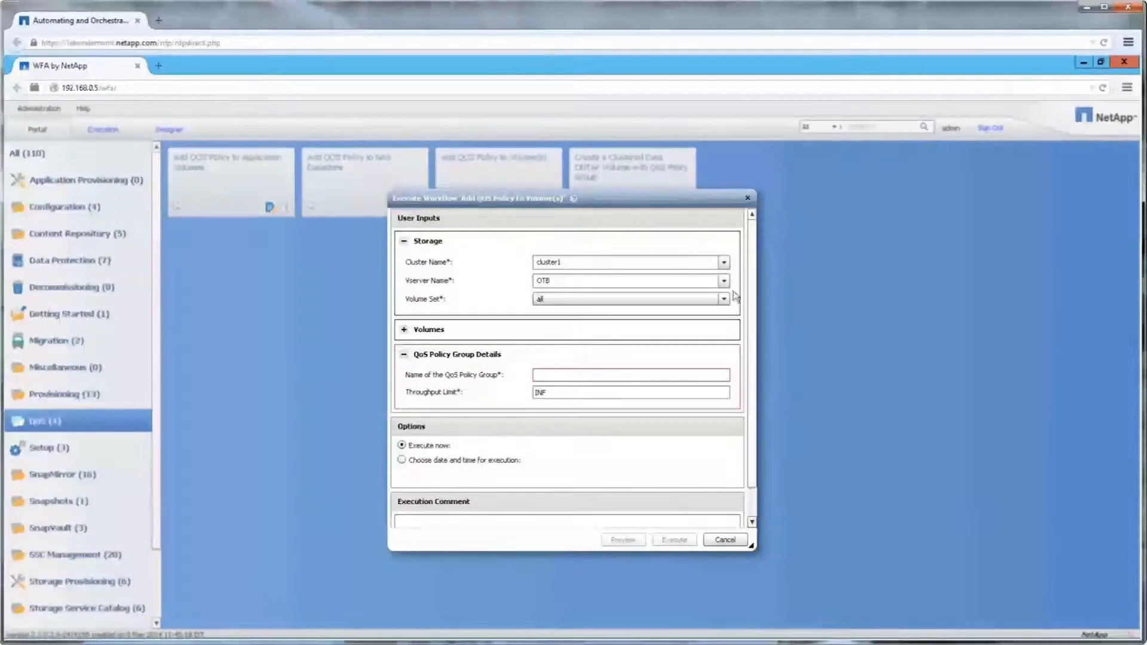
Step: Set Volume Set to a partial selection and tick the marketing volume in the Volume List
left_click(723, 299)
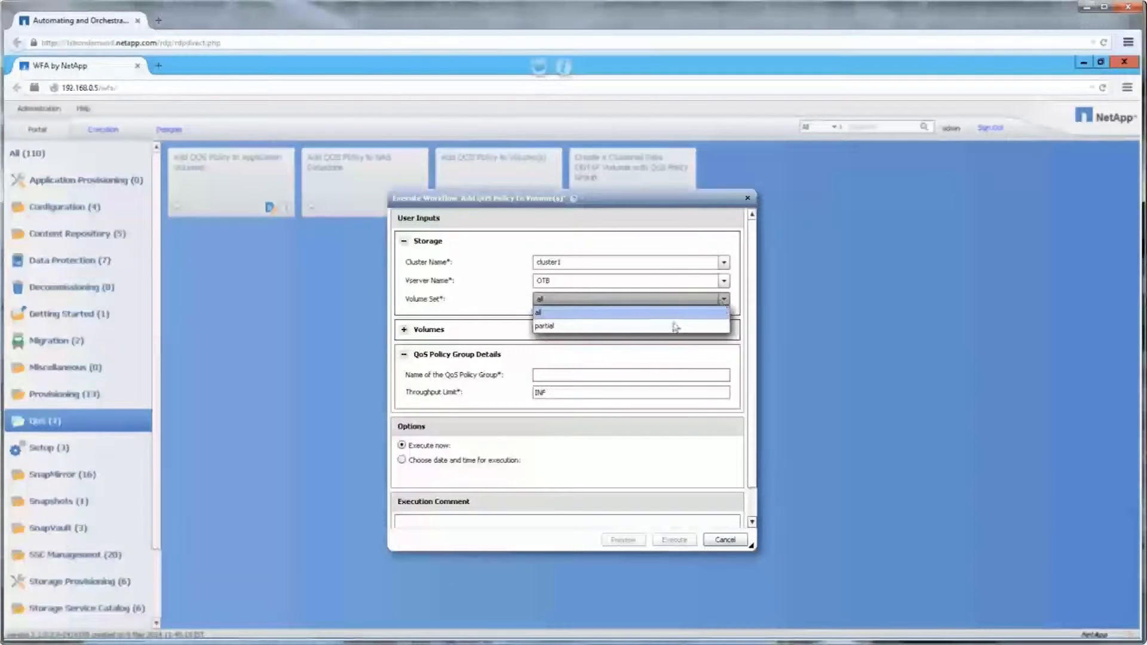
left_click(545, 326)
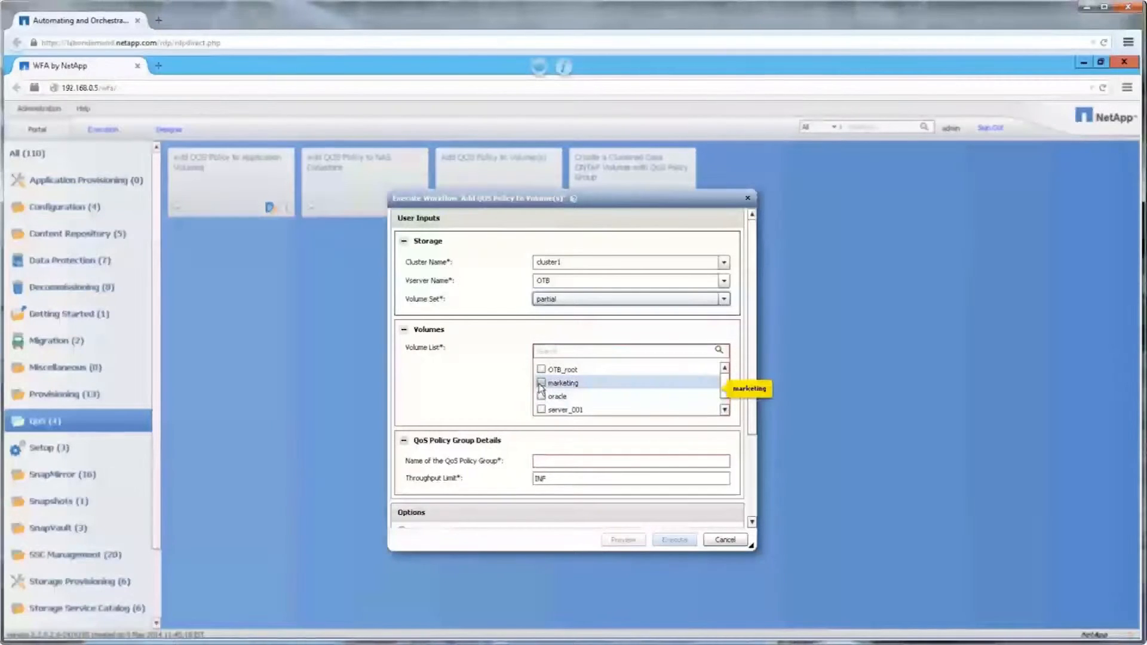
left_click(541, 383)
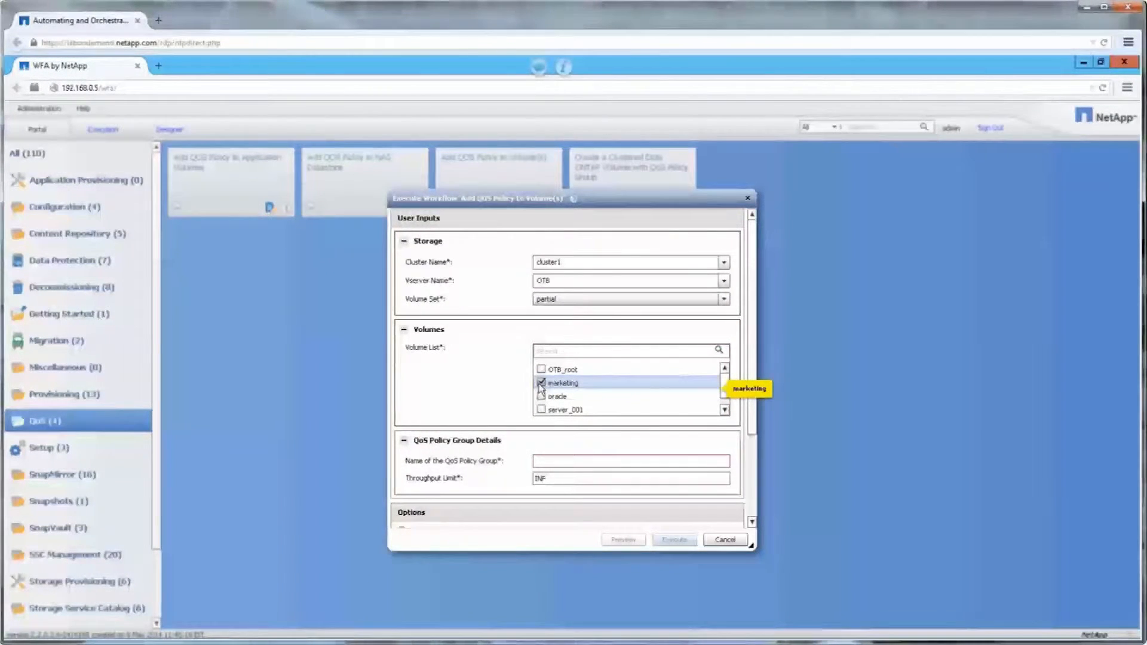
left_click(563, 382)
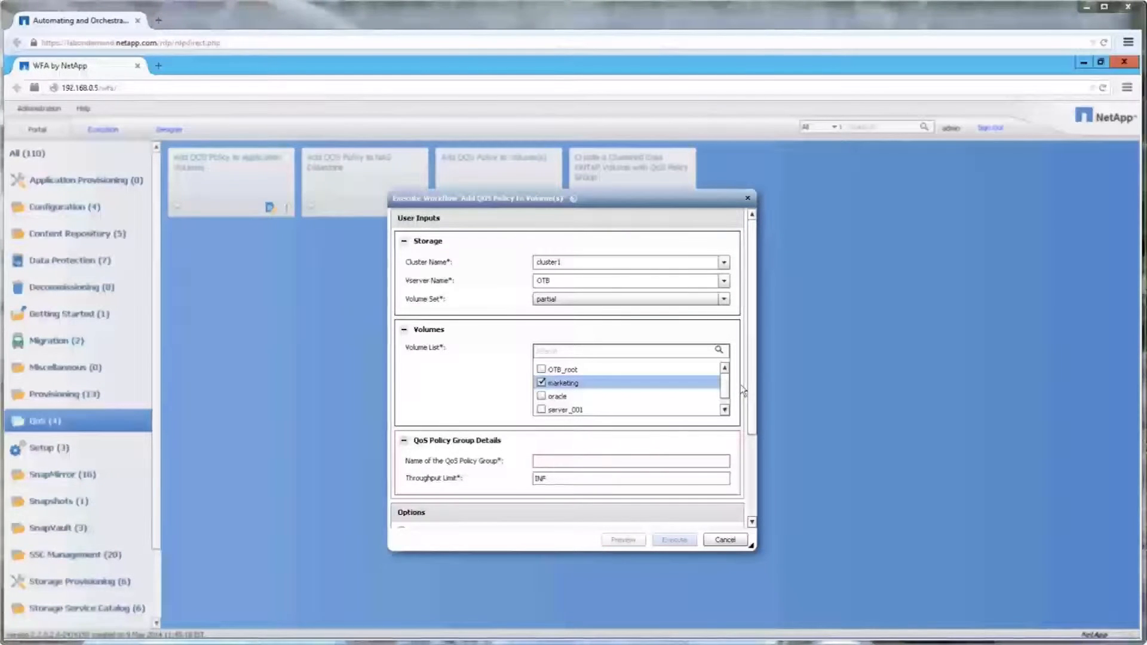
Step: Name the QoS policy group 'marketing' with 35MB/s maximum throughput and execute the workflow
left_click(630, 460)
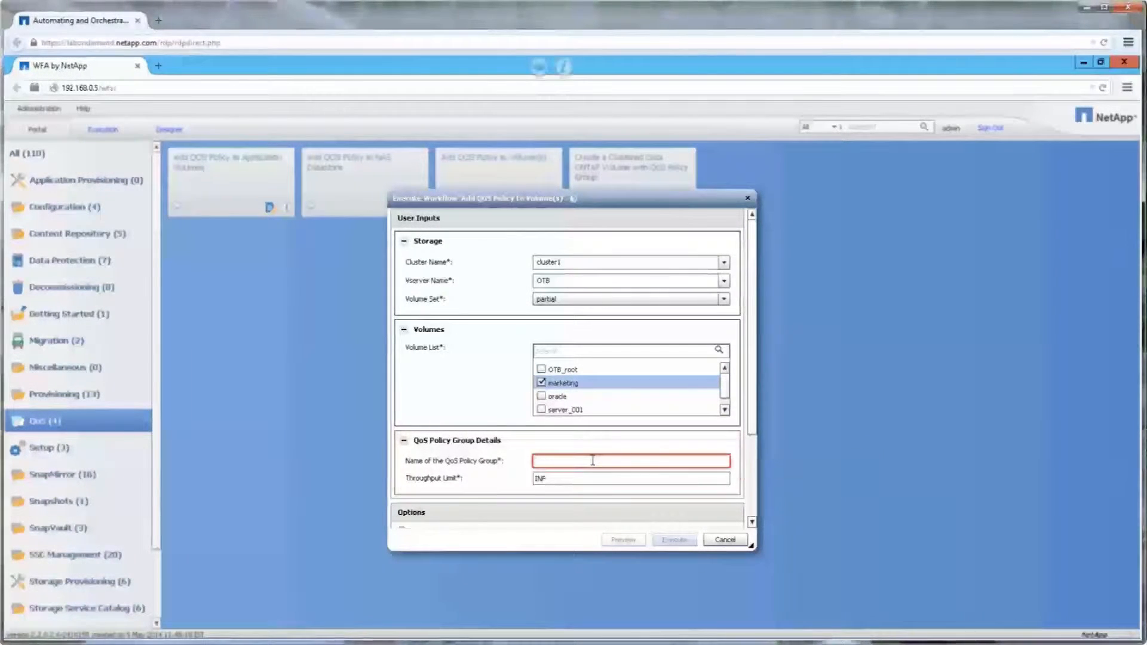
type("marketing")
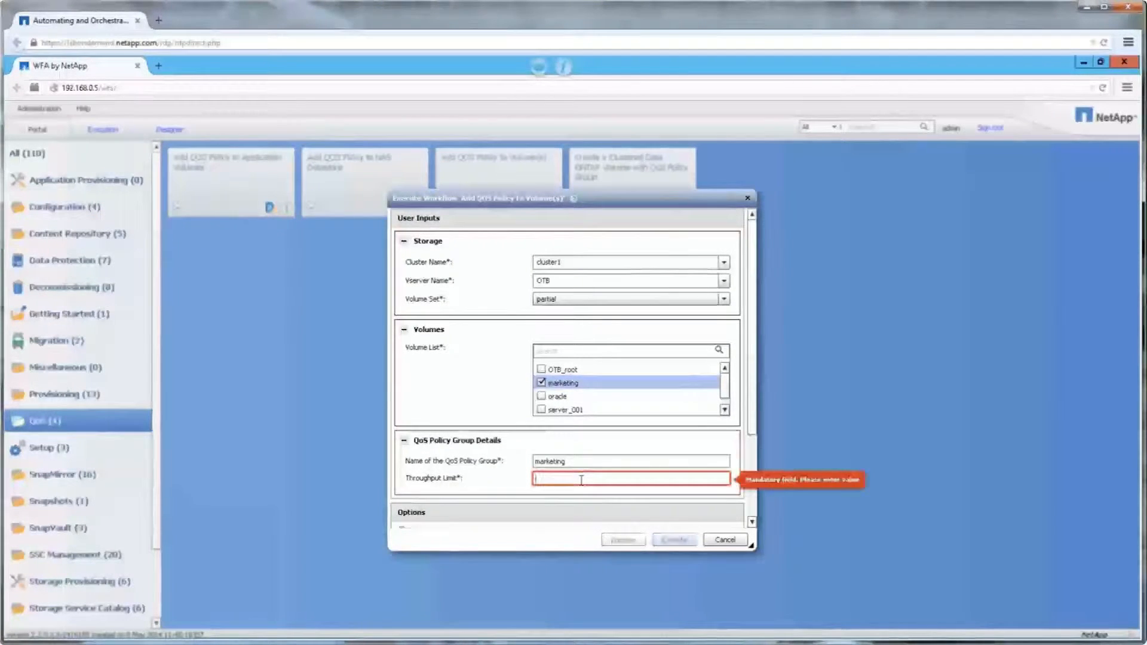
type("35MB")
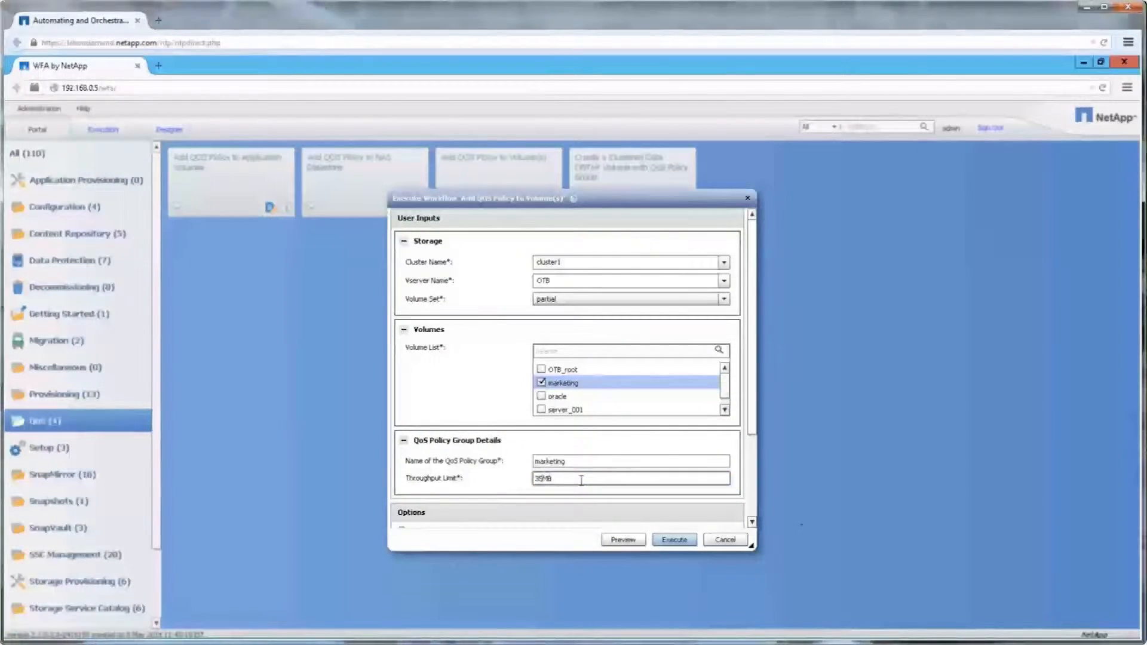
type("/s")
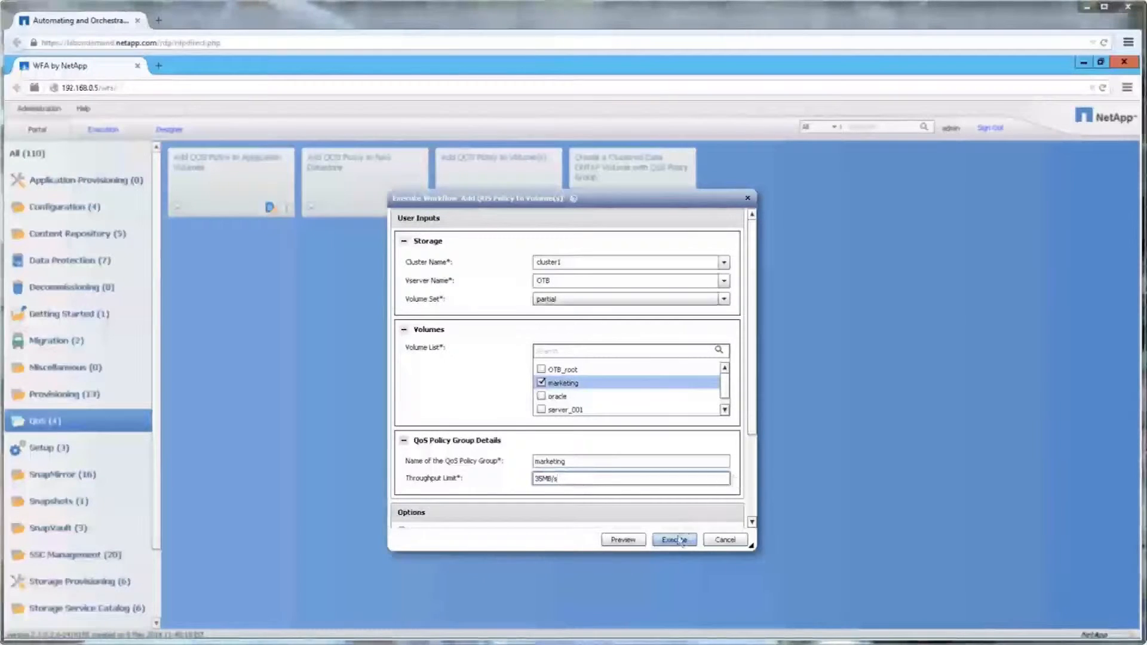
left_click(673, 540)
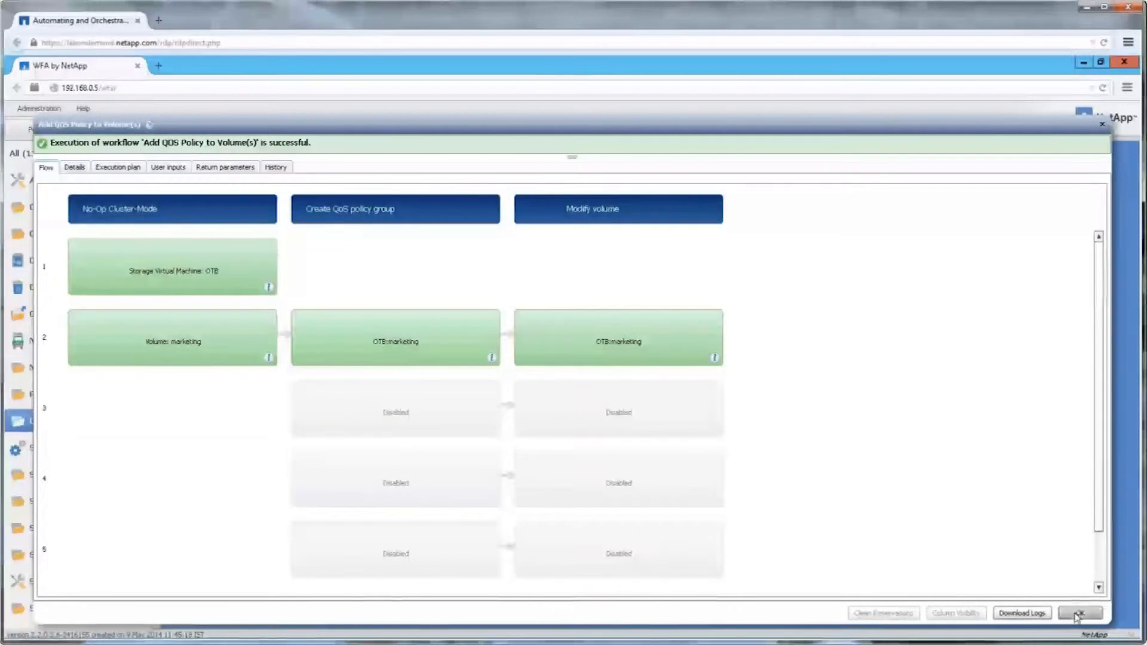
Step: Dismiss the successful execution results with OK
left_click(1079, 613)
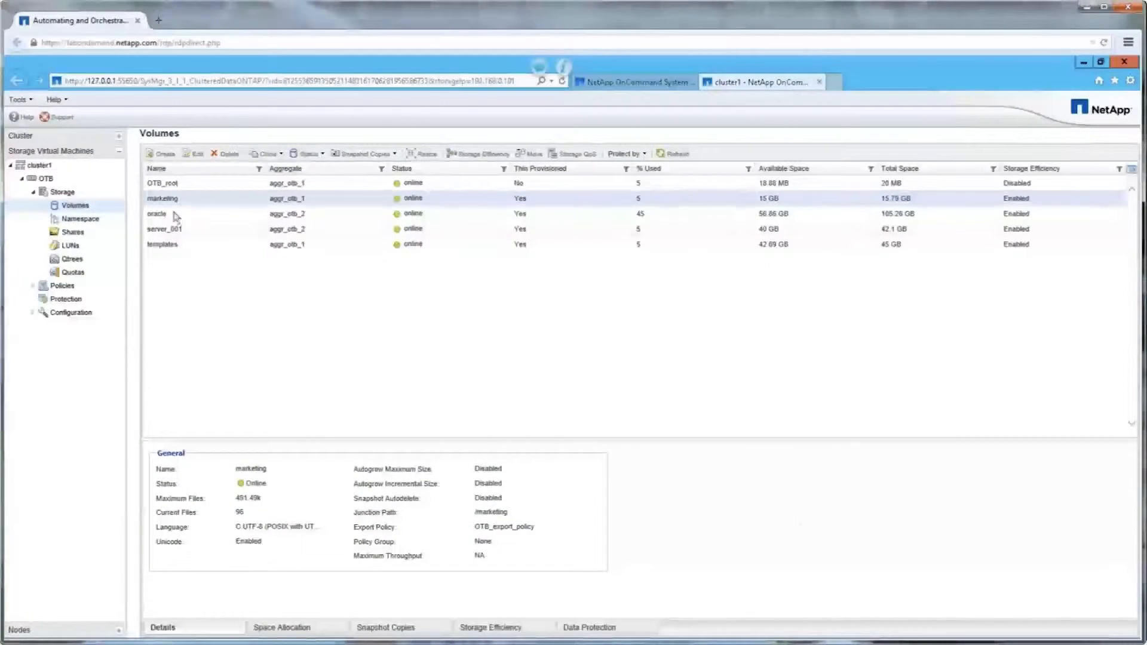
Step: Select the marketing volume and refresh the OTB volumes list
left_click(676, 154)
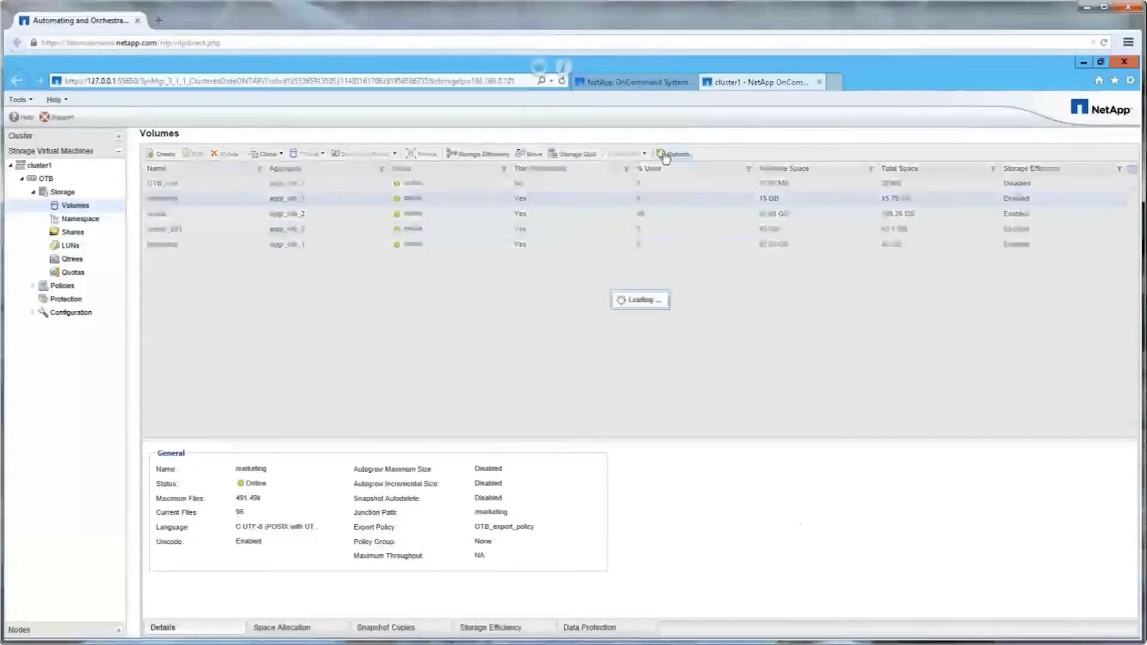
left_click(673, 155)
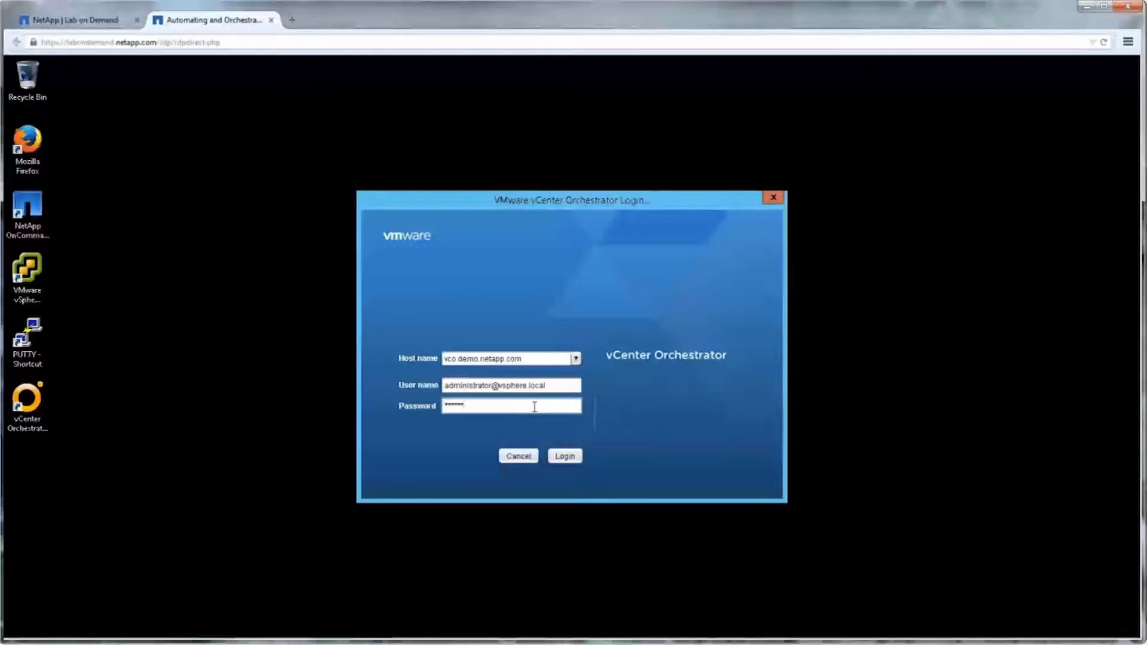
Step: Log in as Administrator, switch from Run to Design mode, and show the WFA package's workflows
left_click(562, 455)
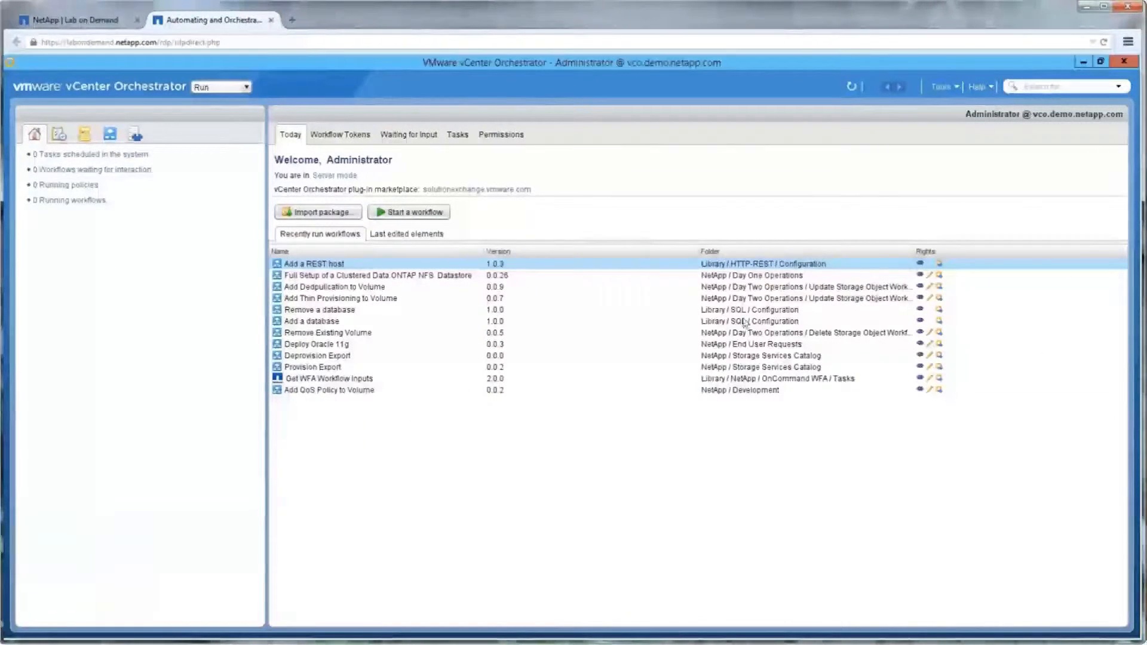
left_click(219, 86)
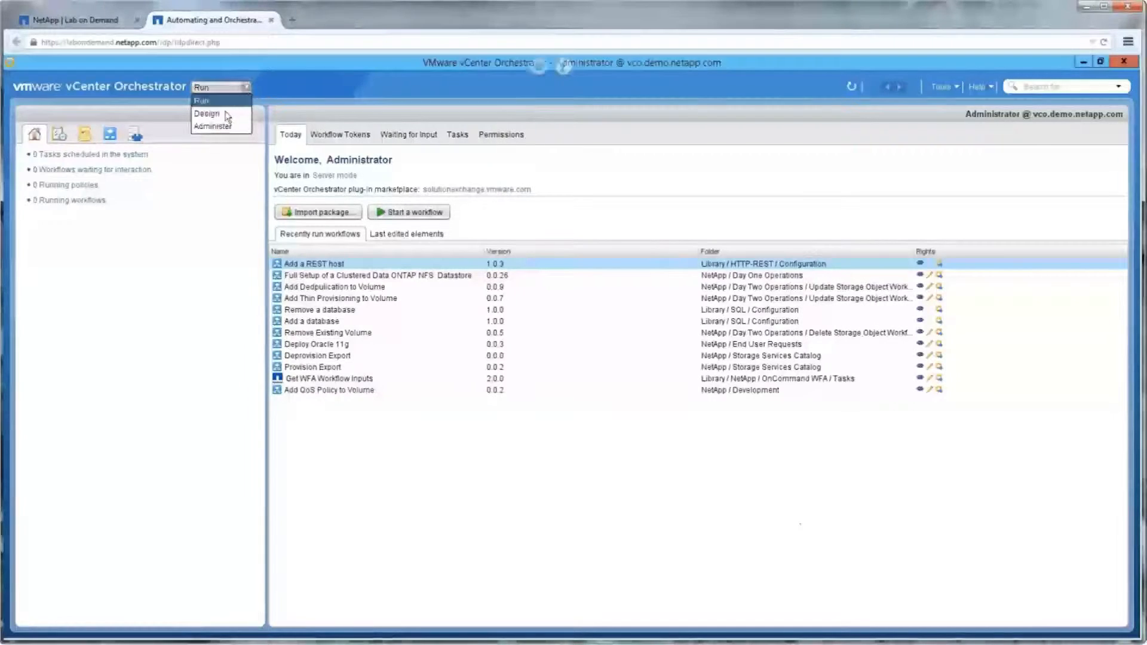
left_click(207, 113)
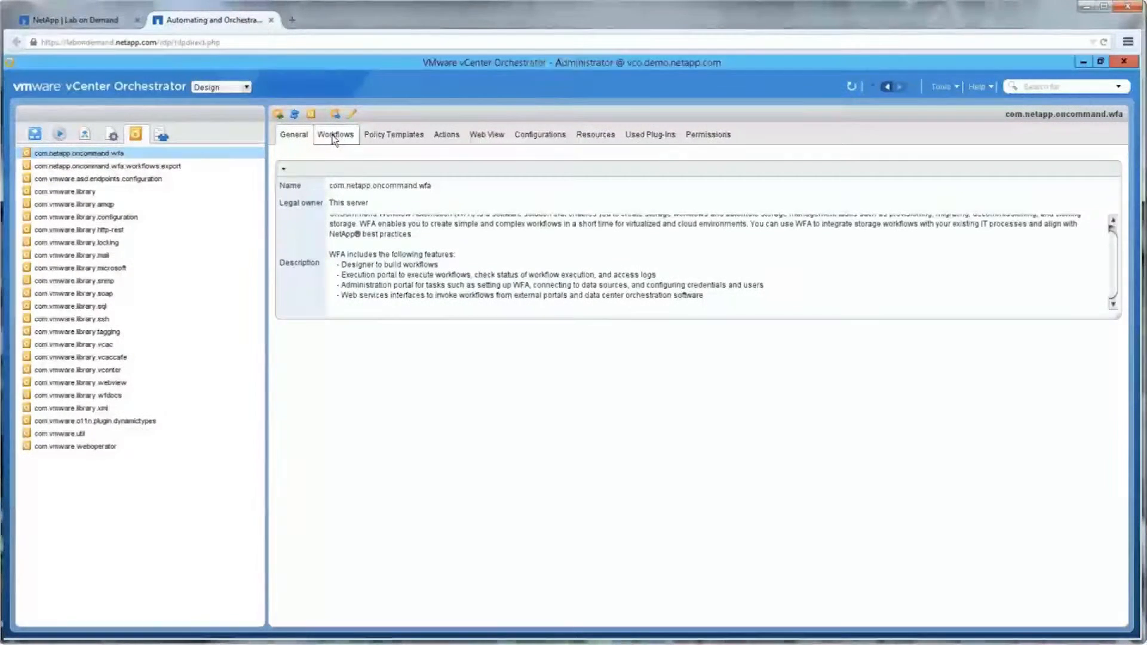
left_click(335, 134)
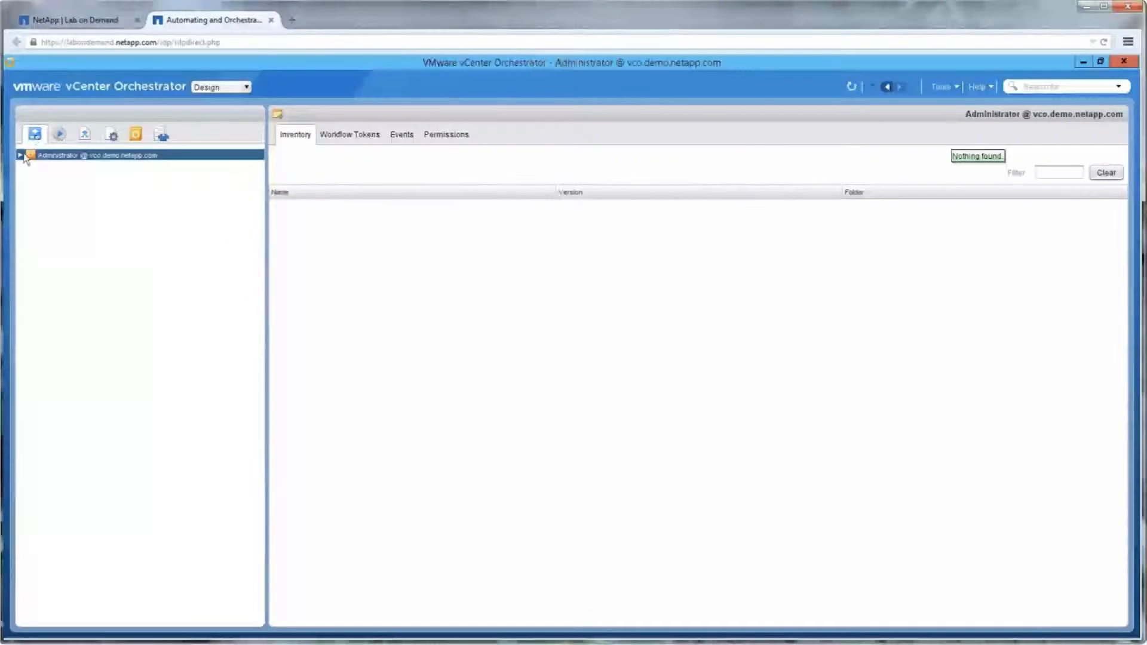
Step: Expand the inventory tree down through Library > NetApp > OnCommand WFA > Tasks
left_click(20, 154)
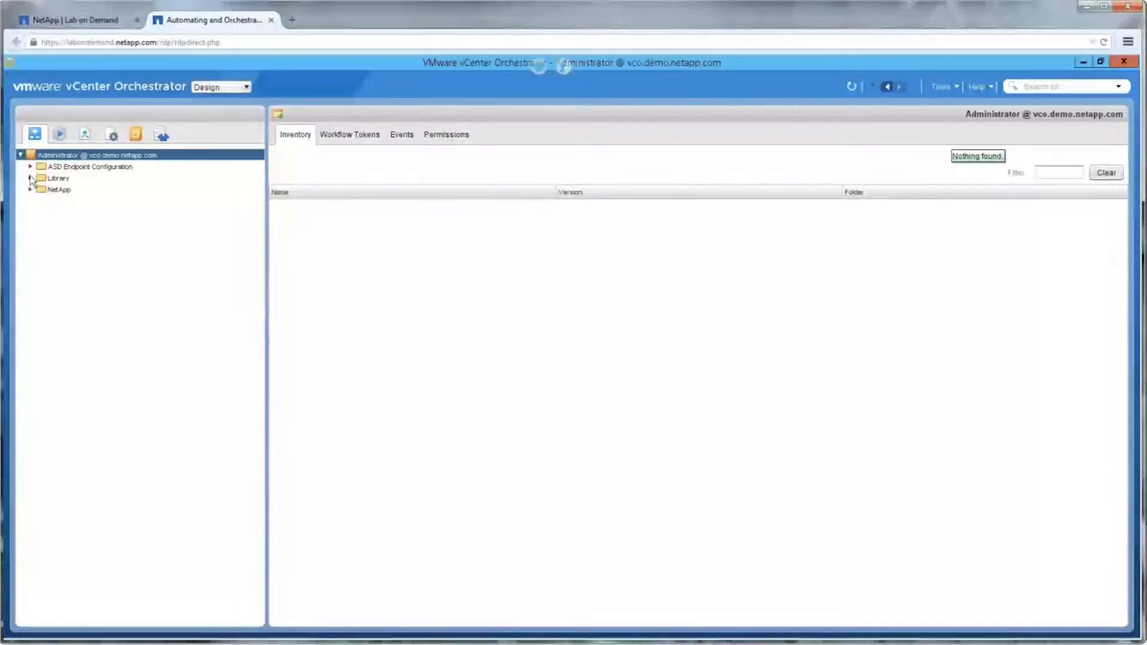
left_click(28, 178)
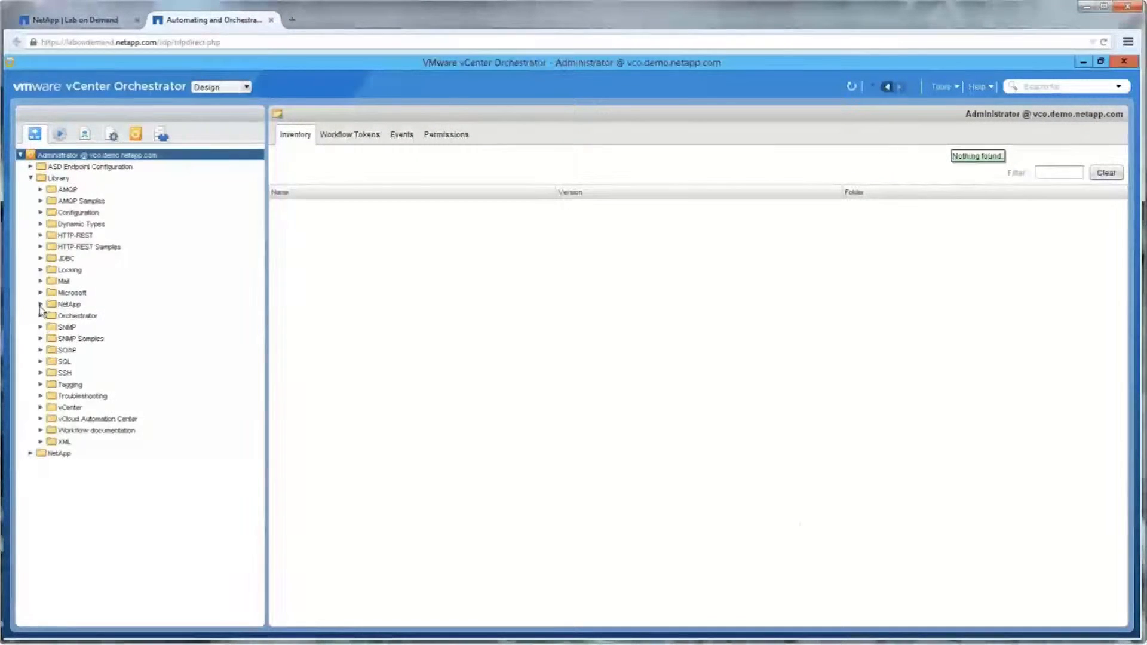
left_click(40, 303)
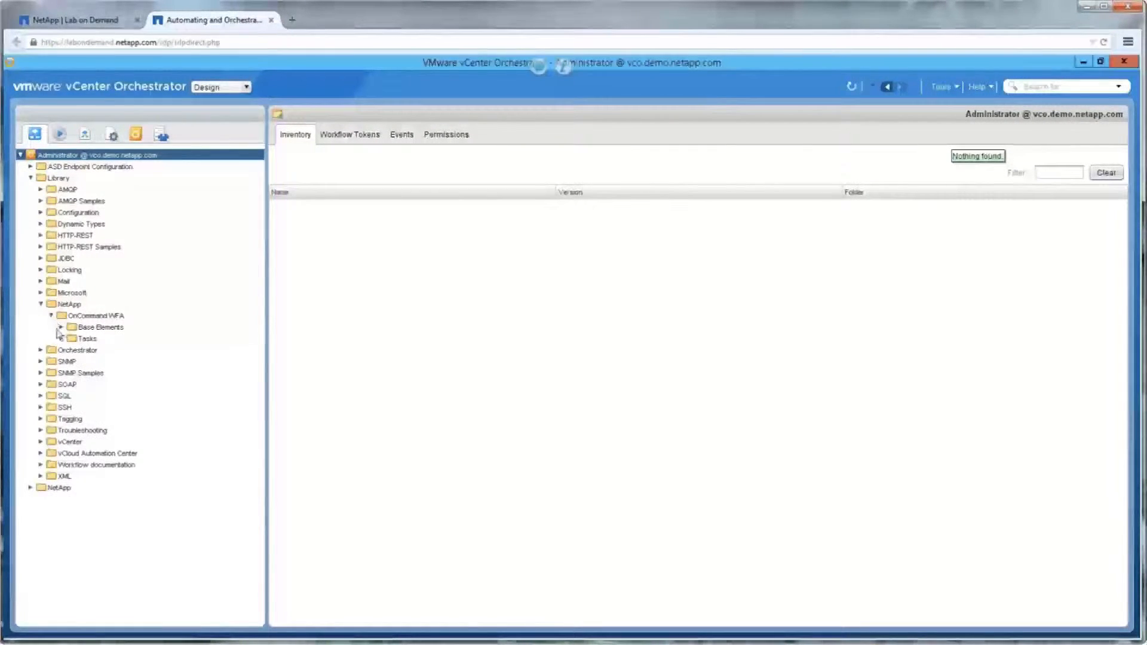
left_click(61, 338)
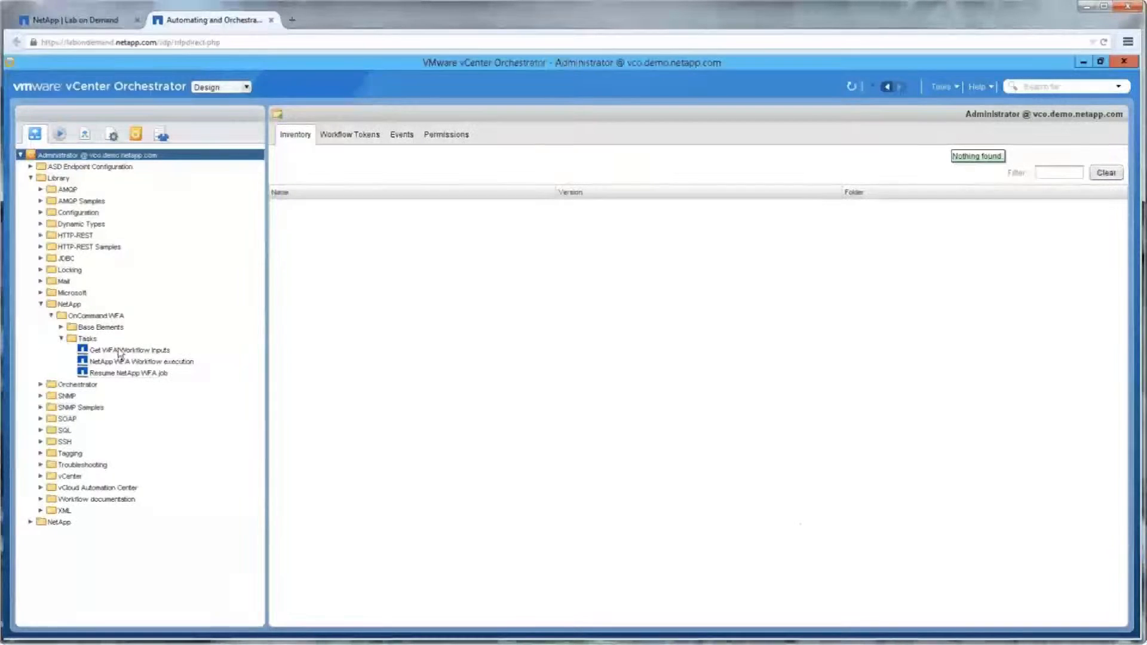
Step: Start the Get WFA Workflow Inputs workflow from its context menu
left_click(130, 350)
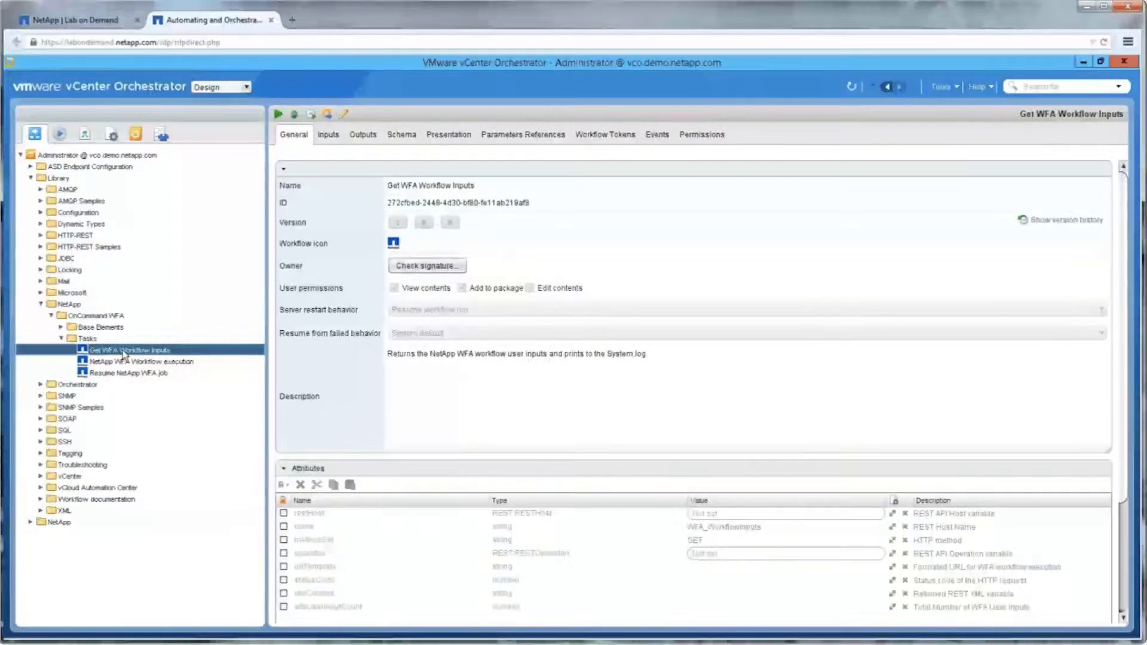
right_click(130, 350)
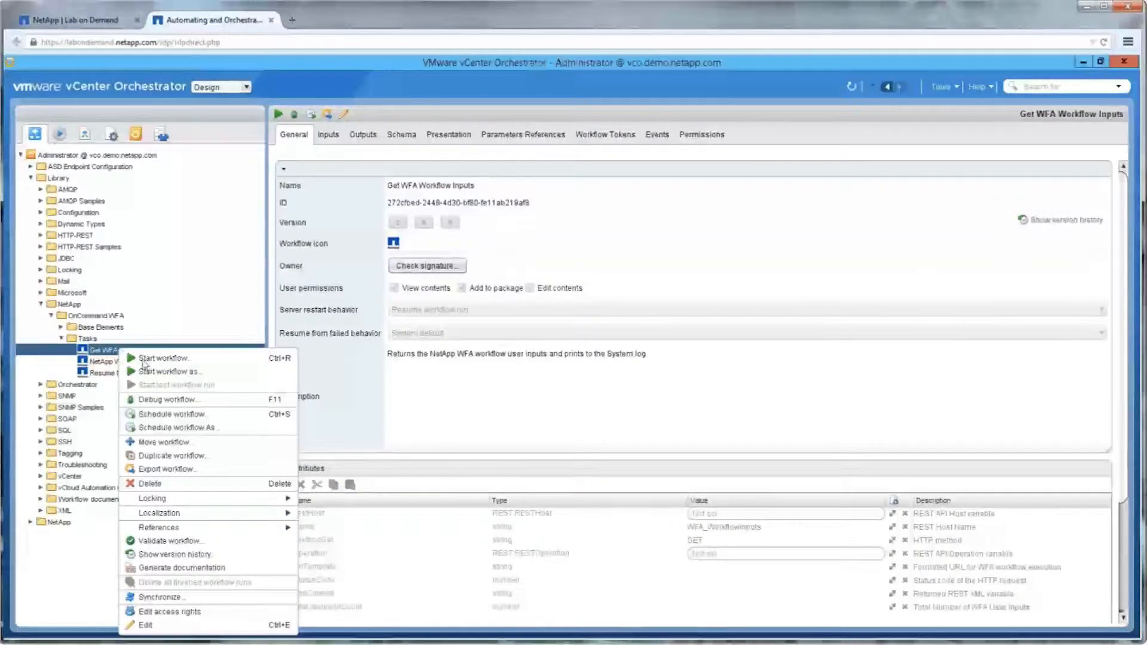
left_click(164, 357)
type("Add QoS Policy to")
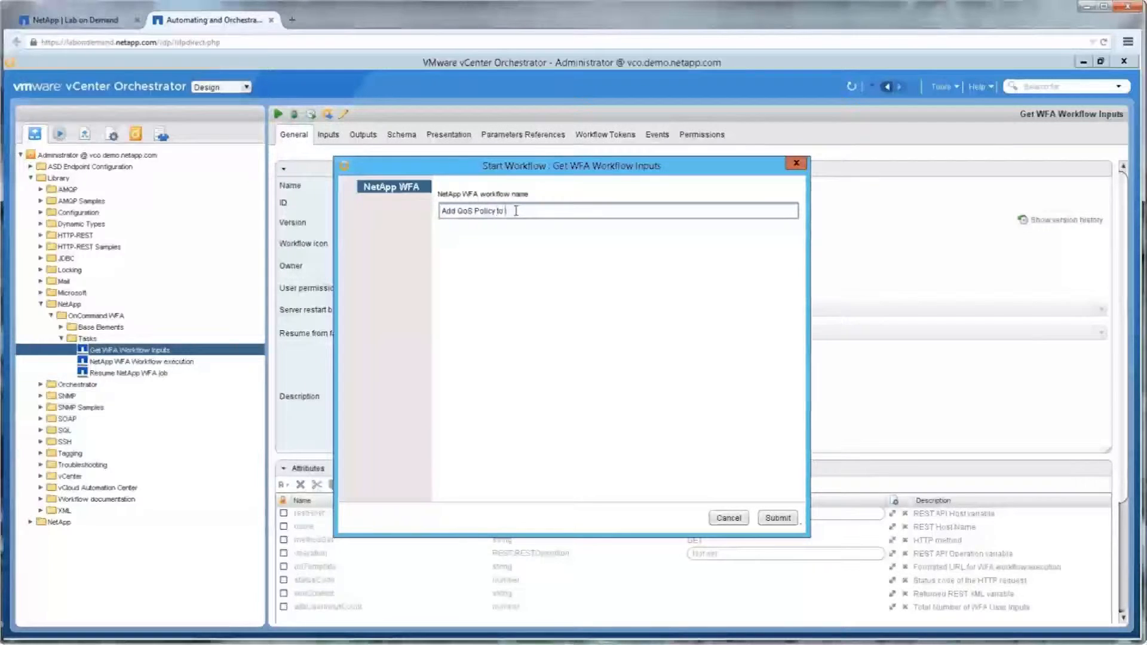
Step: Submit the QoS policy WFA workflow name and view the completed run's Logs
left_click(777, 518)
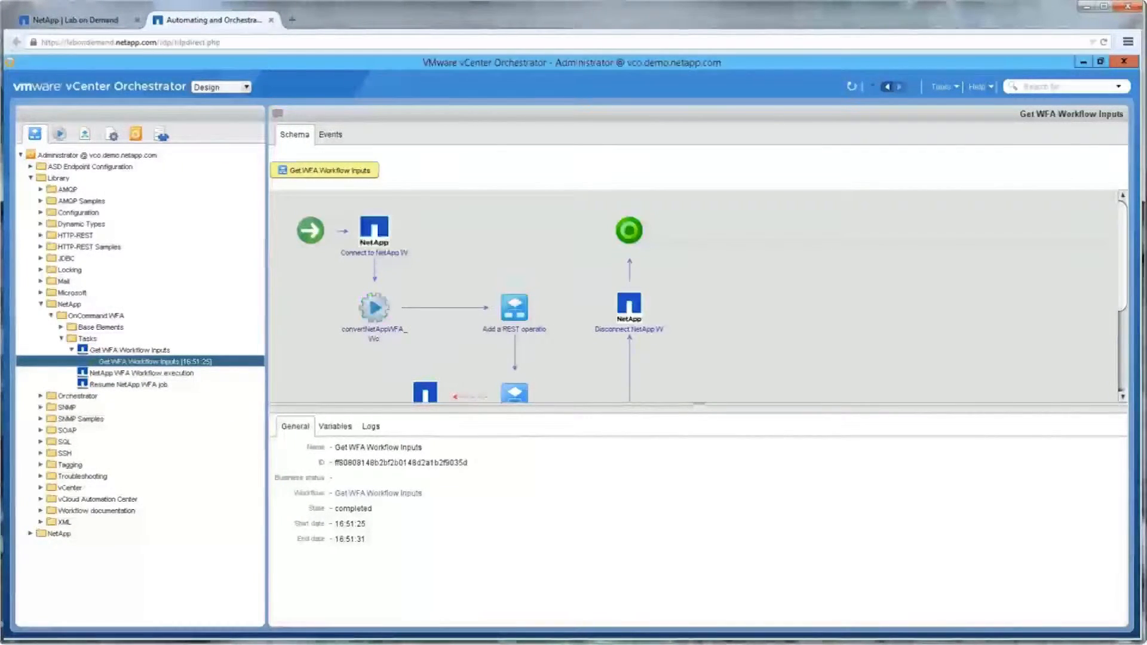
left_click(371, 425)
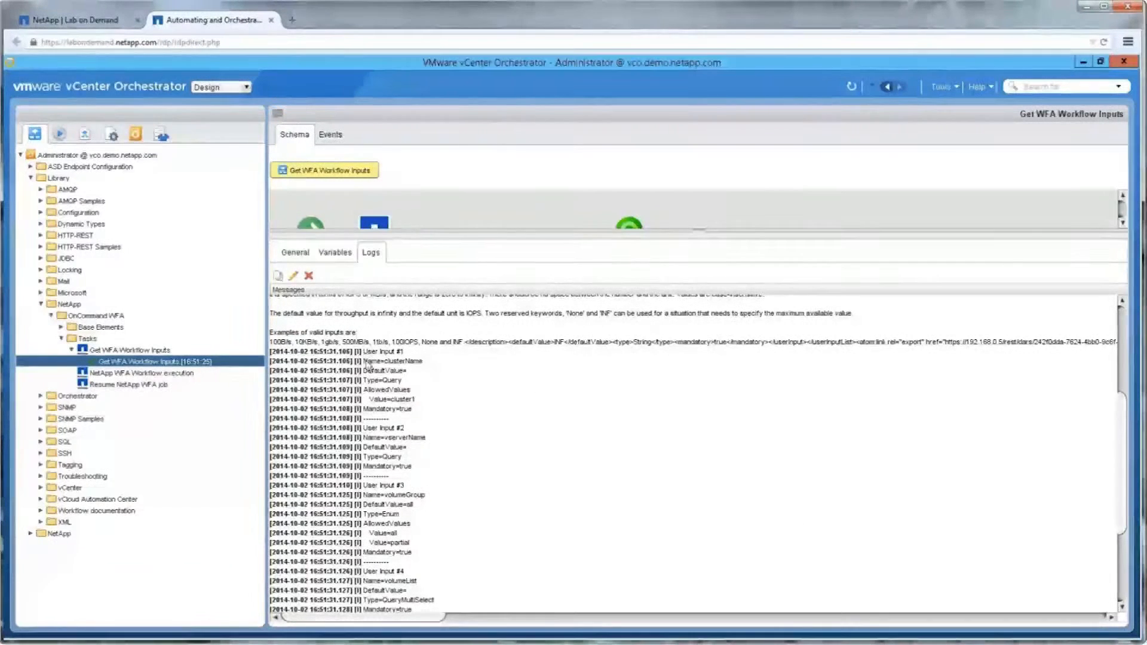
Step: Highlight logged input names such as volumeGroup, then collapse the NetApp and Library folders
double_click(393, 360)
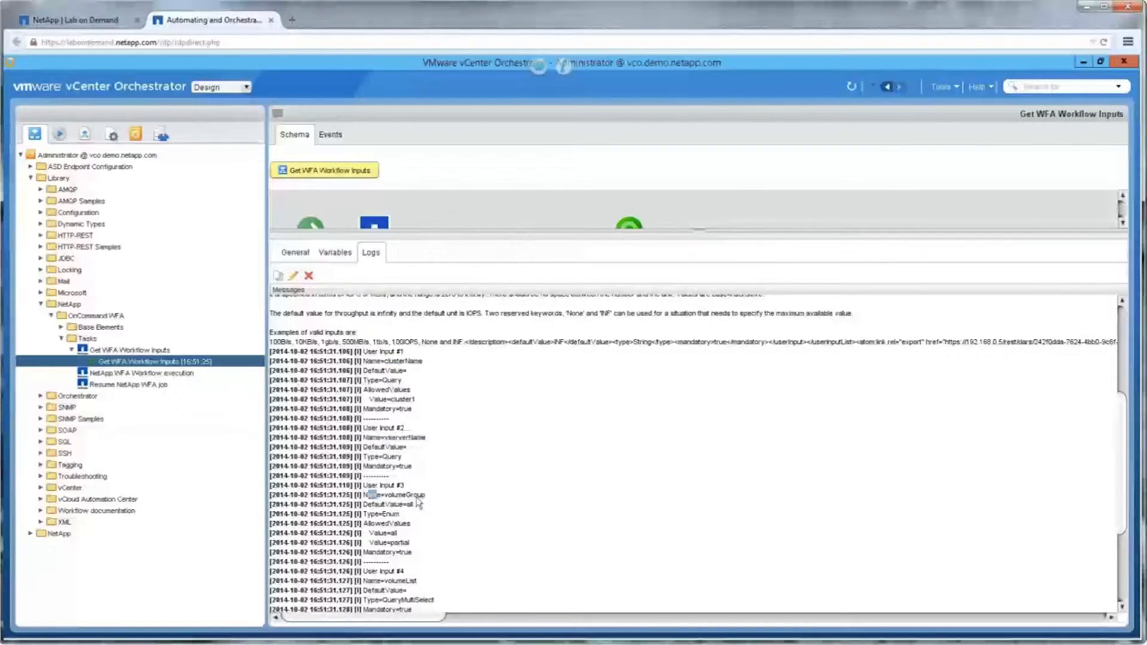
double_click(392, 494)
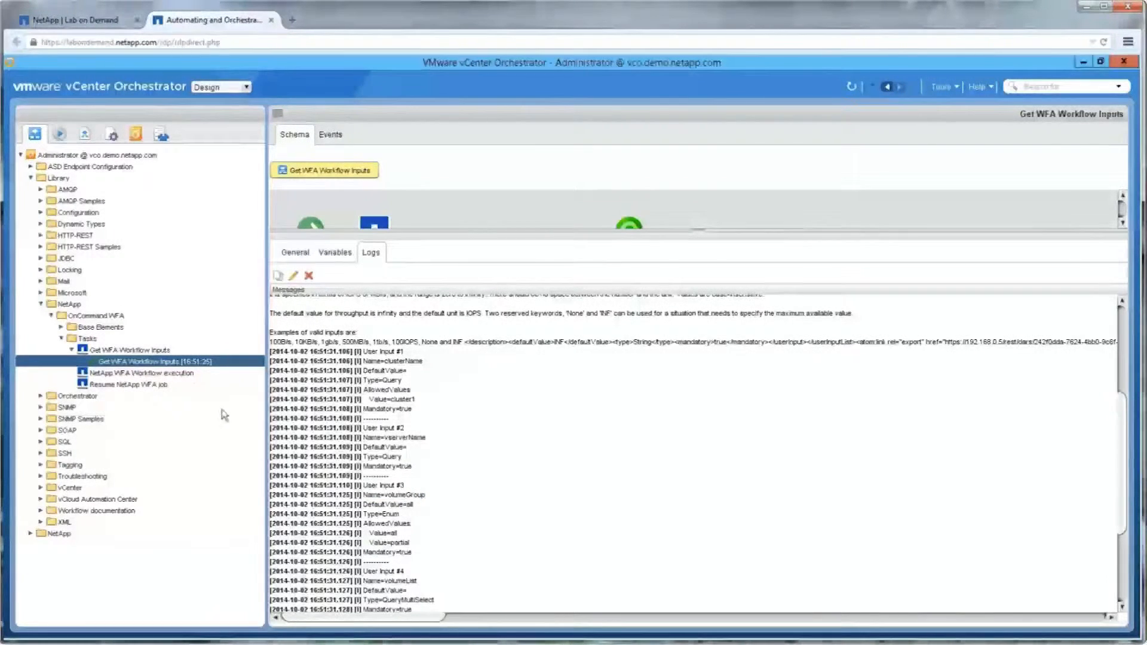
left_click(41, 304)
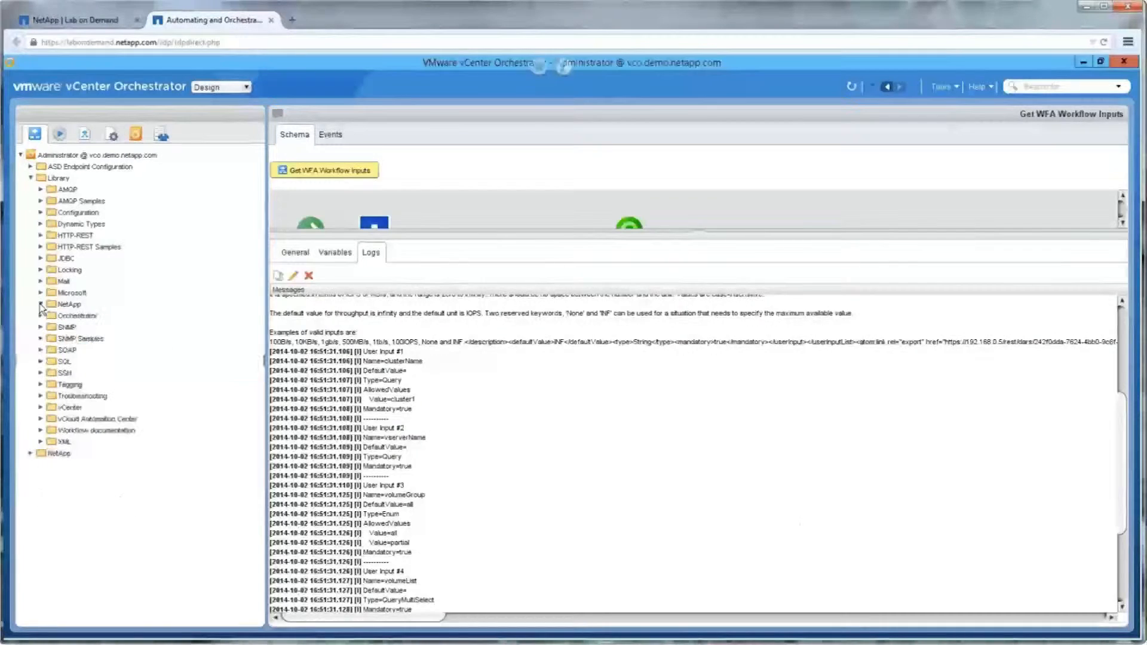
left_click(68, 303)
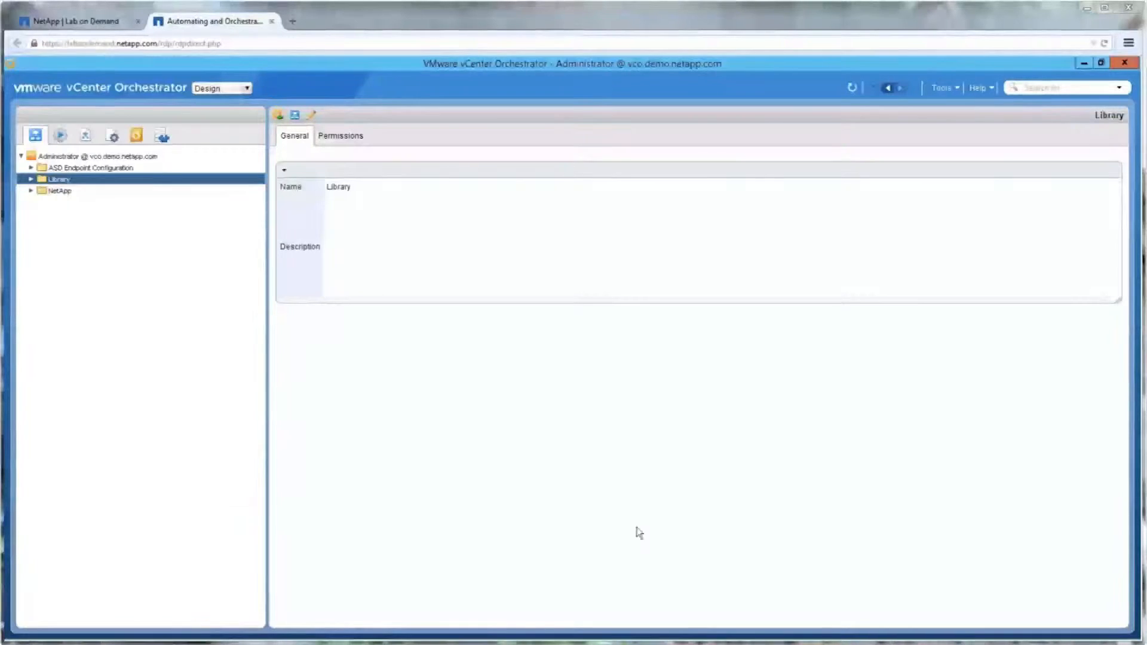
mouse_move(393, 386)
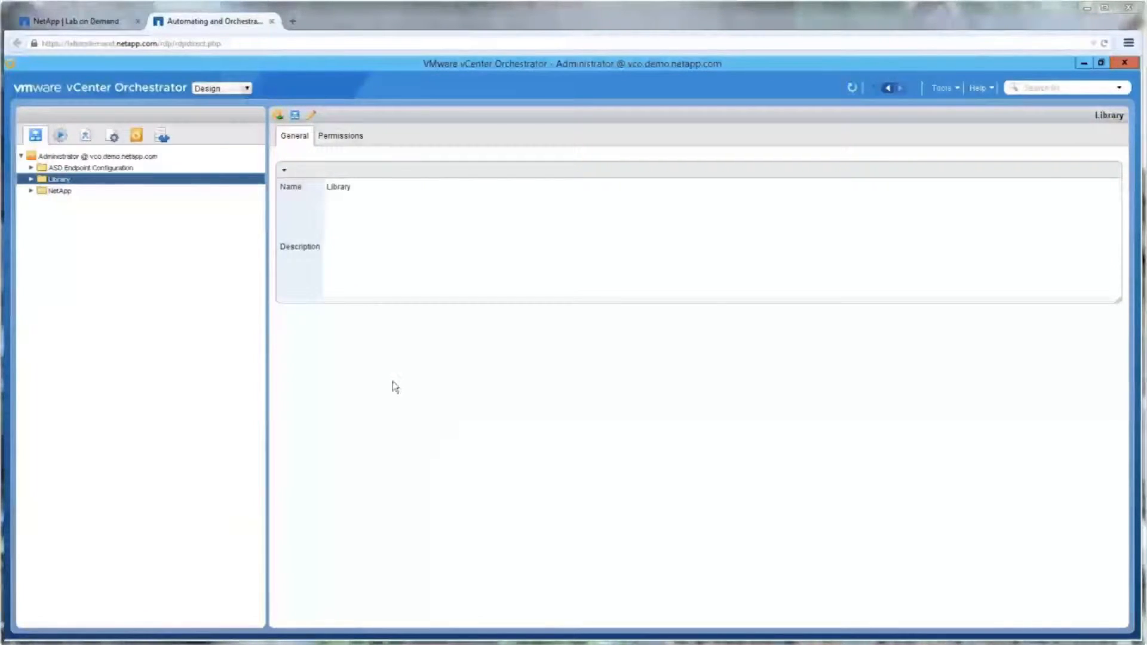
mouse_move(113, 265)
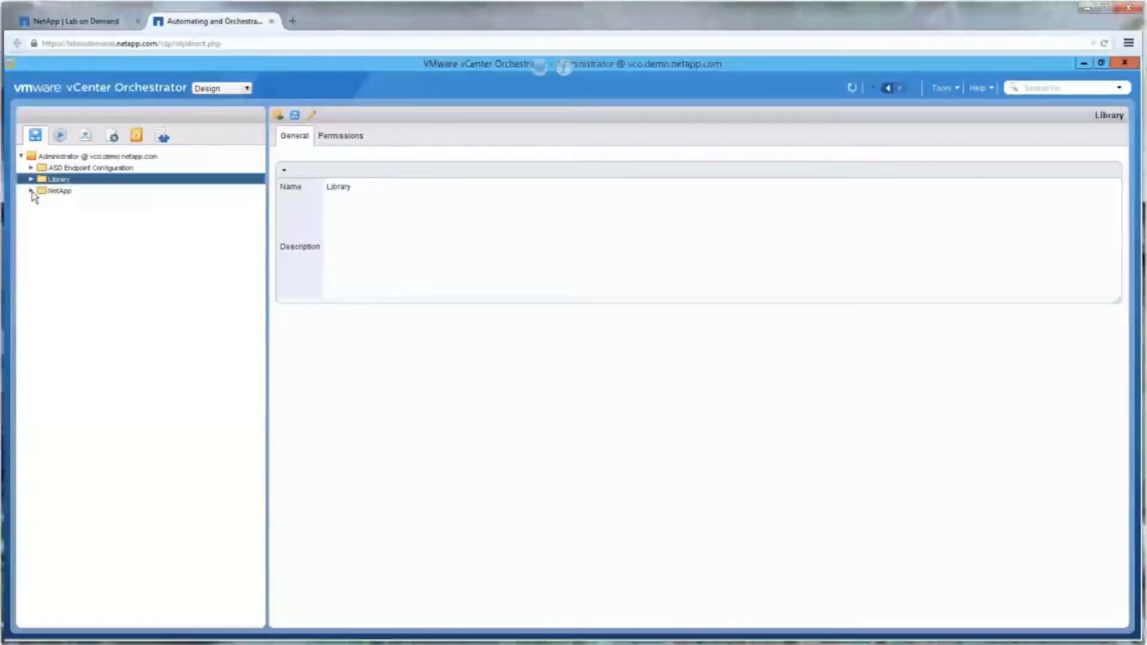
Step: Expand NetApp > Day One Operations and bring up actions for the Clustered Data ONTAP NFS Volume setup workflow
left_click(31, 190)
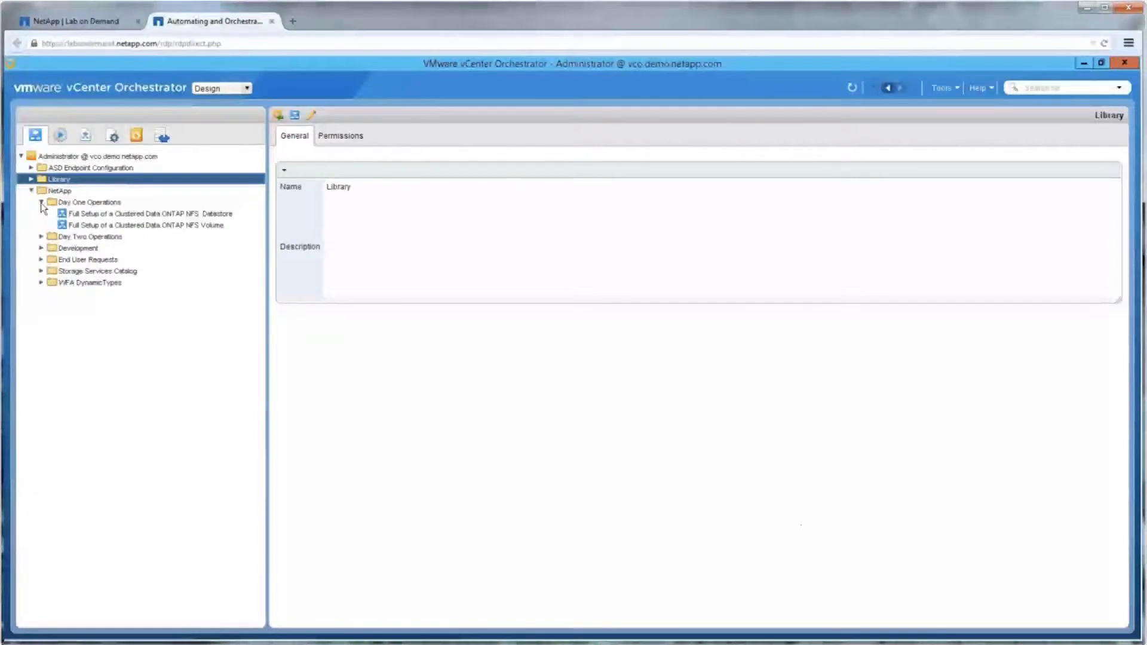
right_click(144, 225)
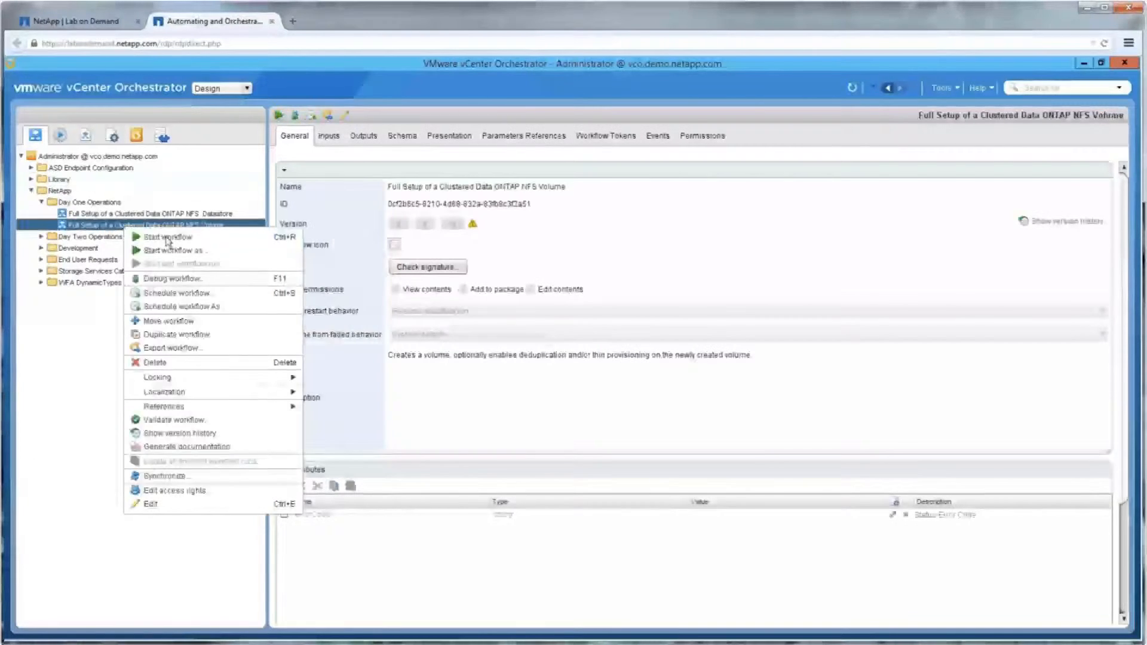
Step: Start the NFS volume setup workflow on cluster1 and name the volume TestDev
left_click(169, 237)
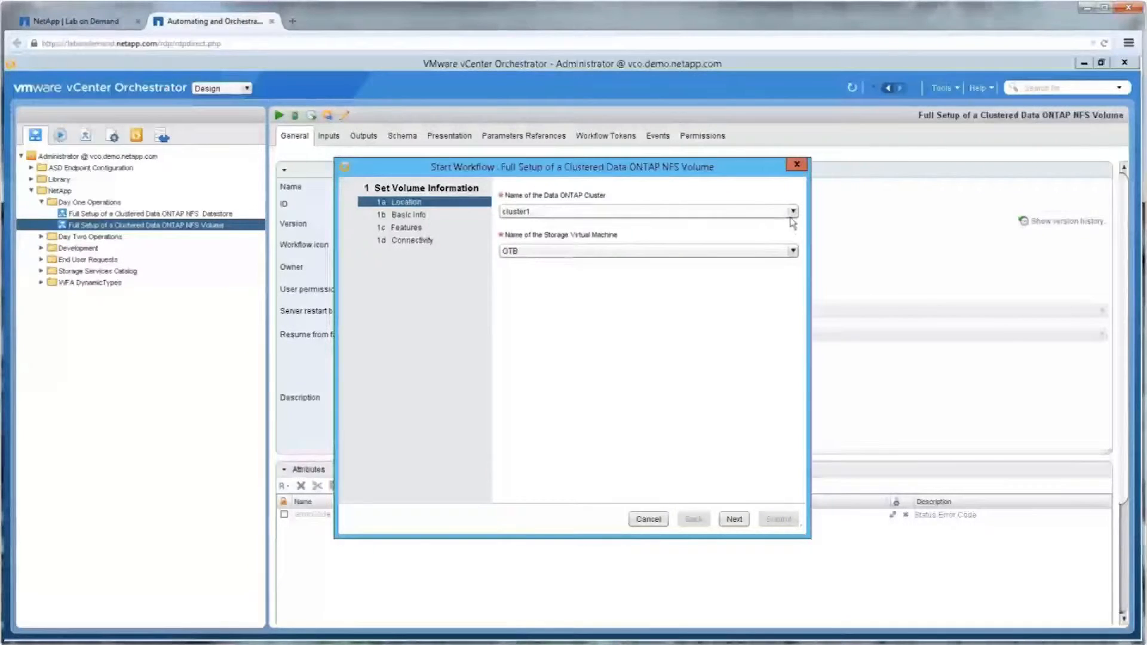
left_click(732, 518)
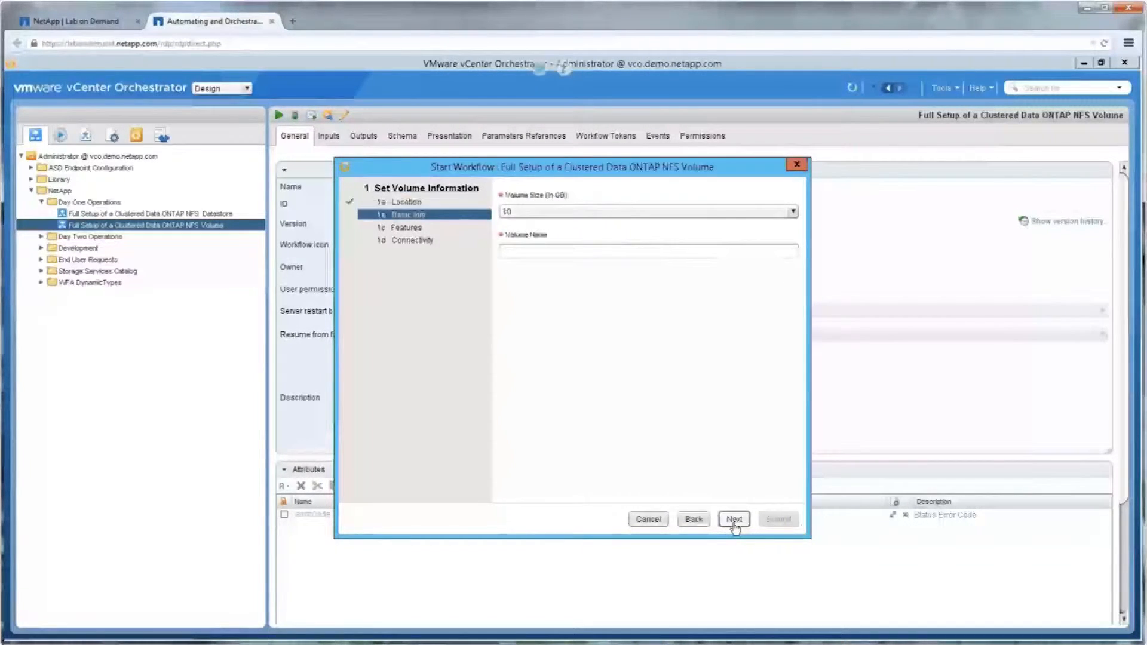
left_click(647, 251)
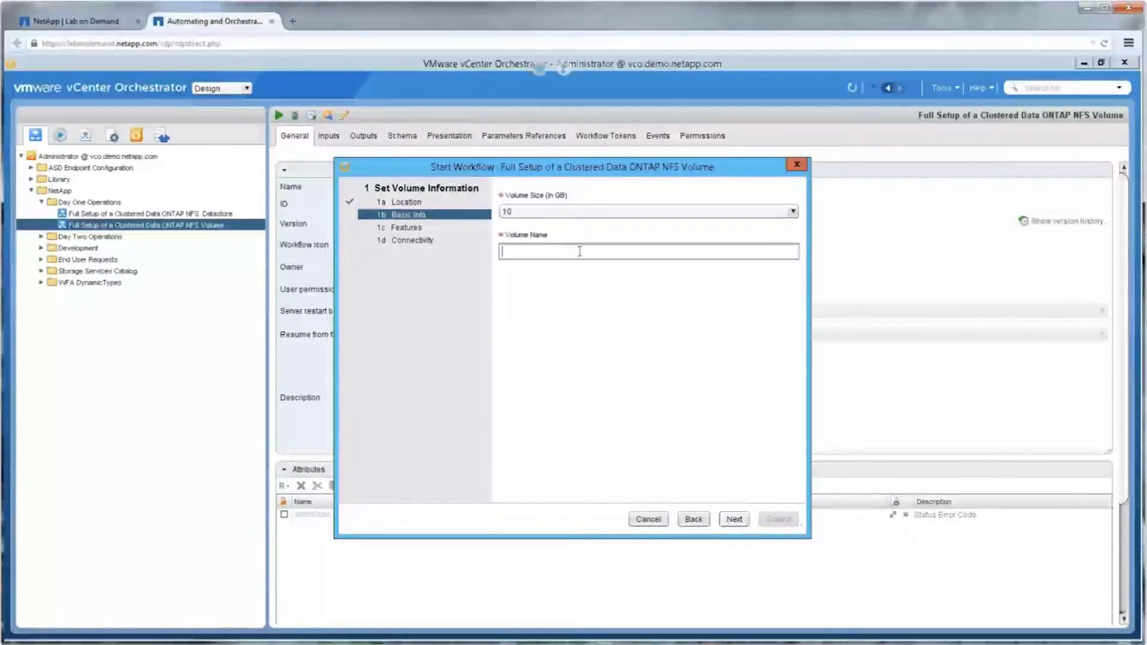
type("TestDe")
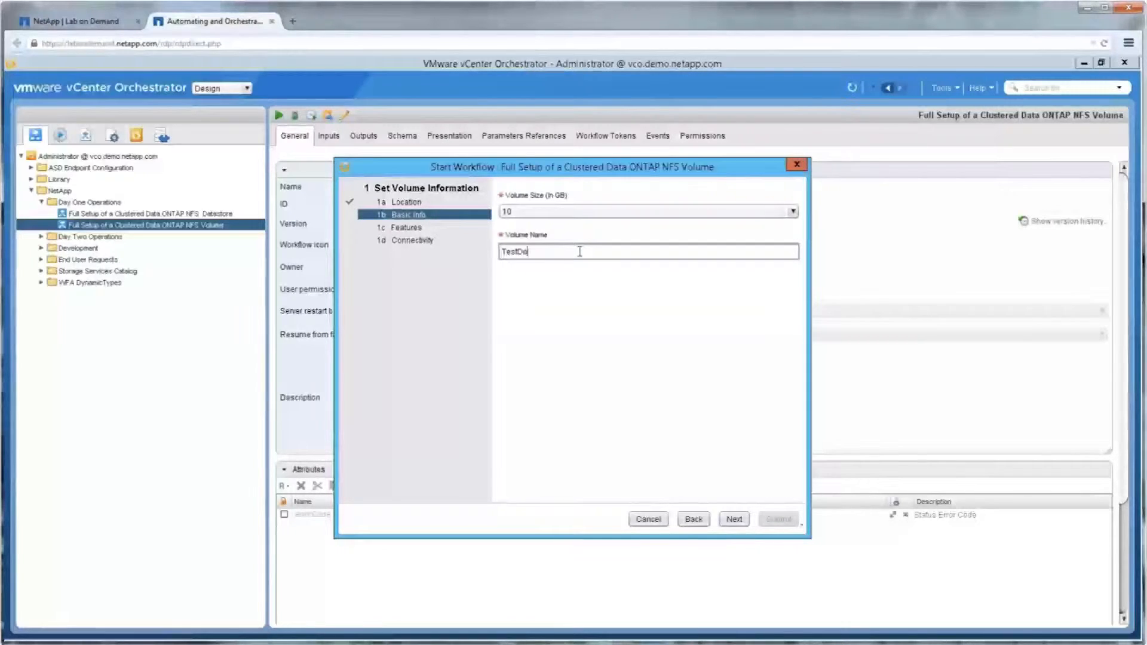
left_click(734, 518)
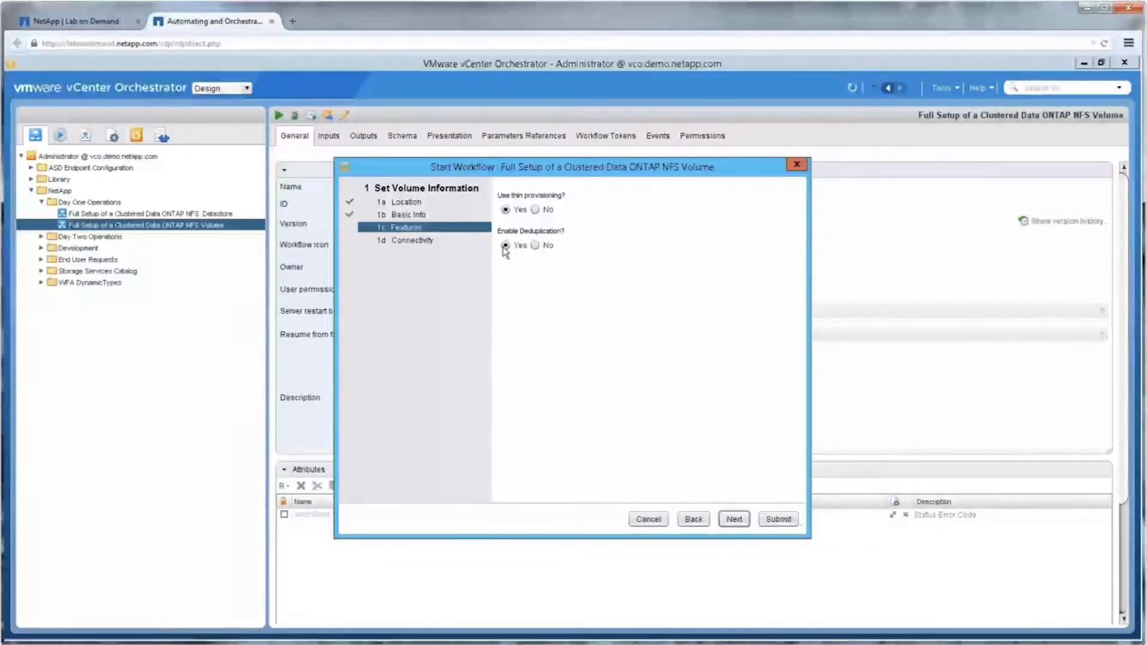
Step: Enable deduplication for the new volume and submit the setup request
left_click(732, 518)
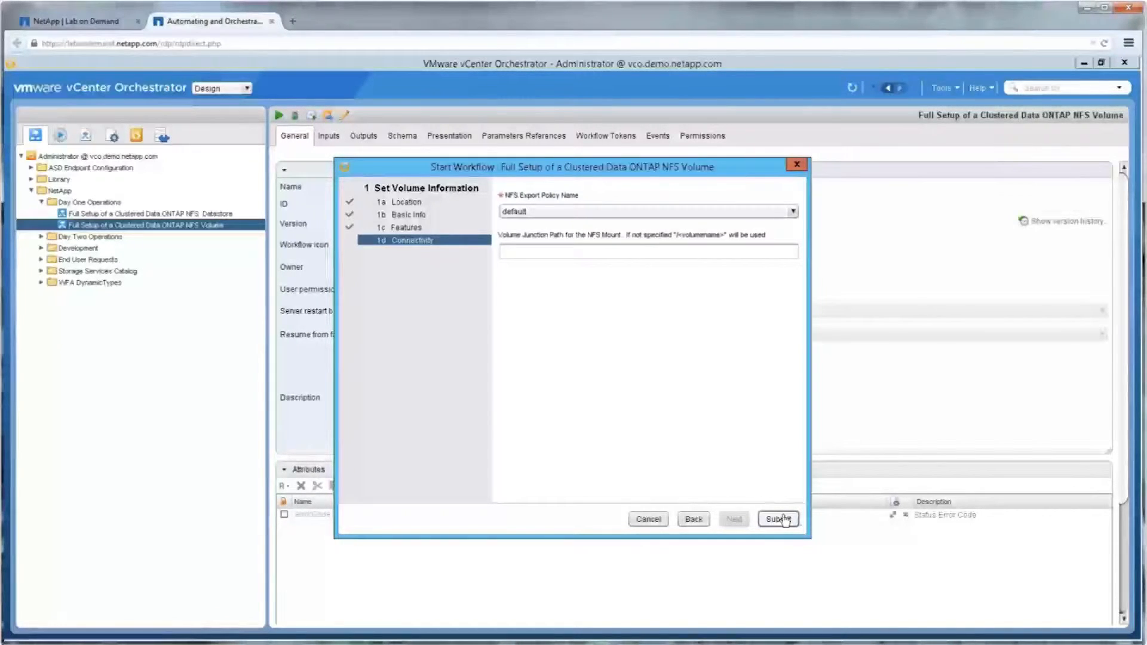
left_click(778, 518)
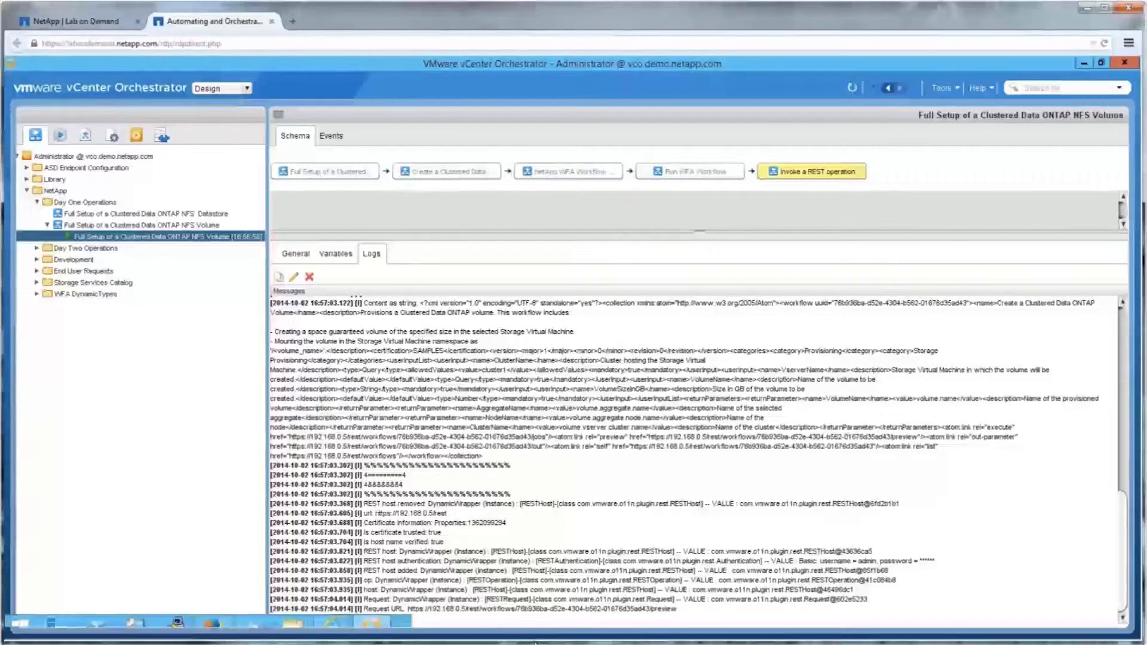
Step: View the running workflow token's schema and logs as it calls WFA over REST
left_click(690, 171)
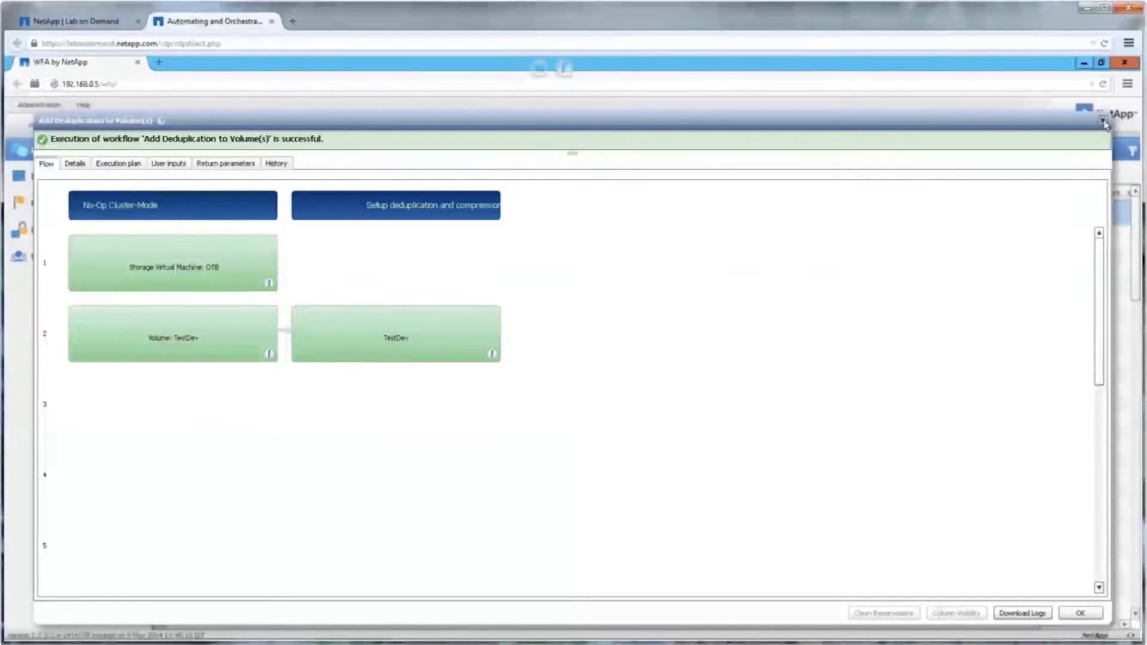
Step: Close the Add Deduplication to Volume(s) execution results in WFA
left_click(1126, 121)
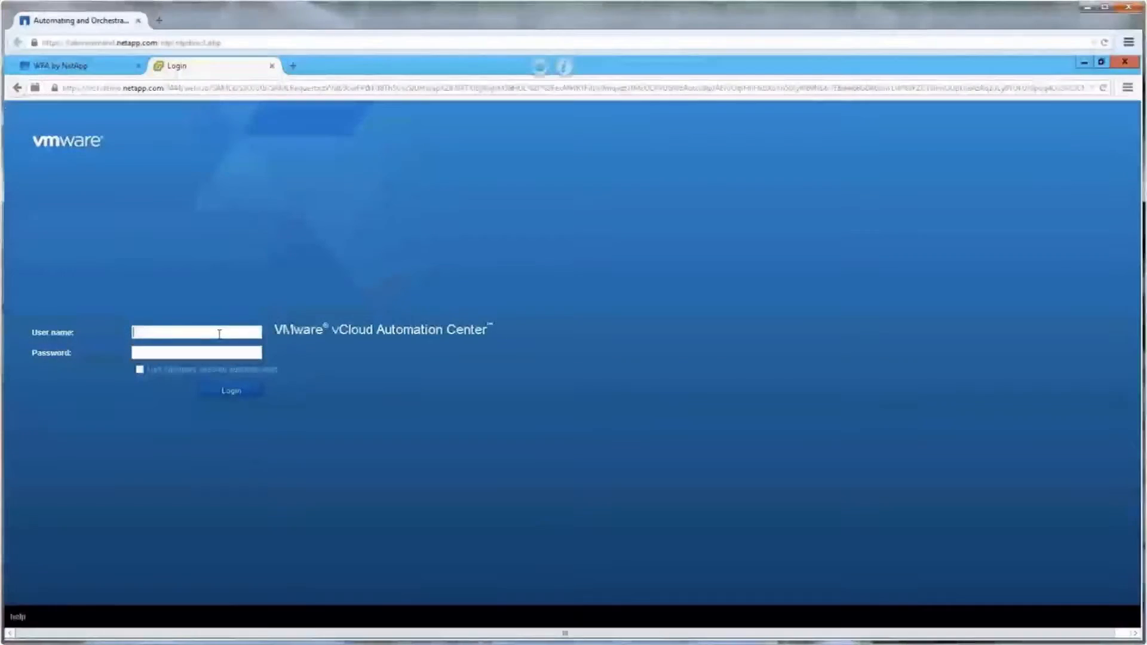
Step: Sign in to vCloud Automation Center as user otb
type("otb")
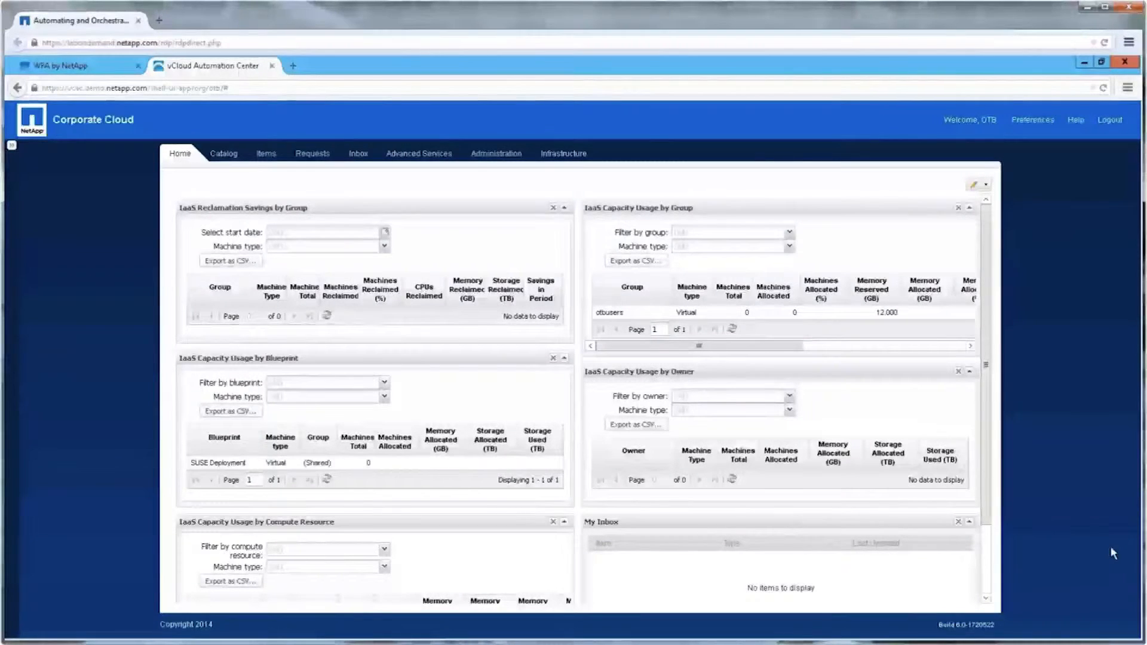
mouse_move(1111, 528)
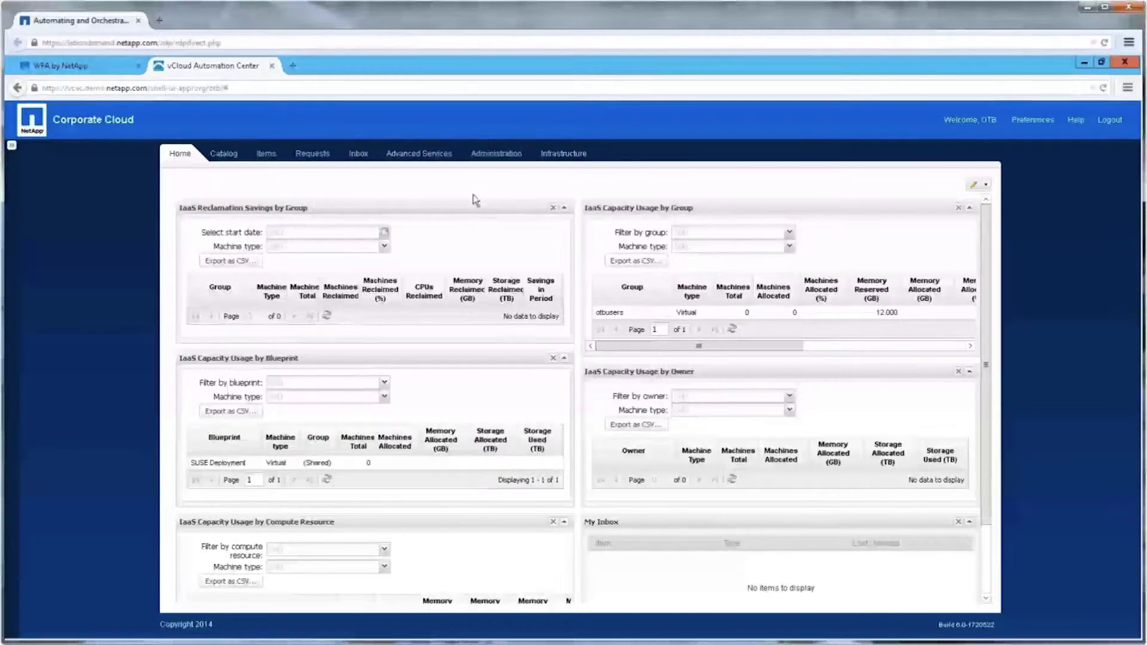
Step: Create a new service blueprint from the Orchestrator > NetApp Add QoS Policy to Volume workflow
left_click(419, 153)
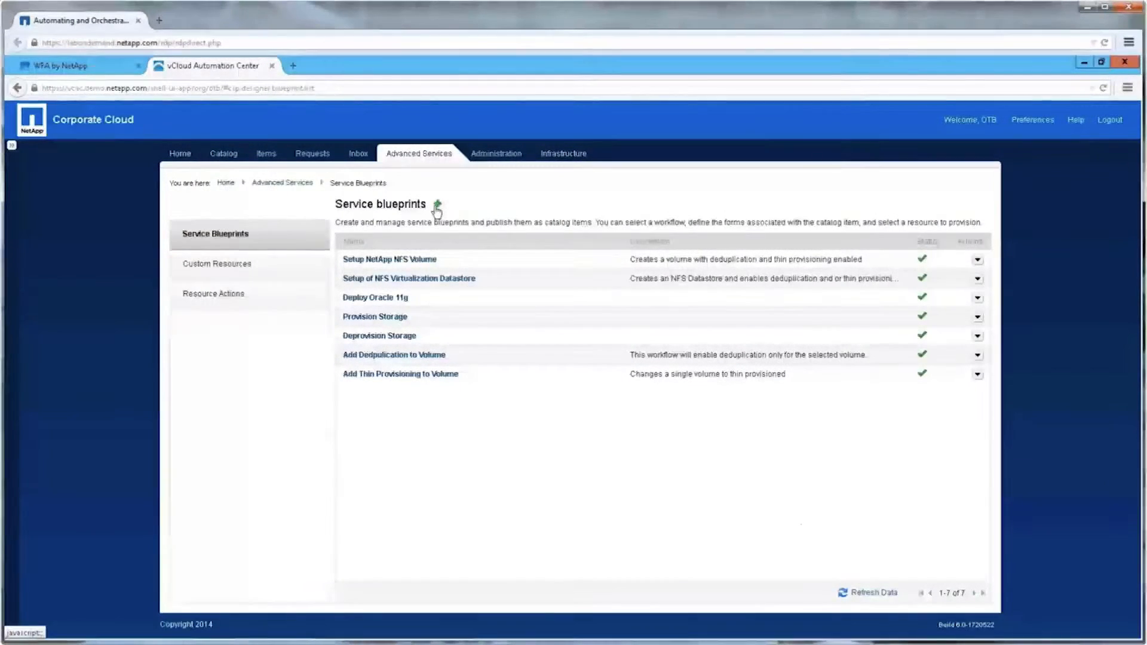
left_click(436, 205)
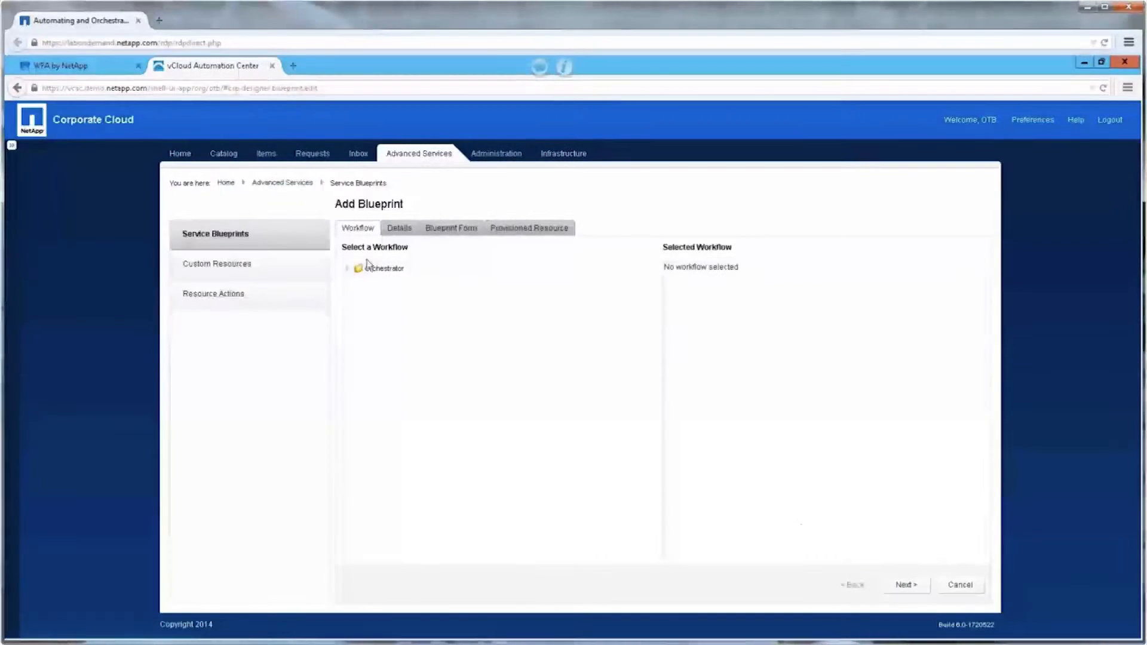
left_click(348, 268)
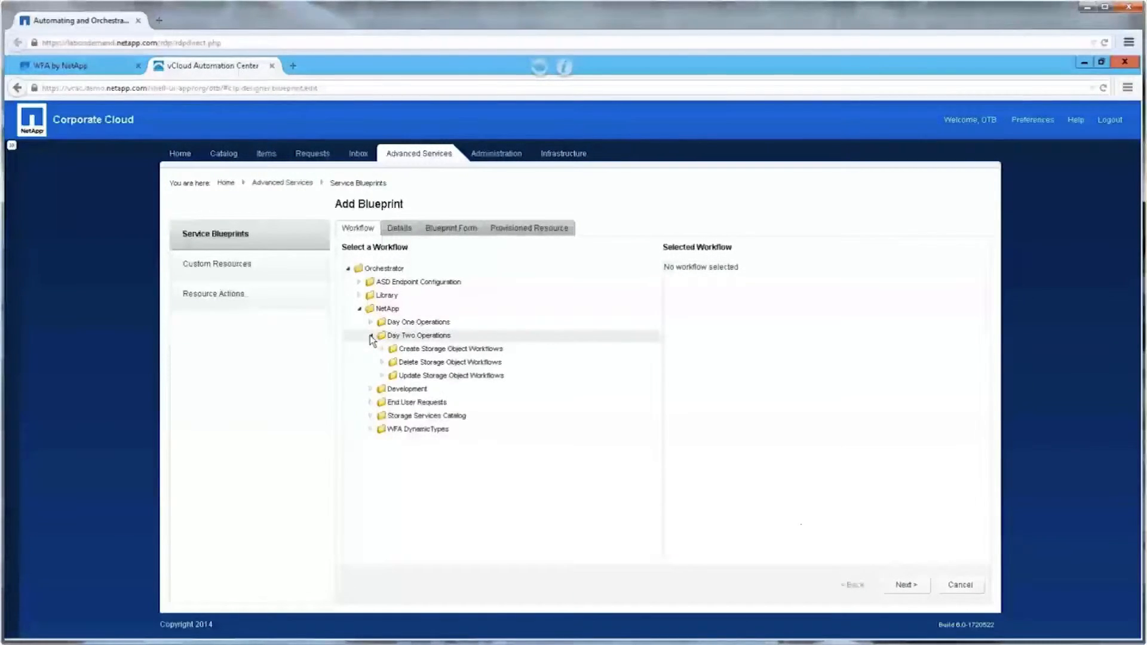
left_click(382, 375)
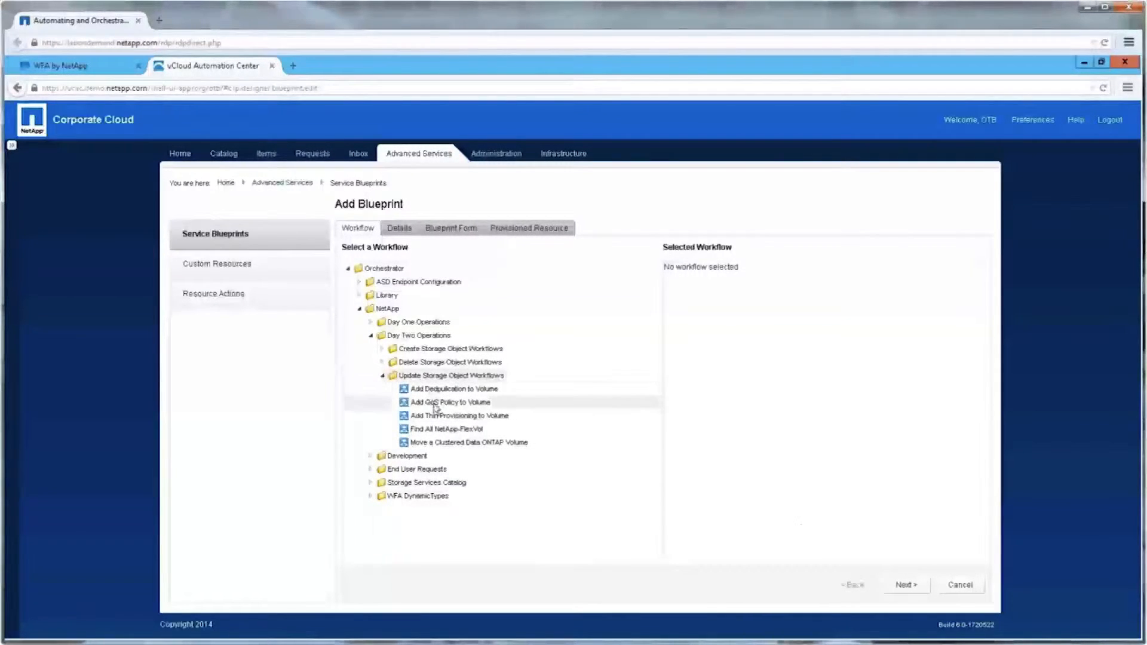
left_click(450, 403)
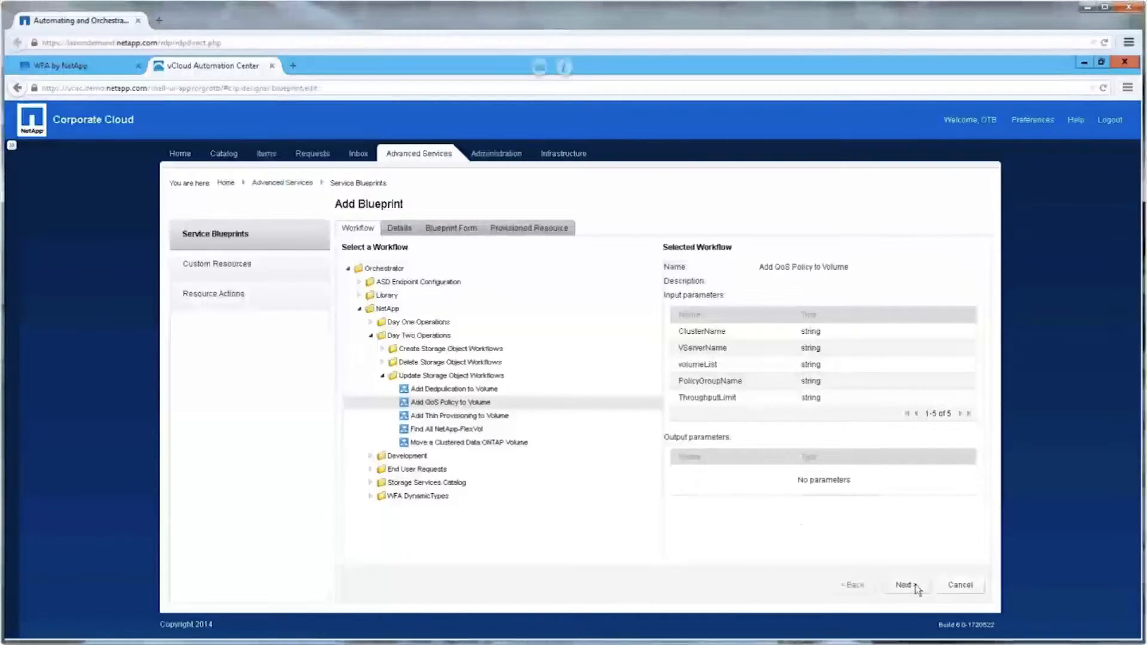
left_click(904, 584)
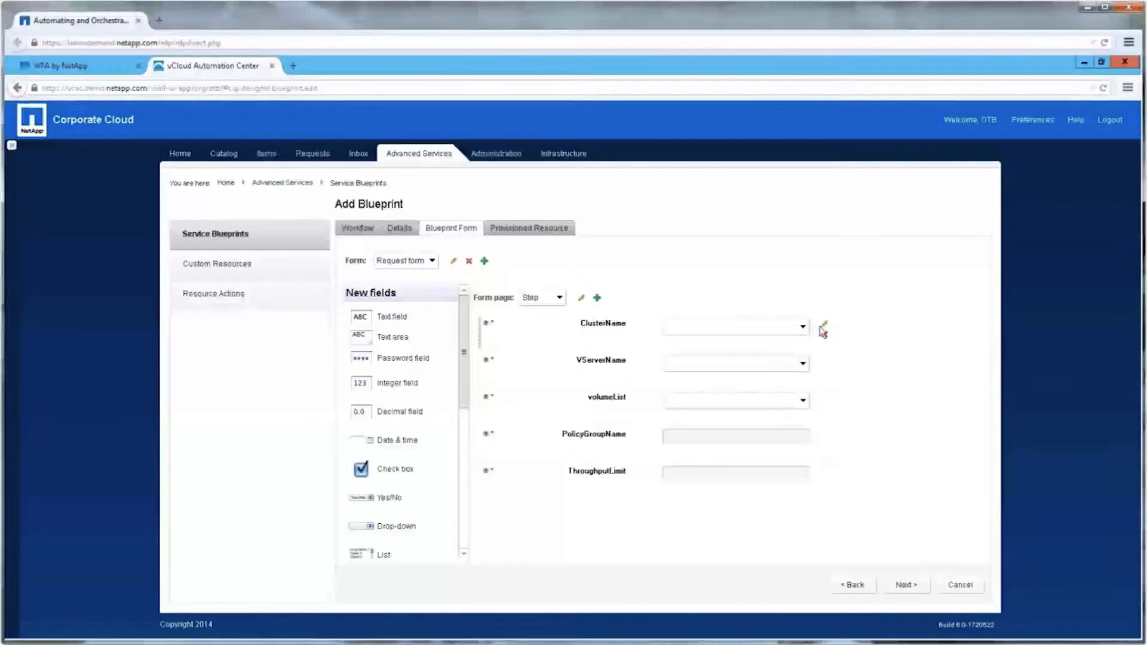
Step: Relabel the form fields as NetApp Cluster, Storage Virtual Machine and volume list
left_click(823, 325)
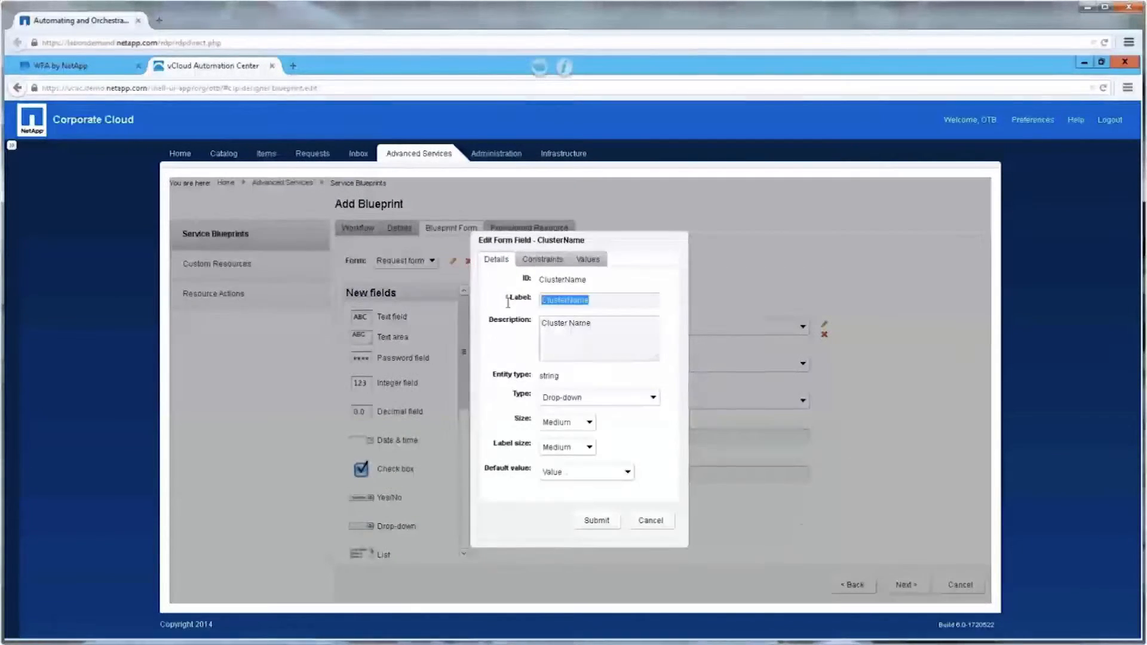
type("NetApp Cluster")
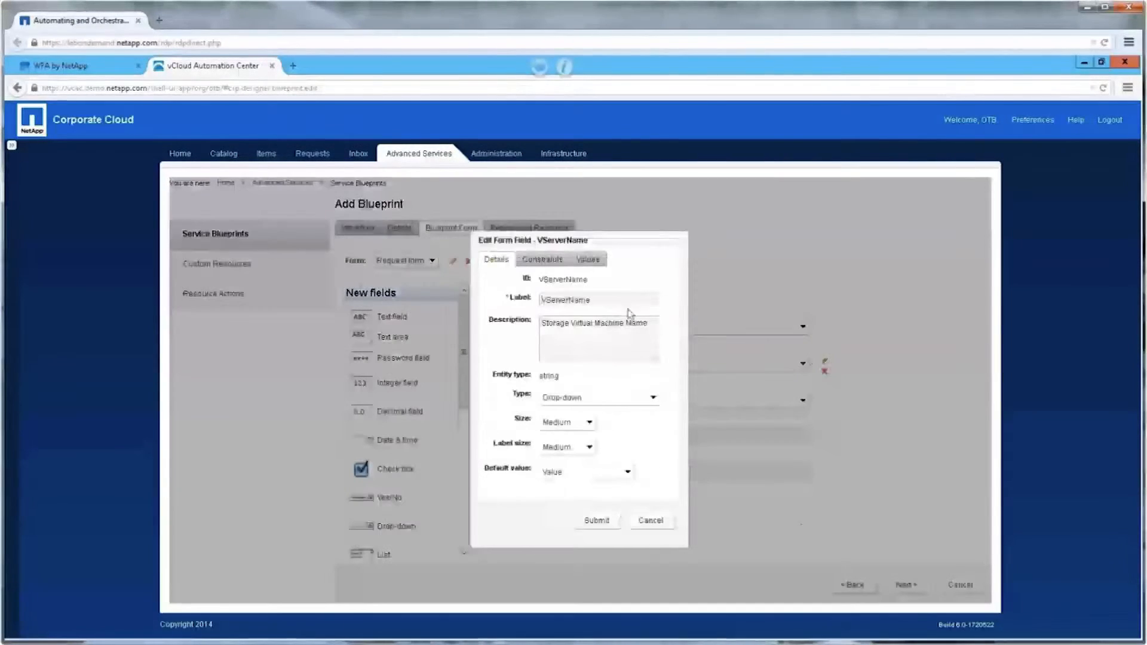
type("Storage Virtual MAchine")
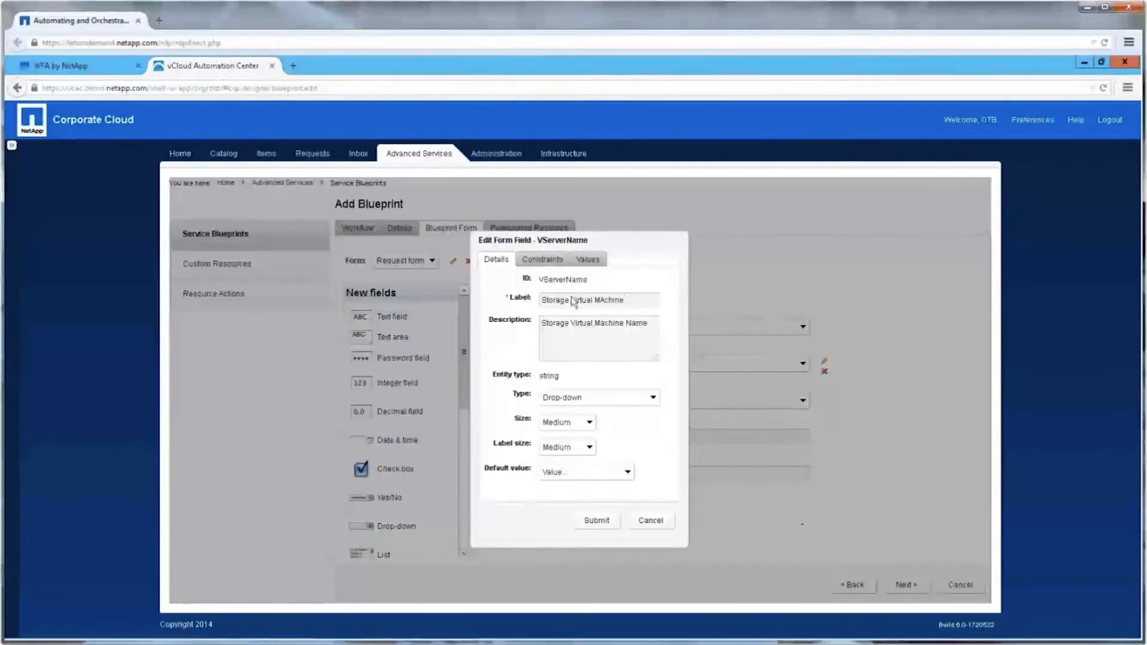
left_click(595, 519)
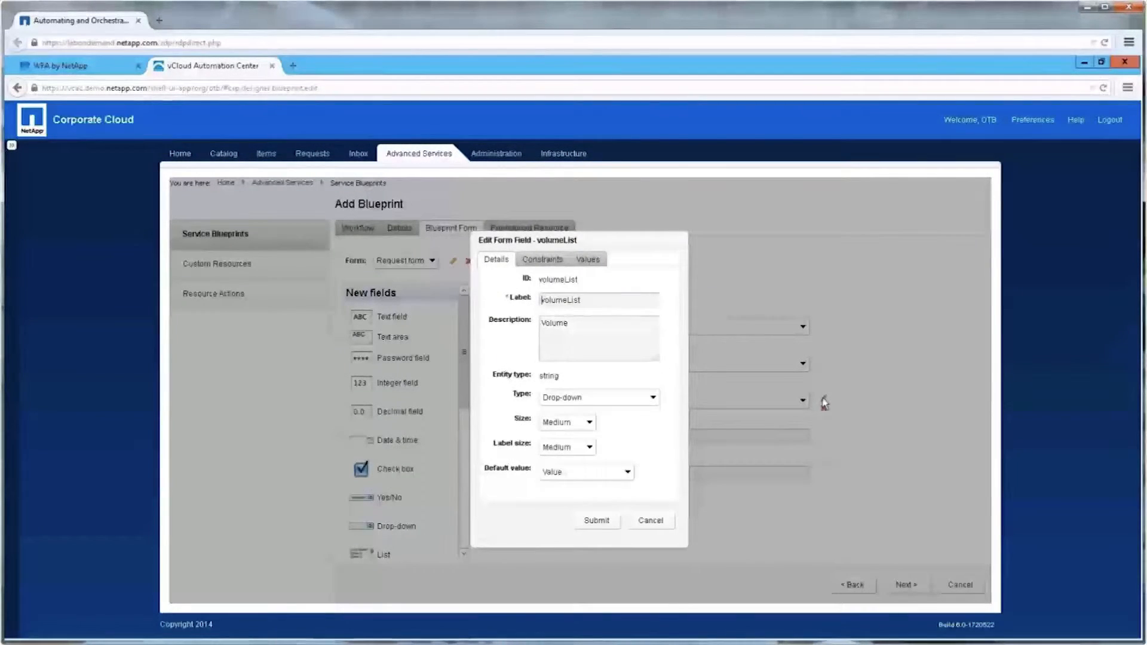
left_click(595, 520)
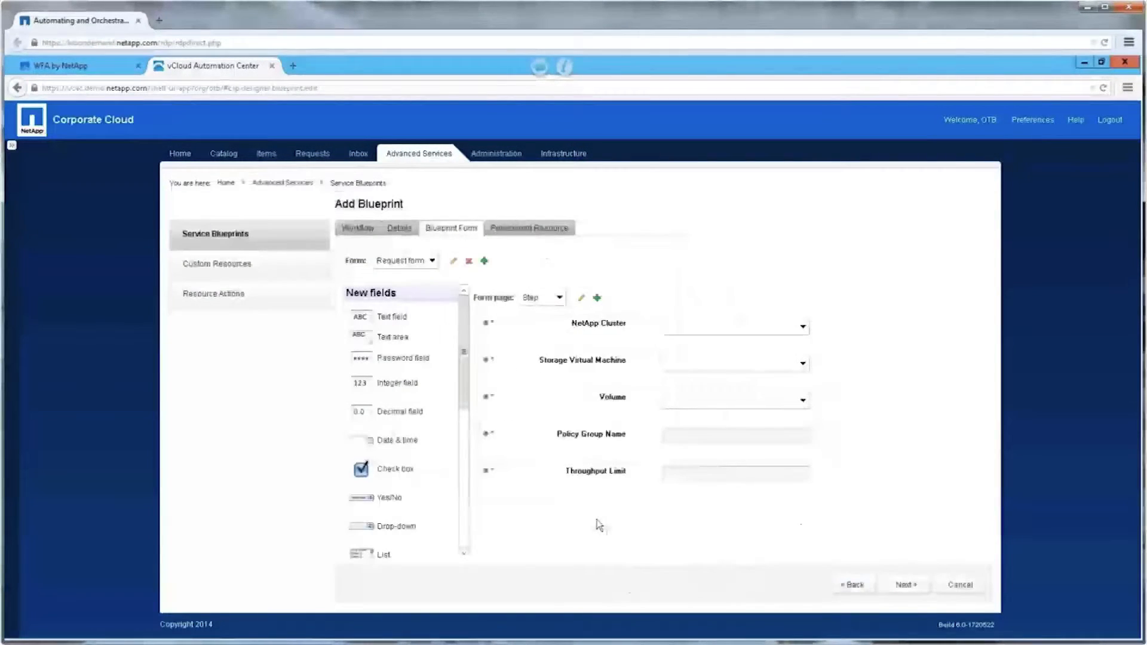
Step: Default the NetApp Cluster field to constant cluster1 and add the finished blueprint
left_click(822, 327)
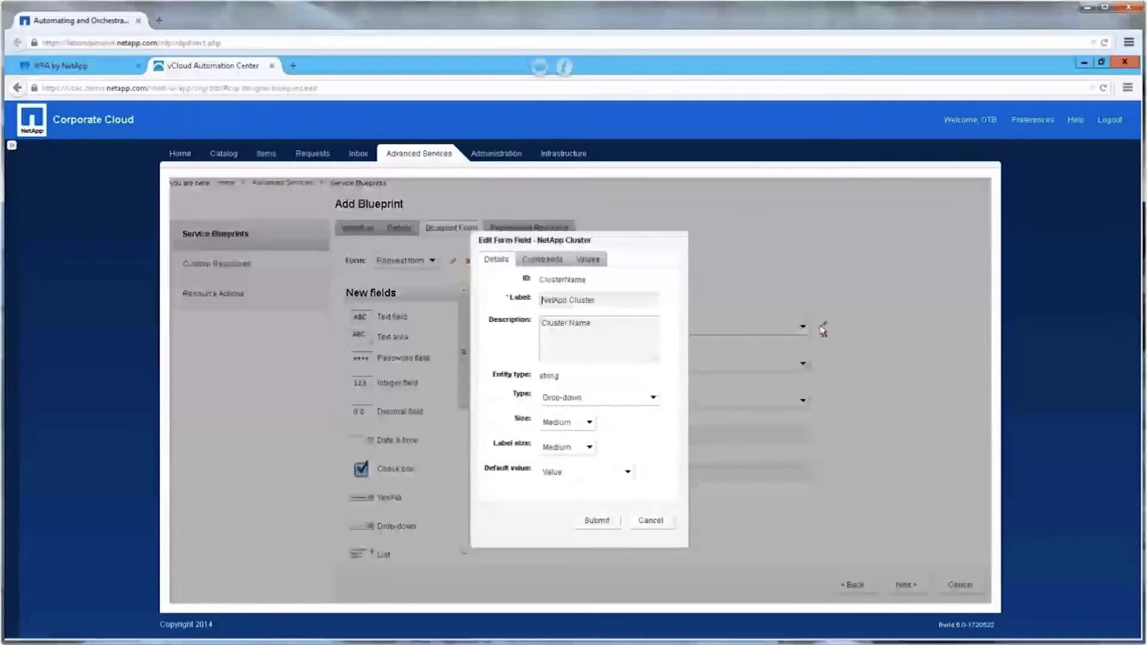
left_click(625, 472)
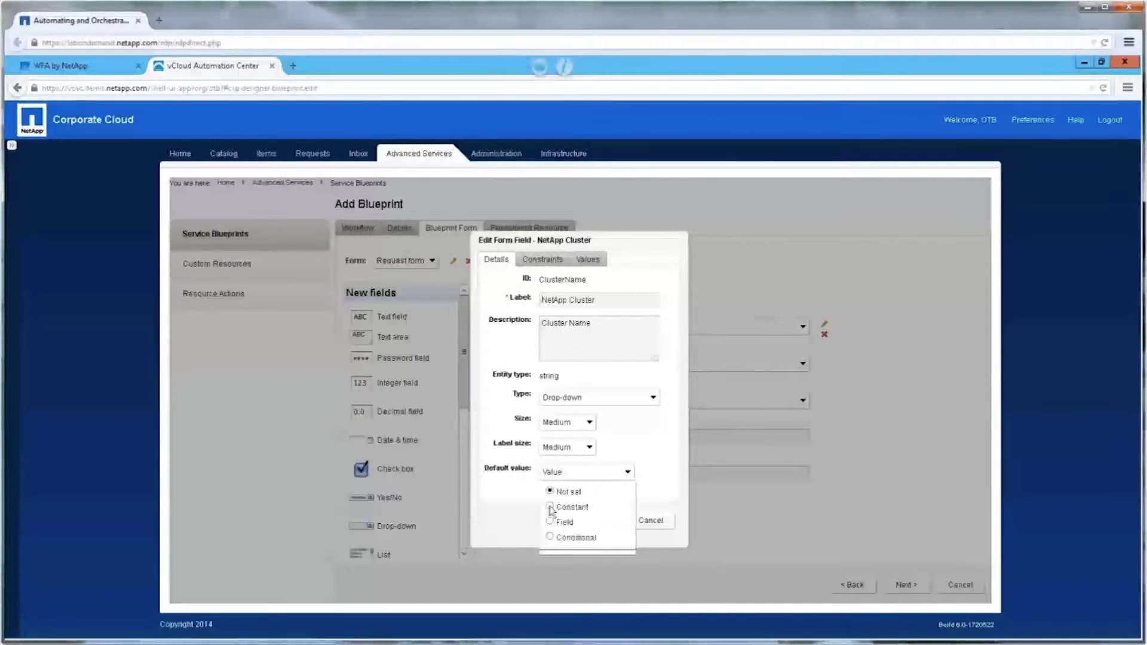
left_click(550, 507)
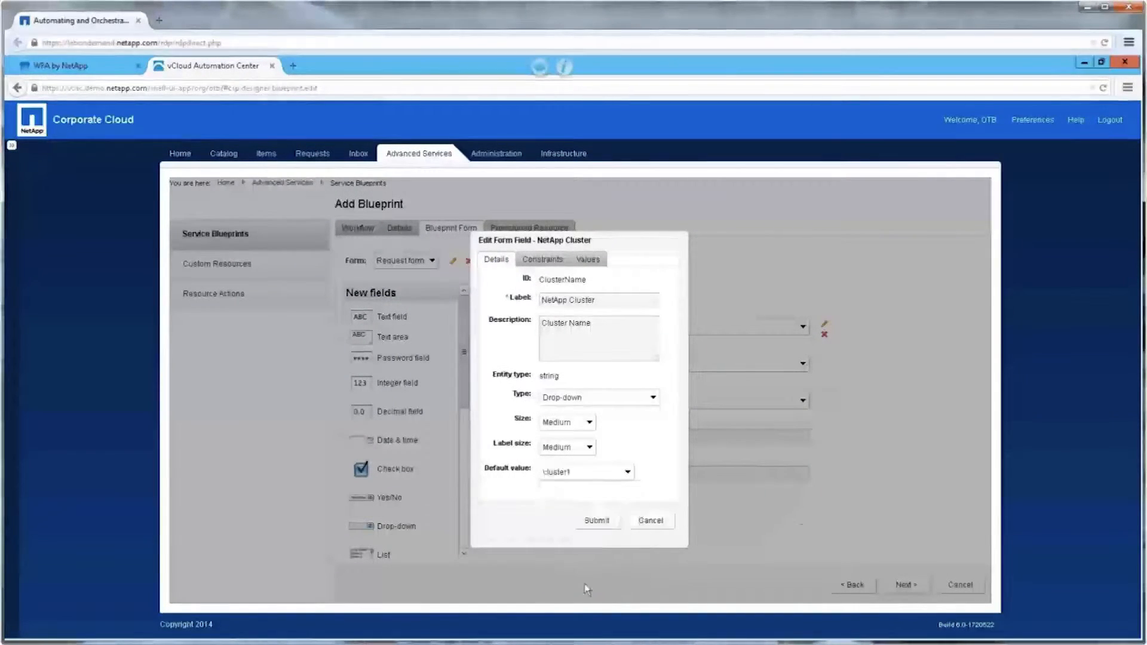
left_click(543, 259)
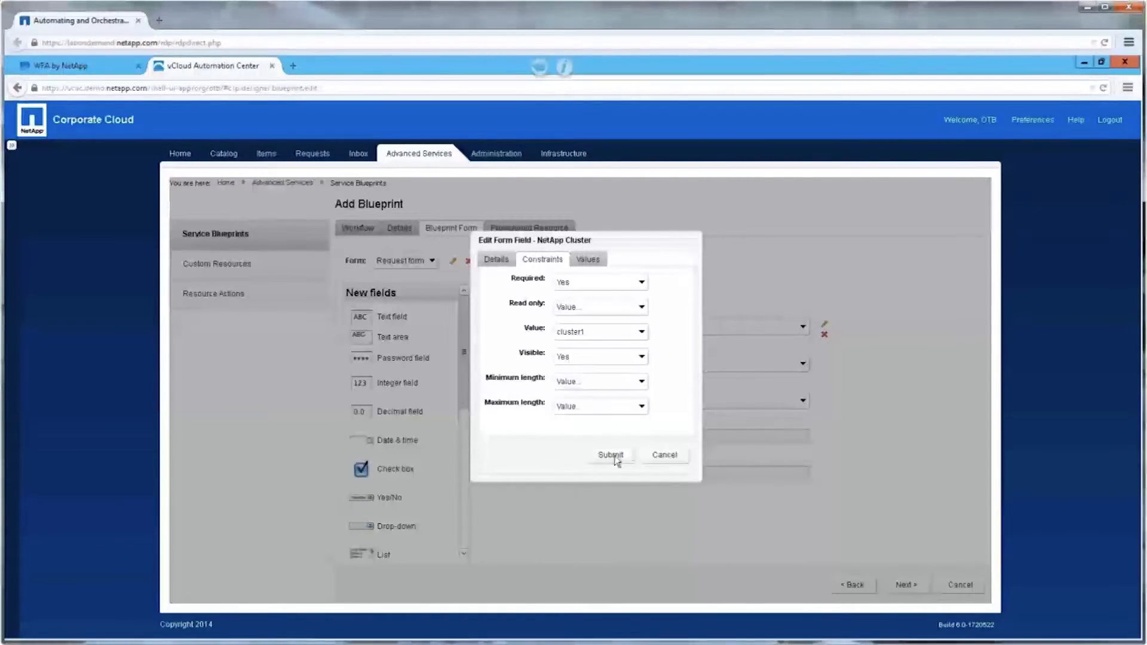
mouse_move(523, 451)
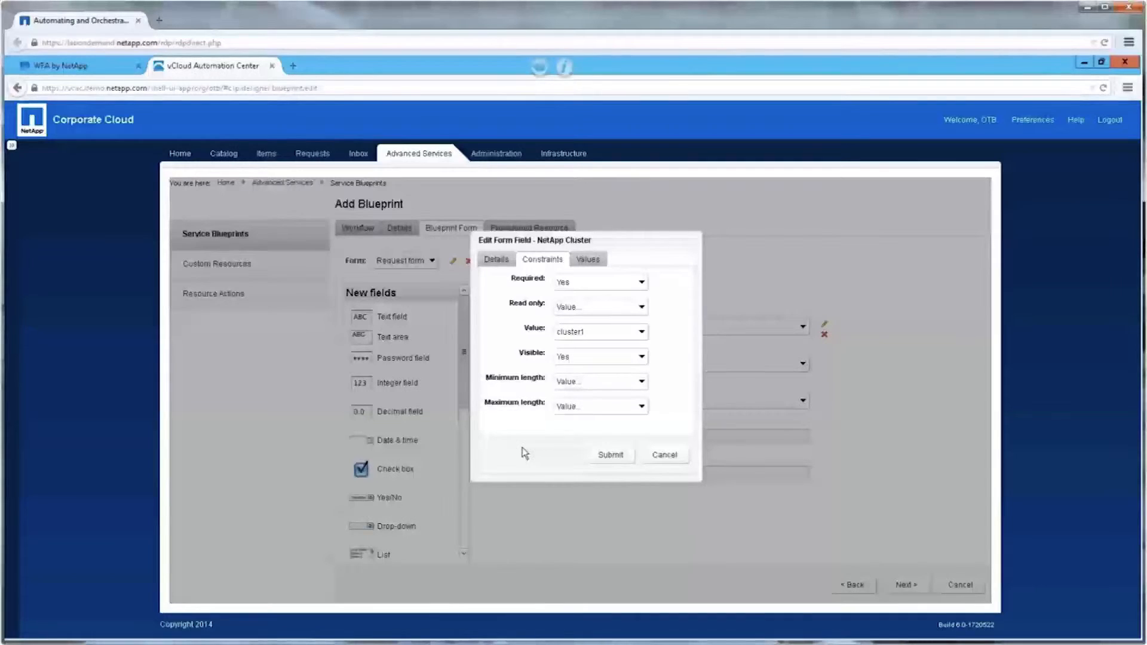
left_click(609, 454)
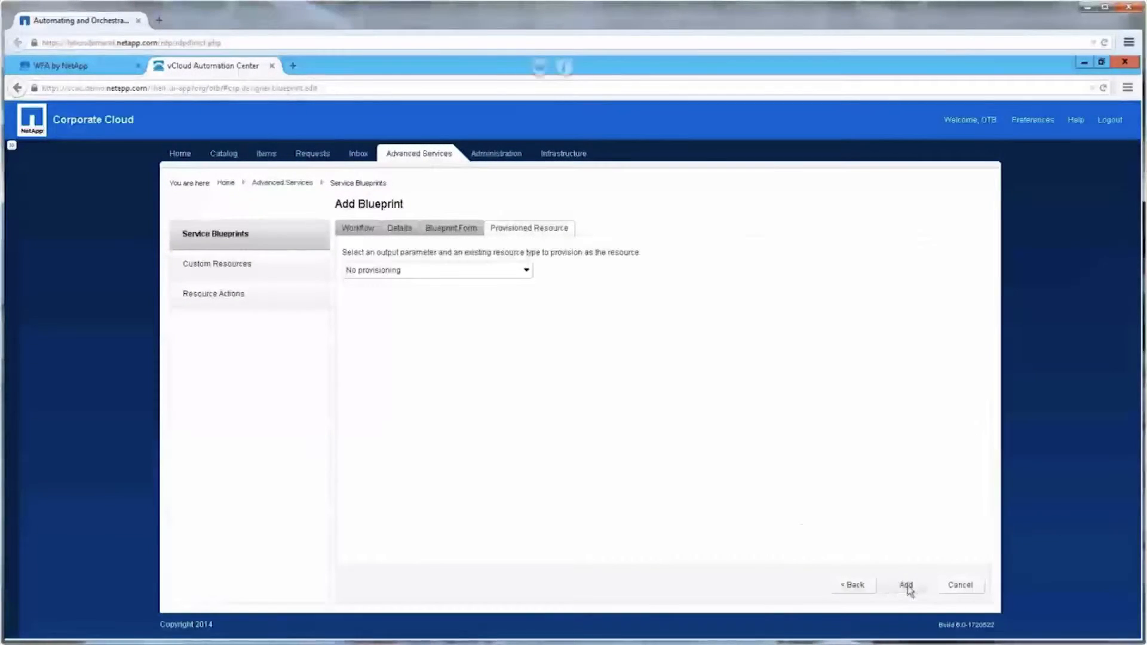
left_click(905, 584)
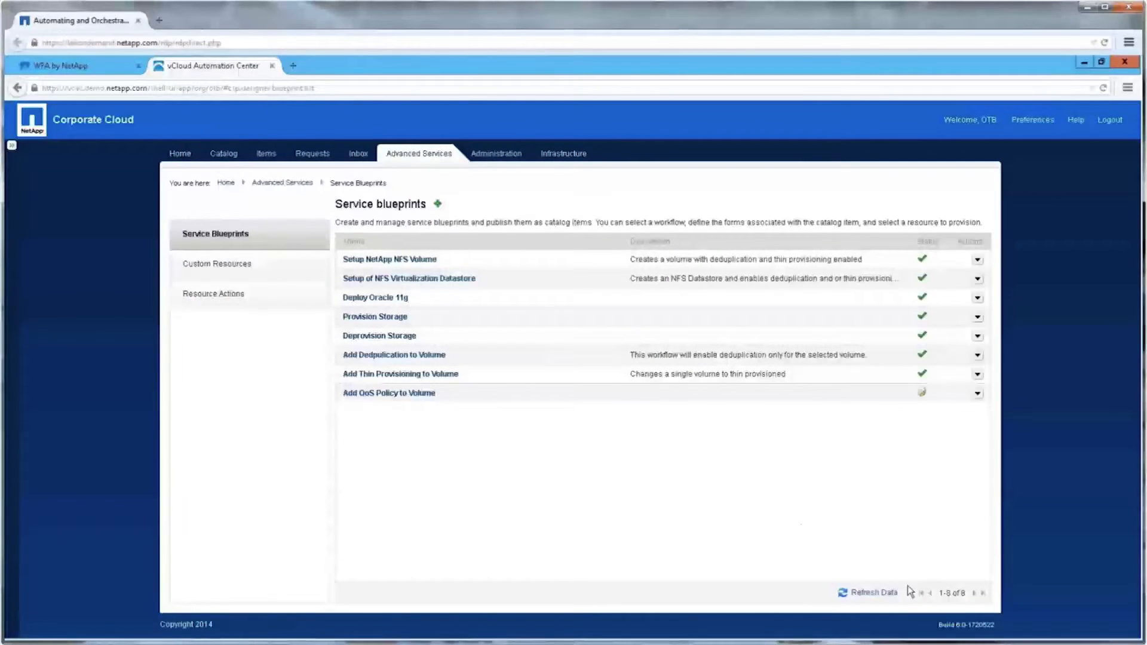
mouse_move(755, 467)
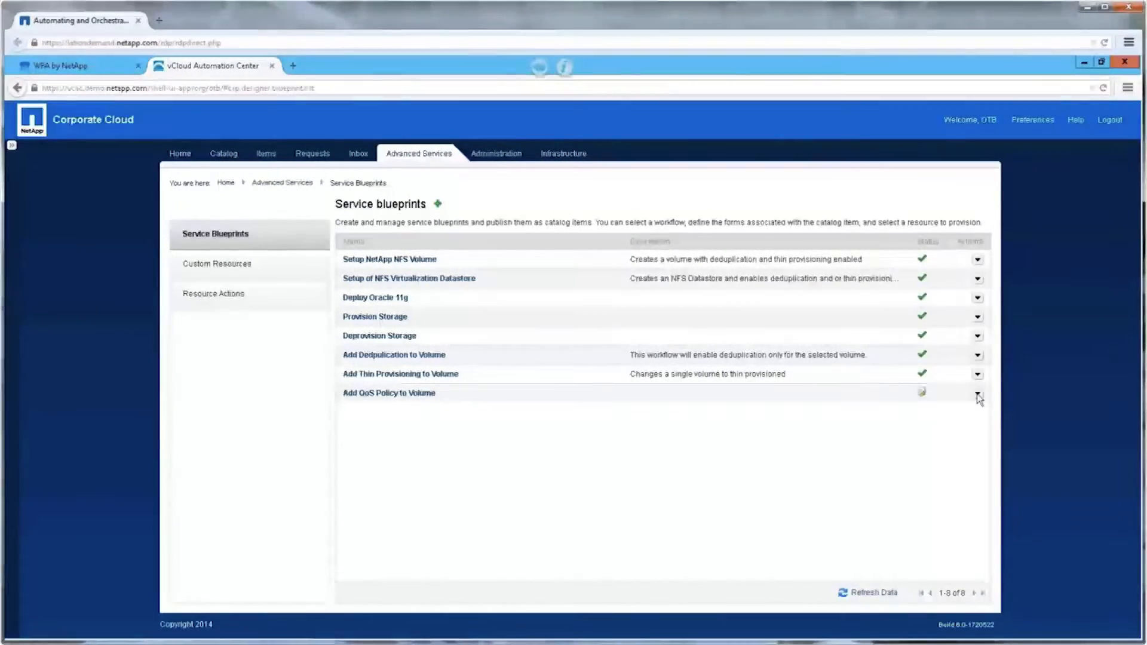
Step: Publish the Add QoS Policy to Volume blueprint and go to the Administration Groups page
left_click(977, 393)
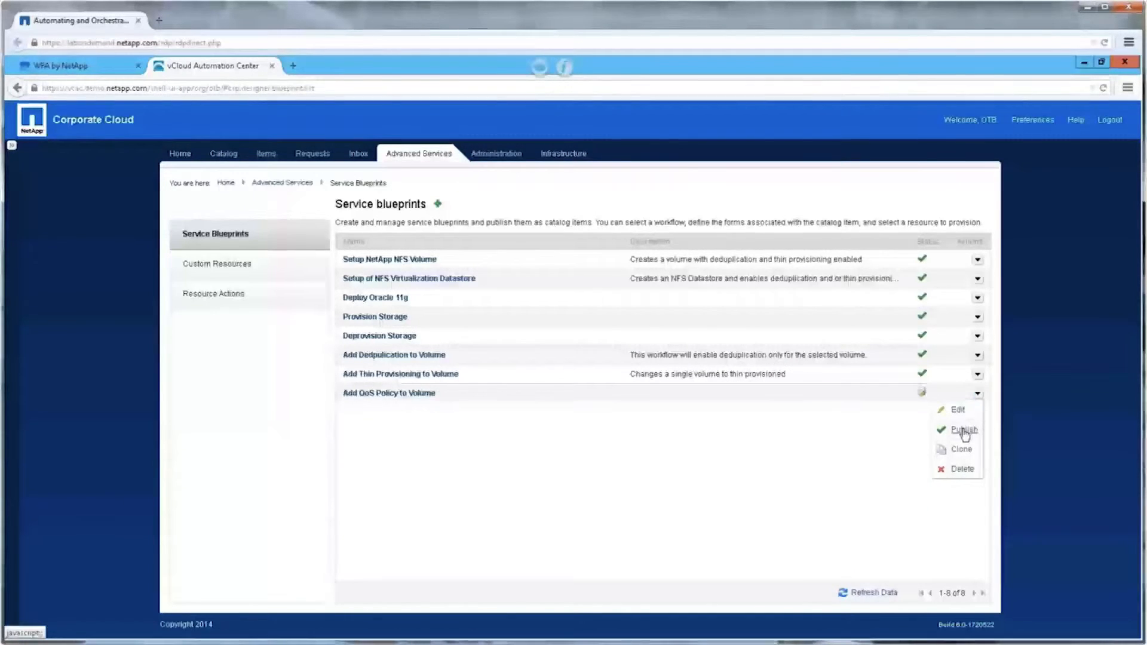
left_click(963, 429)
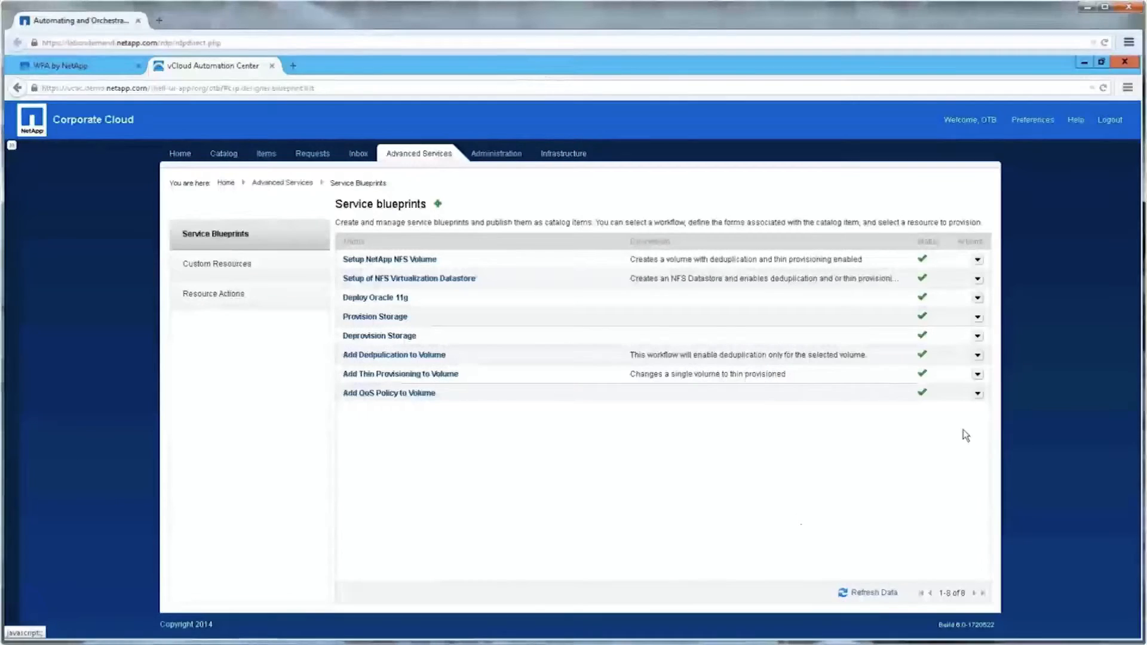
left_click(496, 154)
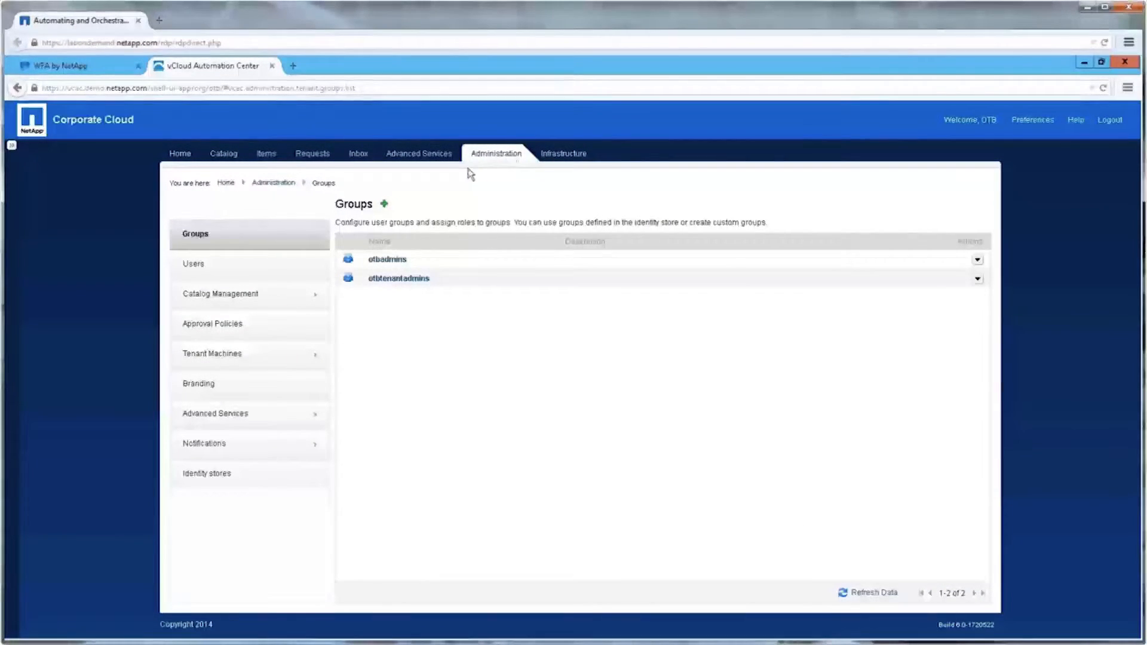
Step: Configure the Add QoS Policy to Volume catalog item with the blue NetApp logo icon
left_click(220, 294)
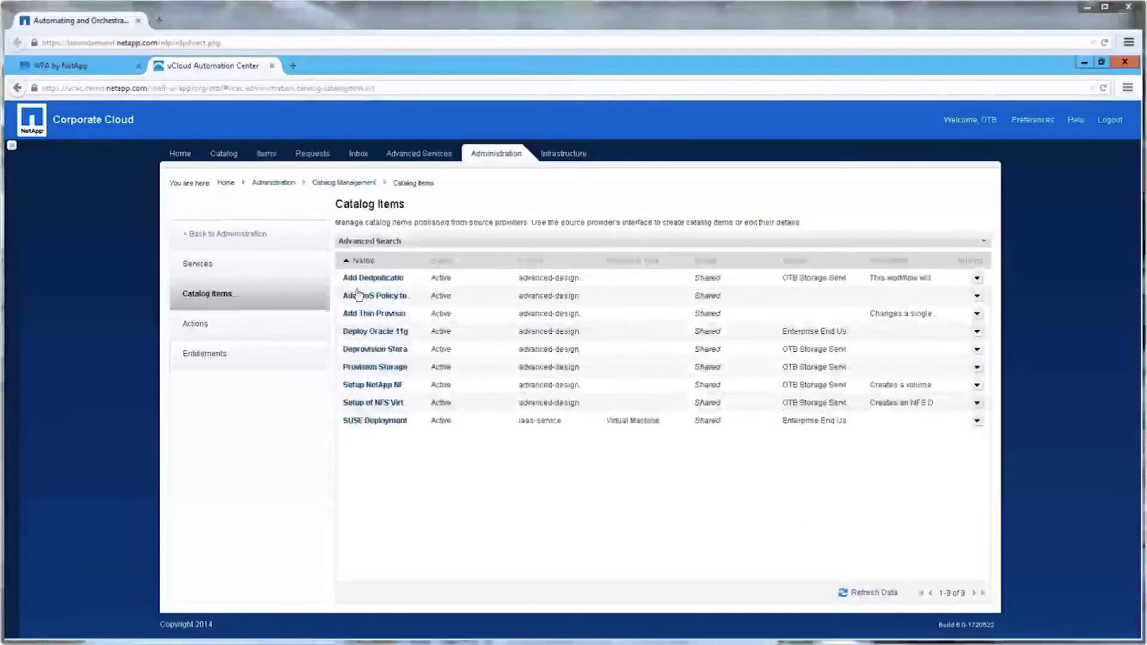
left_click(976, 295)
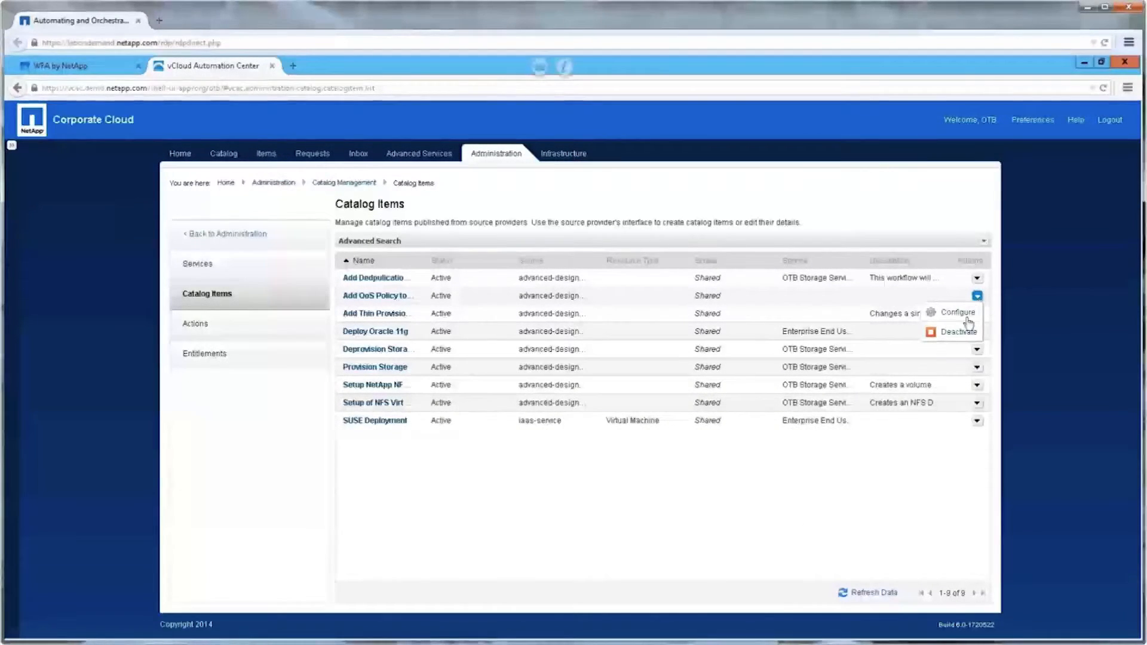
left_click(955, 312)
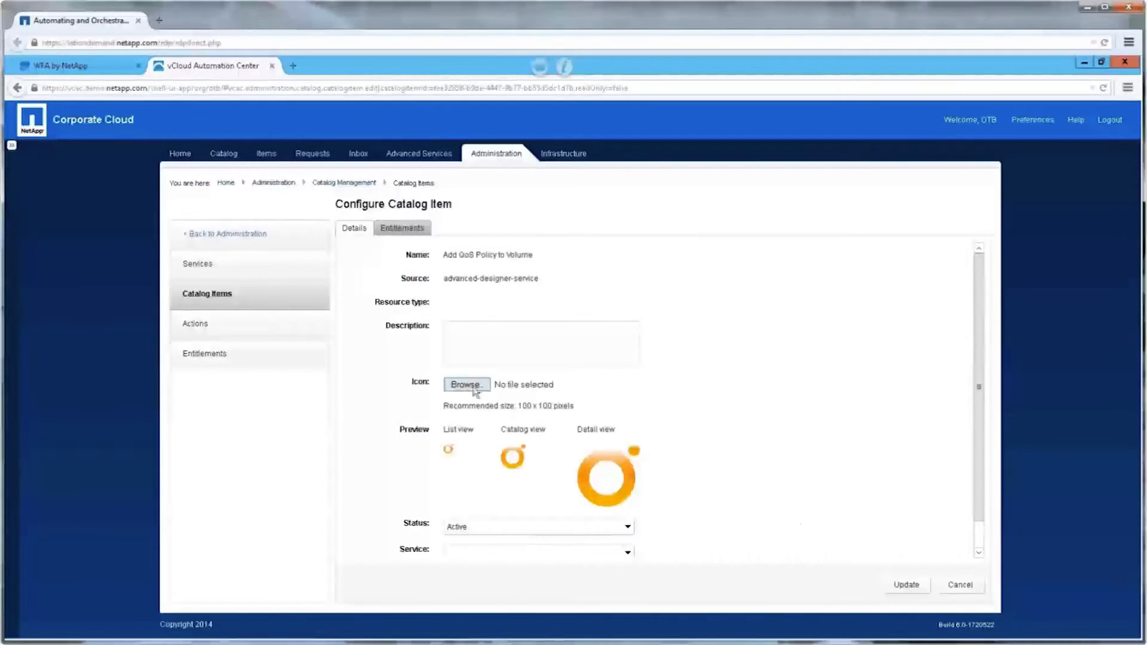
left_click(465, 384)
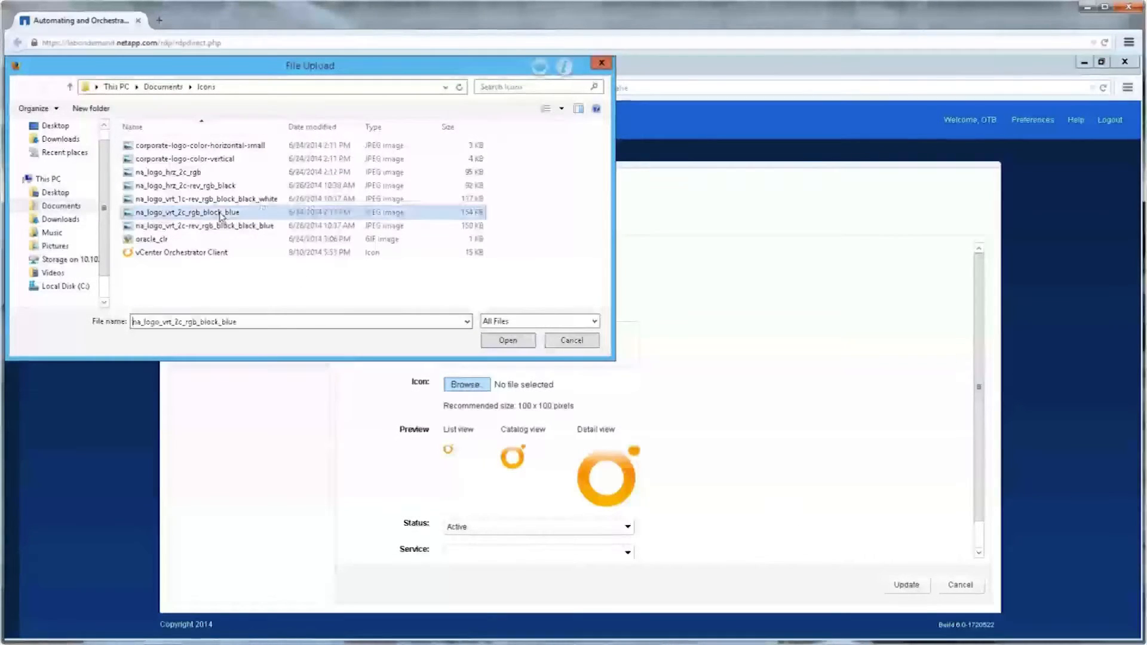
left_click(506, 340)
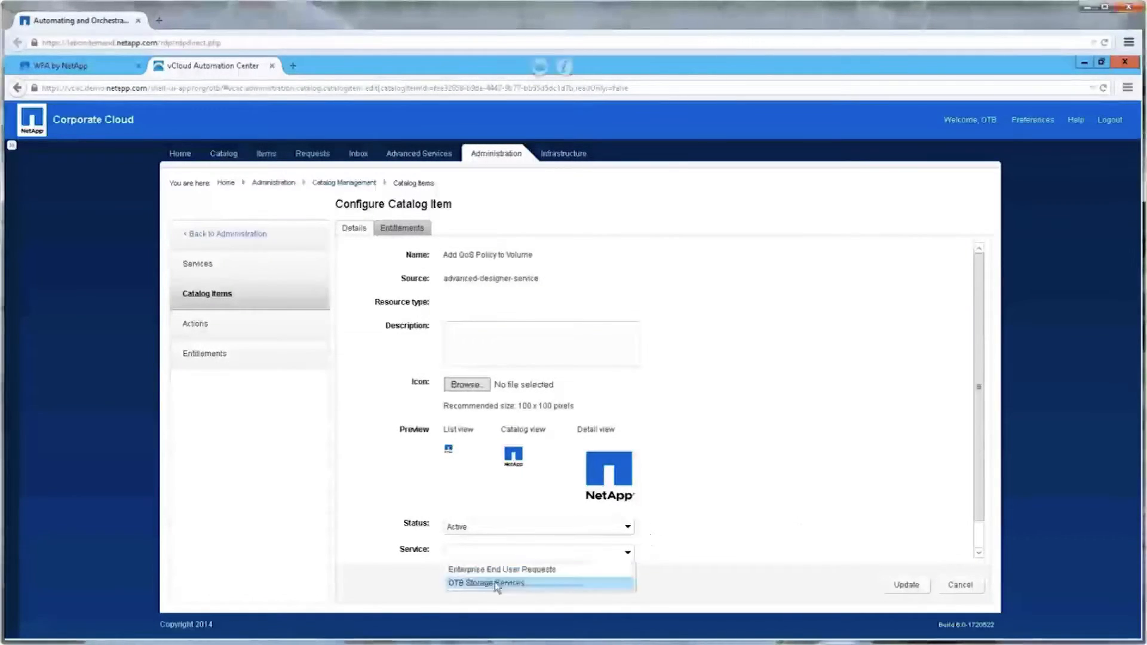
Step: Assign the item to OTB Storage Services, mark it new and noteworthy, and update it
left_click(486, 583)
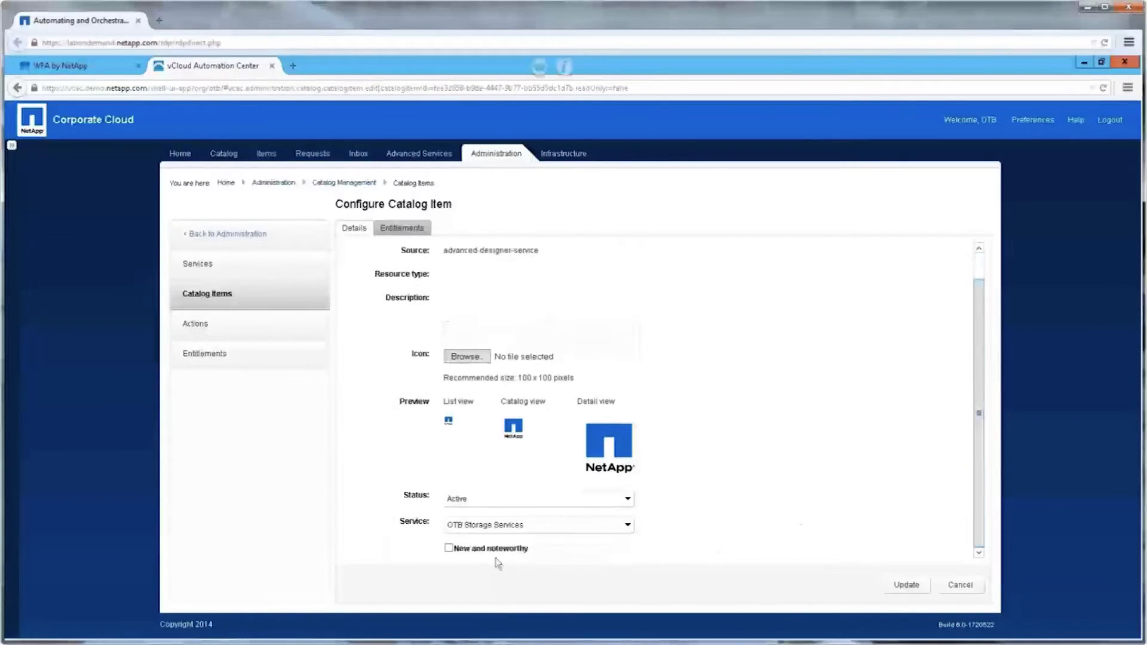
left_click(449, 549)
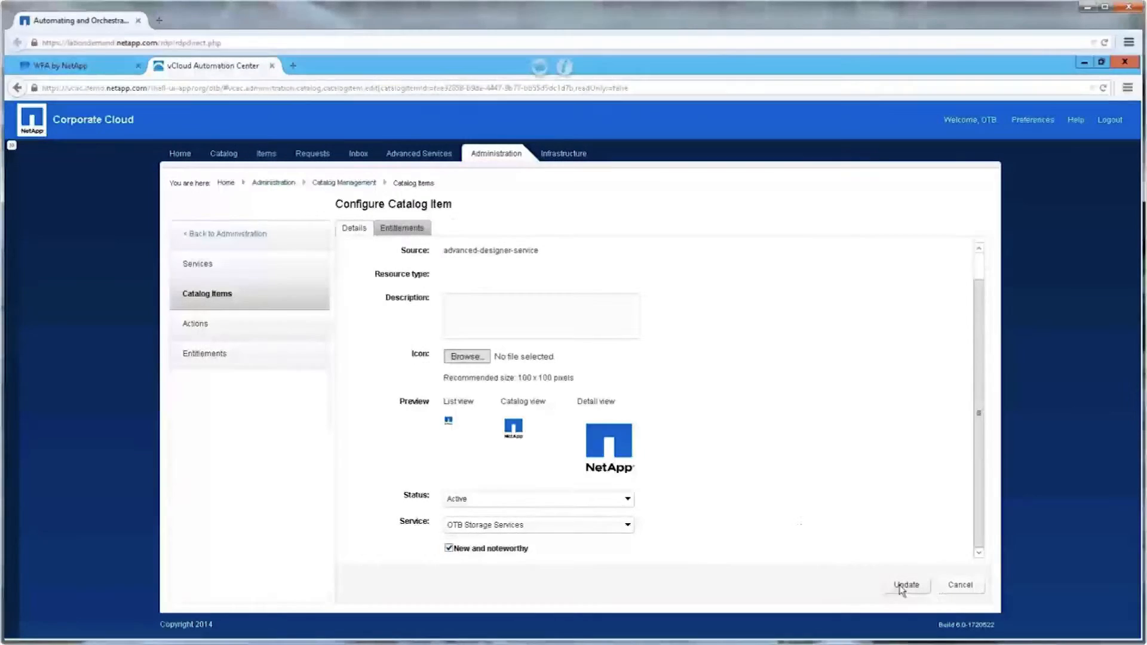
left_click(905, 584)
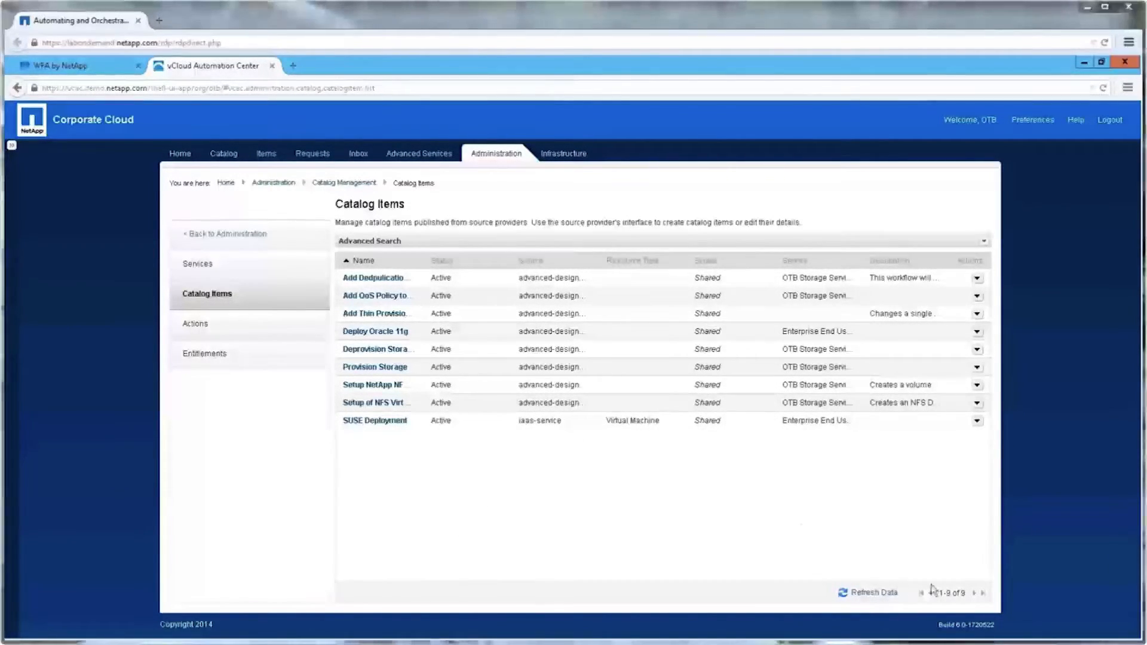
left_click(223, 153)
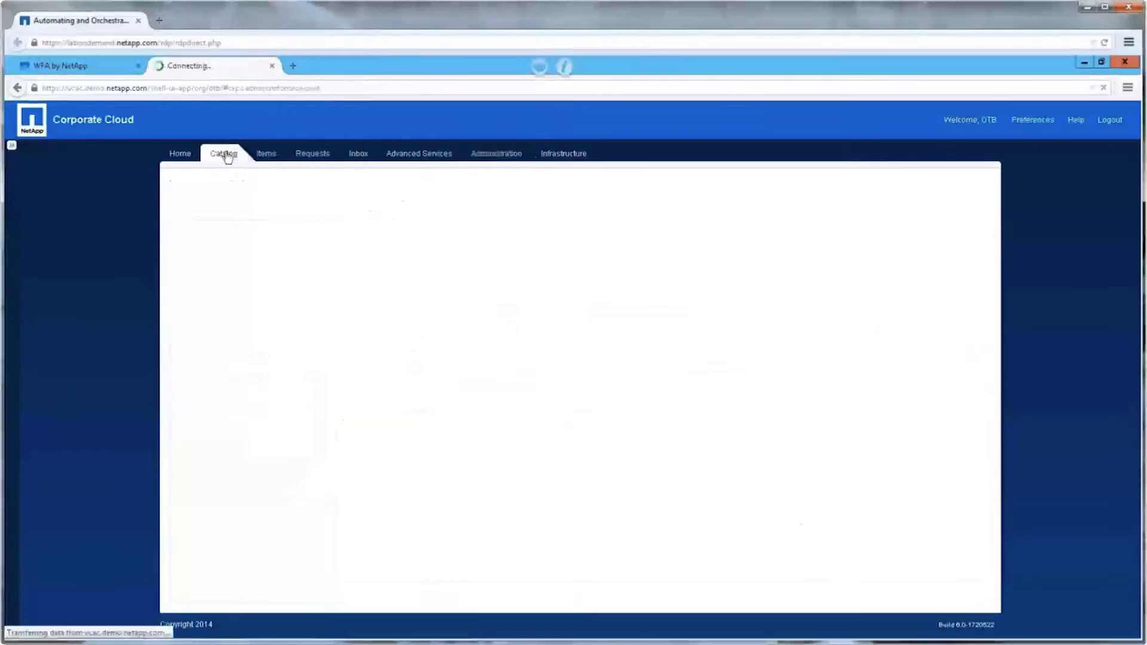
Step: Request the Deploy Oracle 11g service from the service catalog
left_click(223, 154)
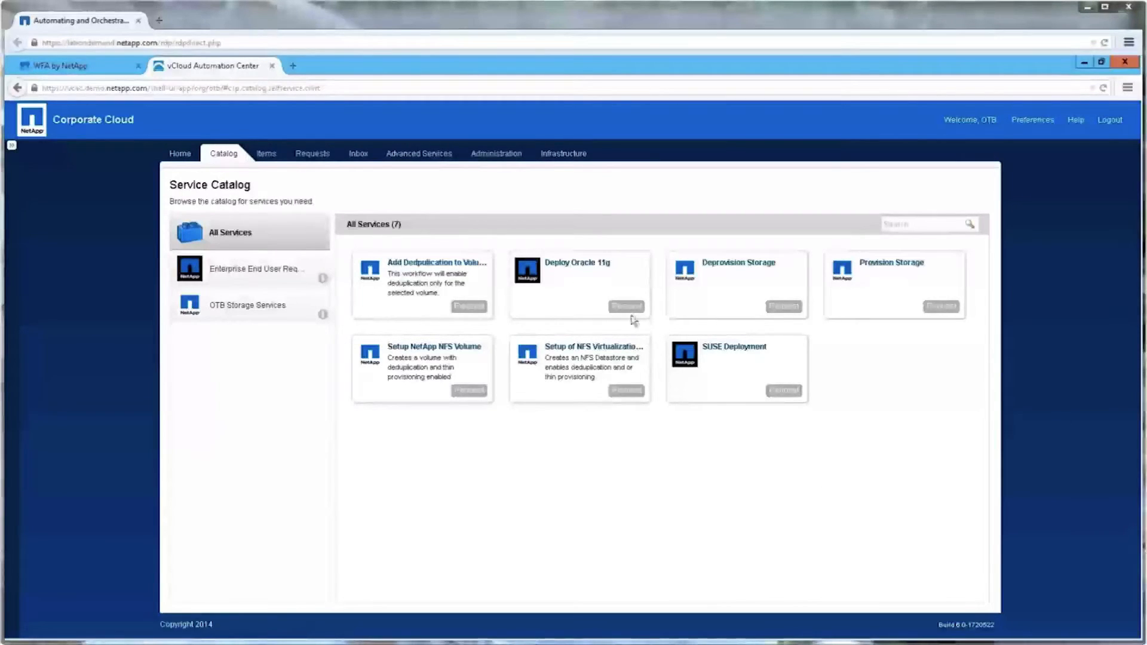
left_click(625, 307)
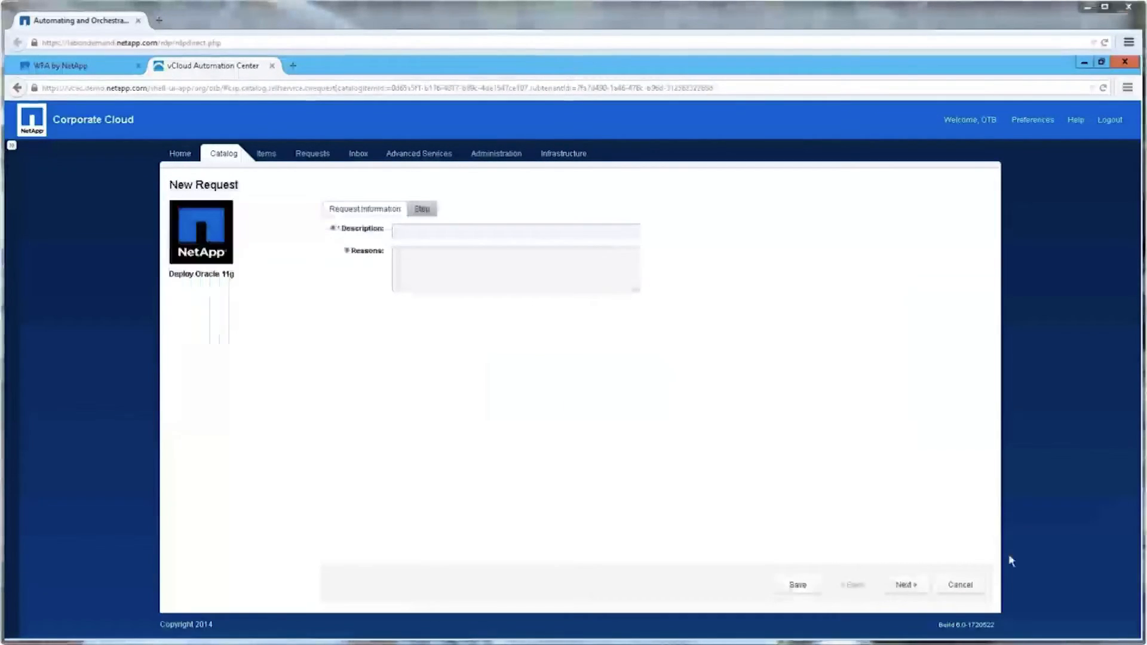
Step: Submit an 'Oracle test' request for environment otbdev, Small size, Standard performance
type("Oracle test")
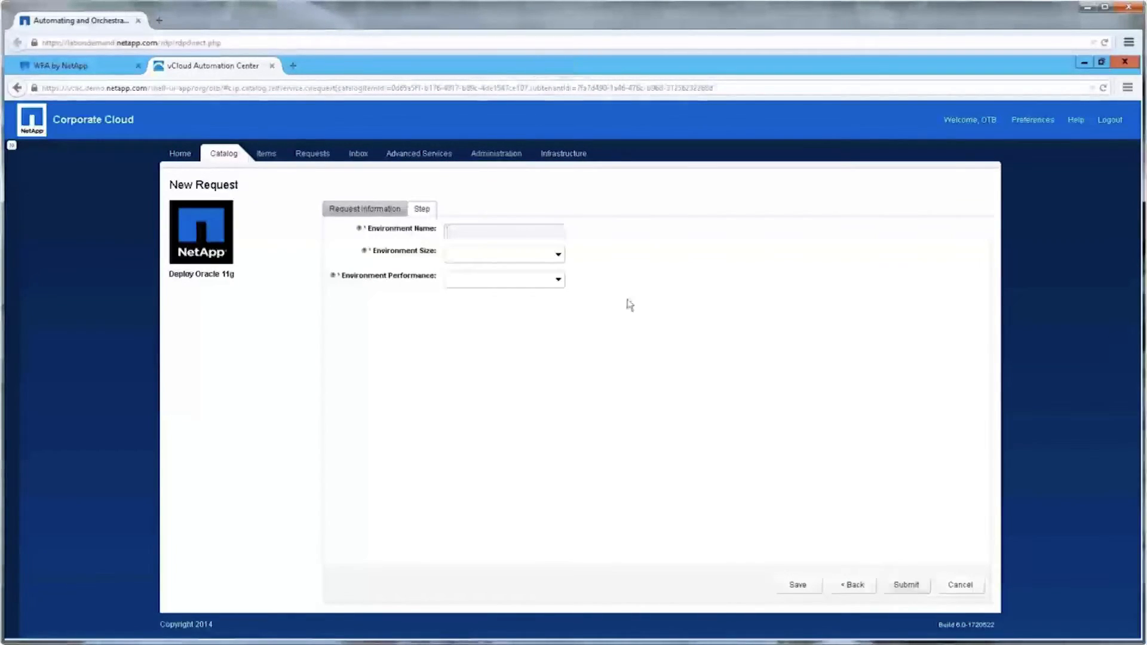
type("otbdev")
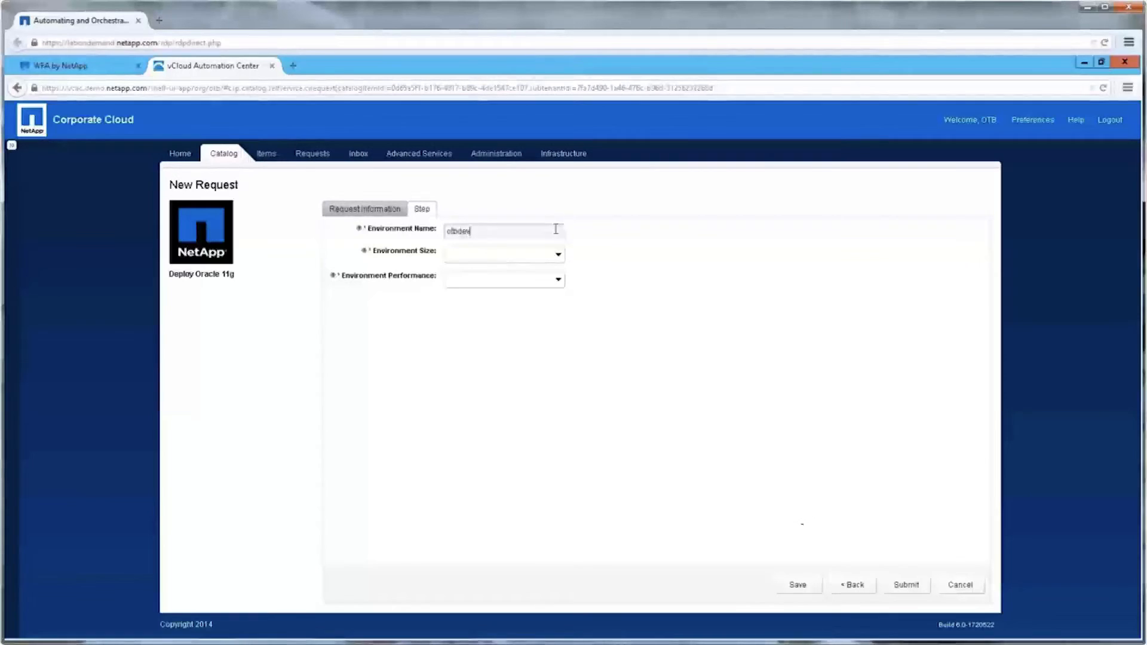
left_click(503, 254)
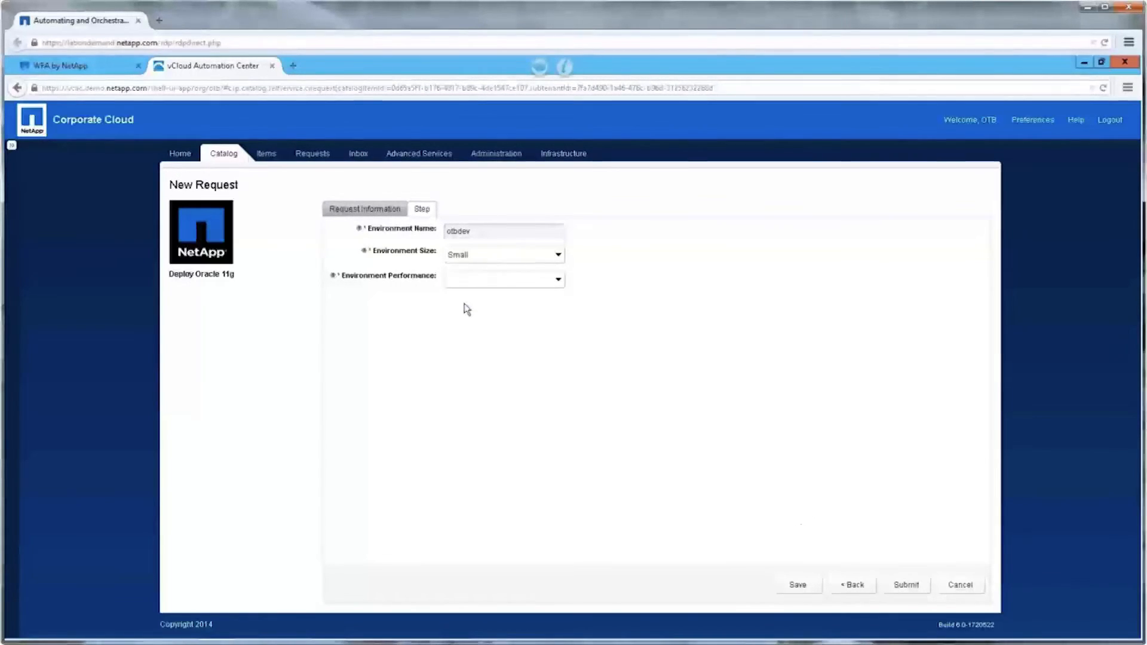
left_click(503, 278)
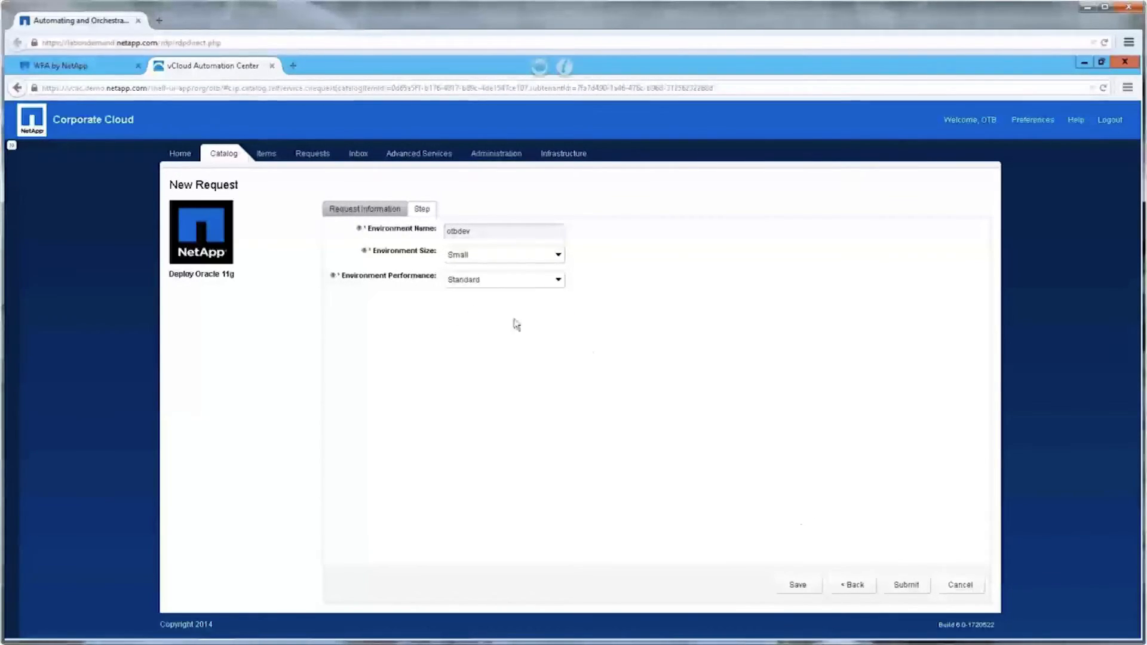
left_click(905, 584)
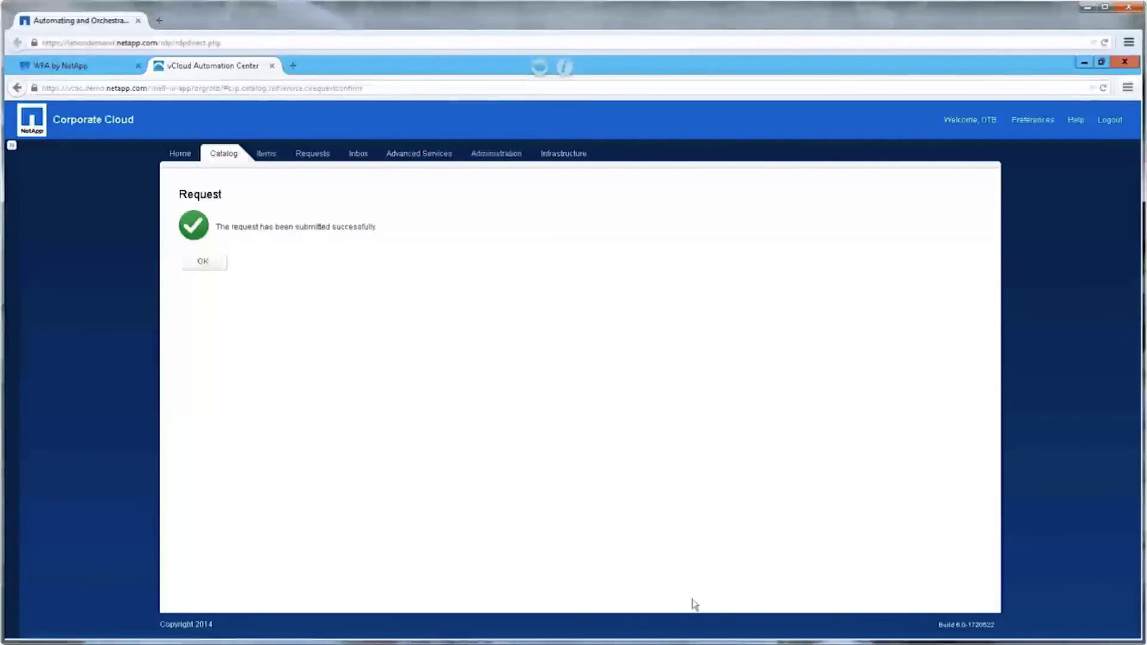
mouse_move(316, 302)
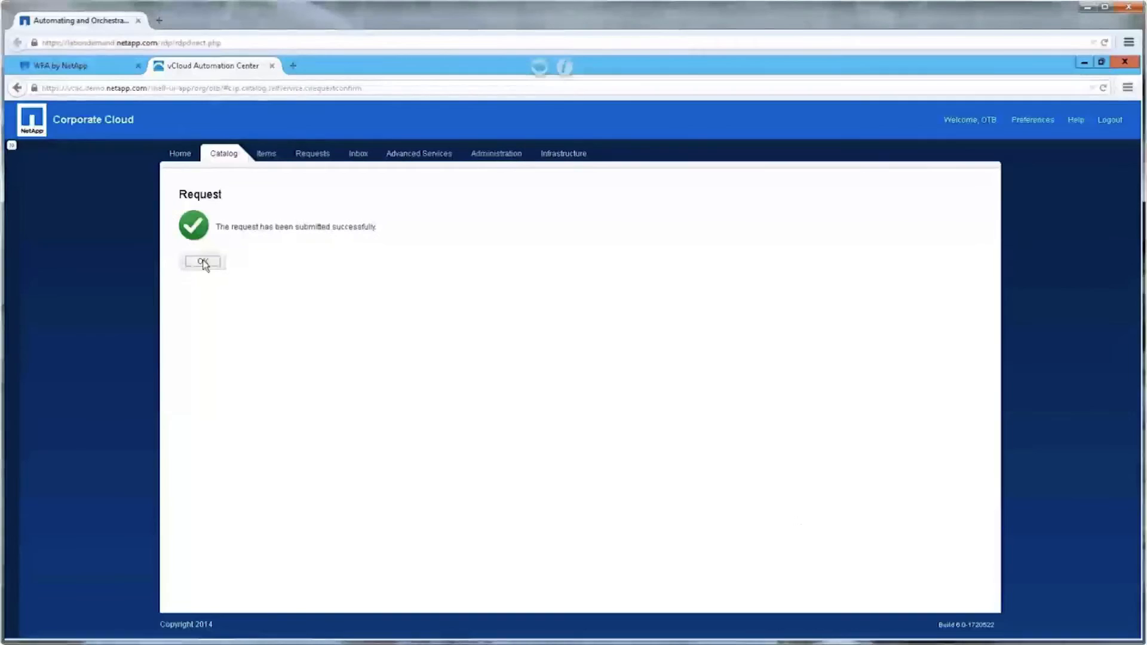
left_click(203, 262)
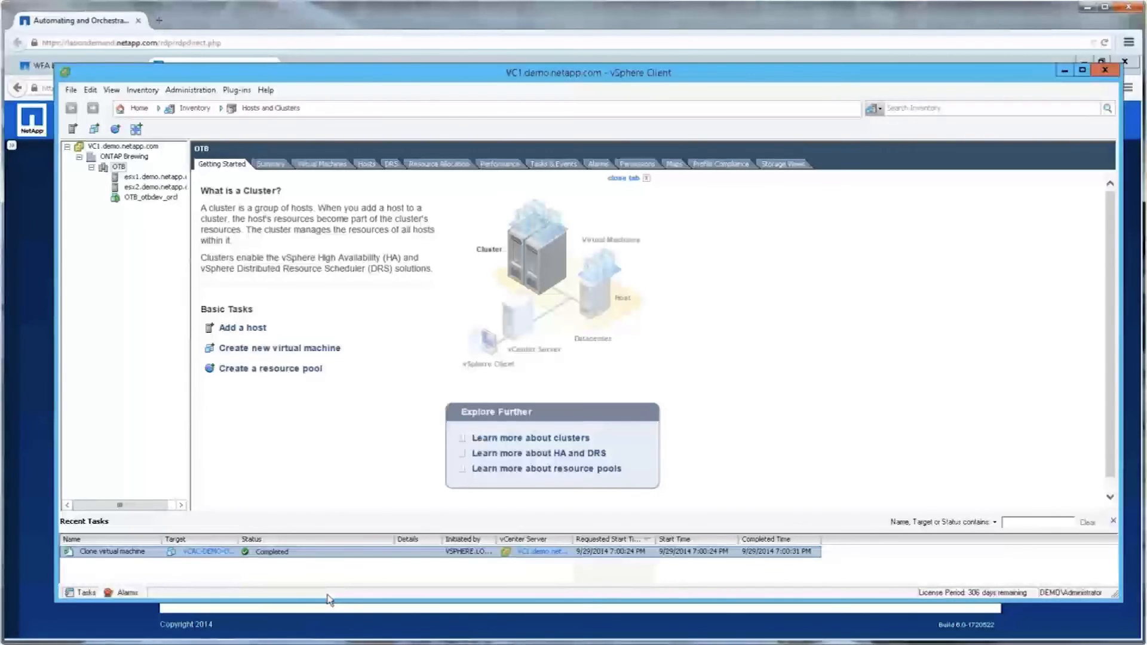
Step: Switch over to NetApp OnCommand System Manager's storage view
left_click(151, 197)
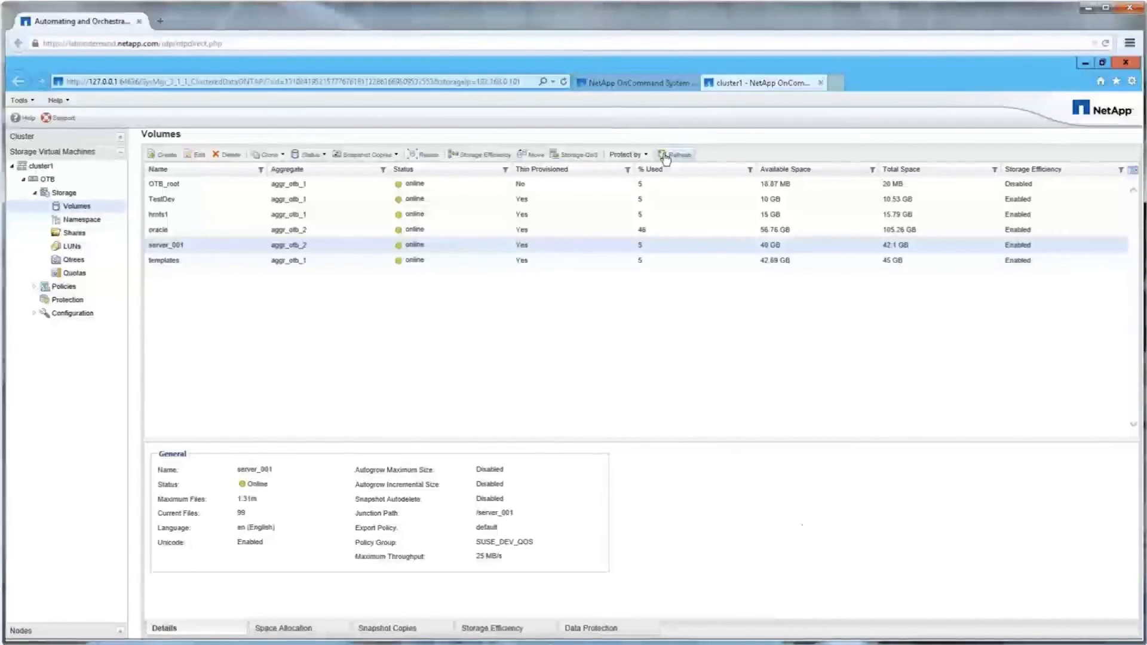
Step: Refresh the Volumes list until the new OTB_otbdev_oracle volumes appear and view OTB_otbdev_oracle_bin's details
left_click(677, 154)
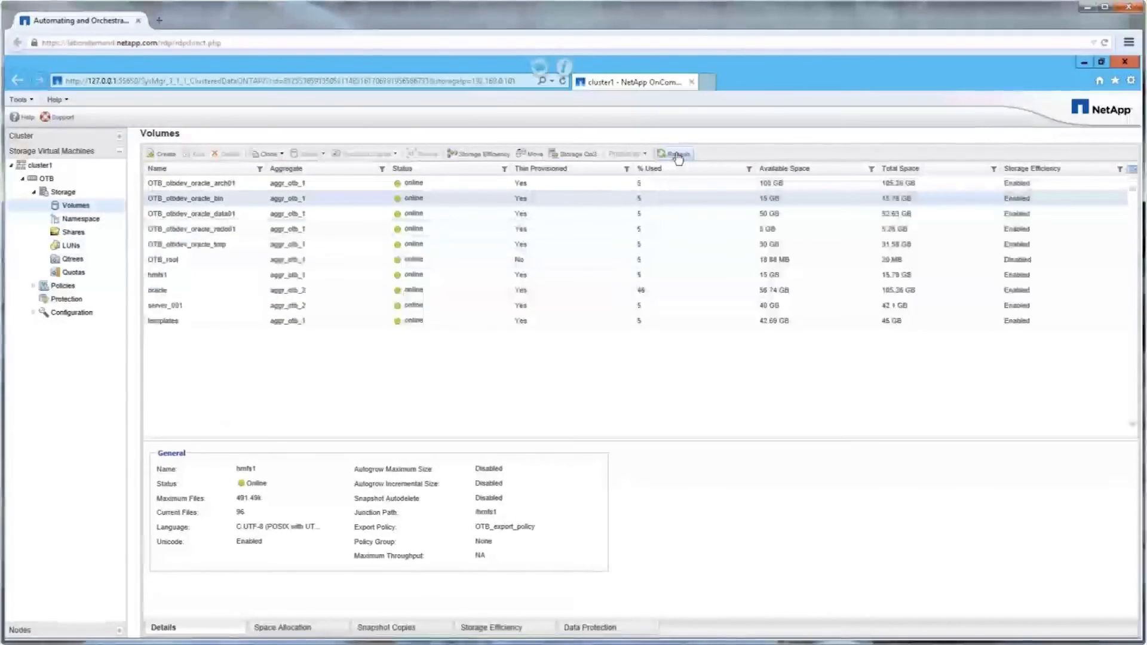
left_click(187, 199)
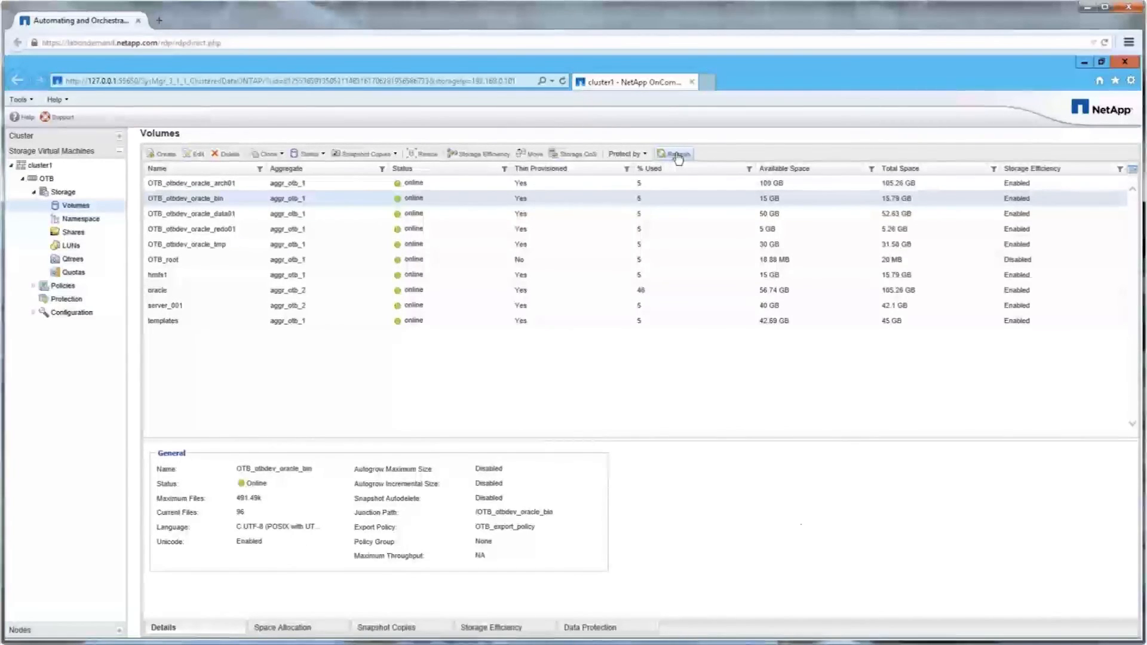
left_click(673, 154)
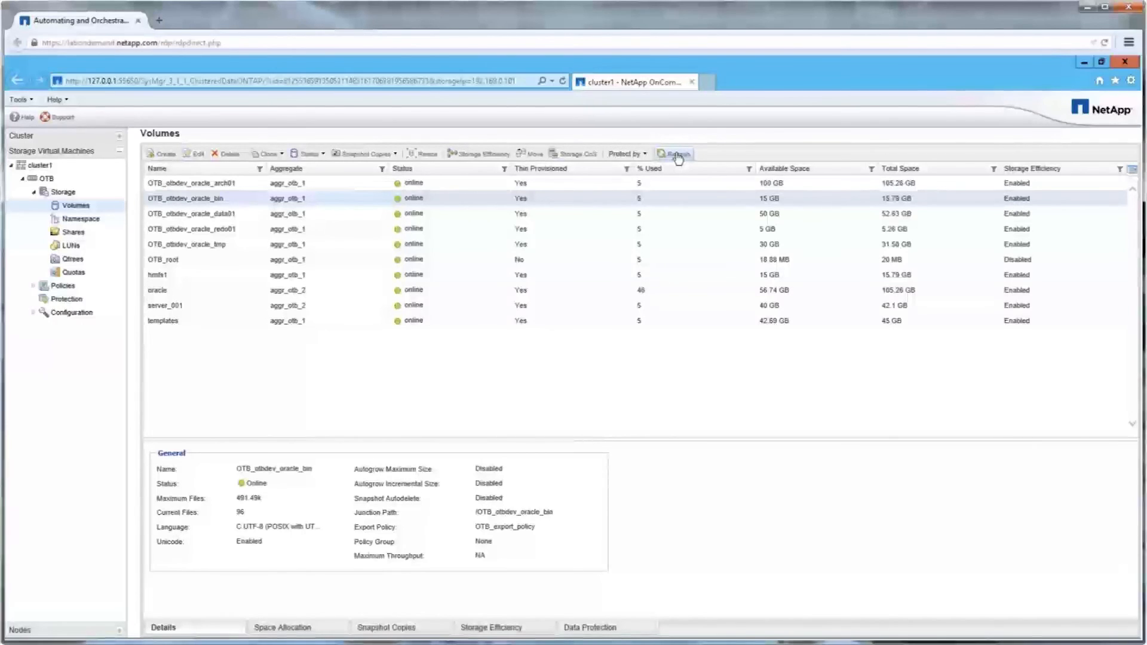
left_click(674, 154)
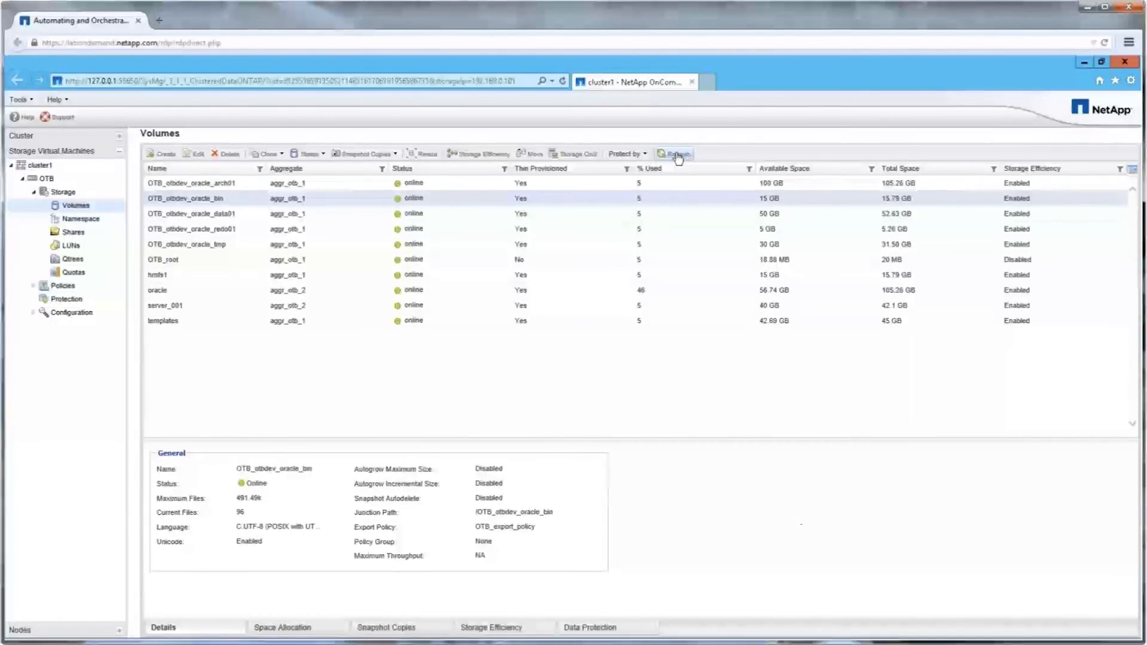
left_click(671, 154)
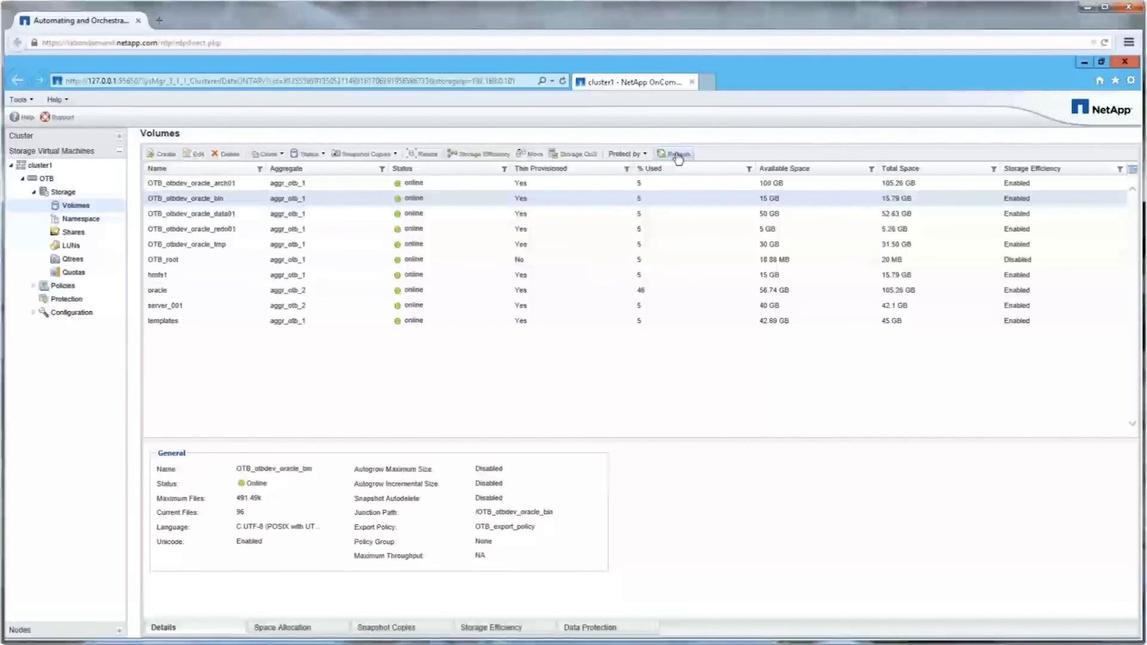